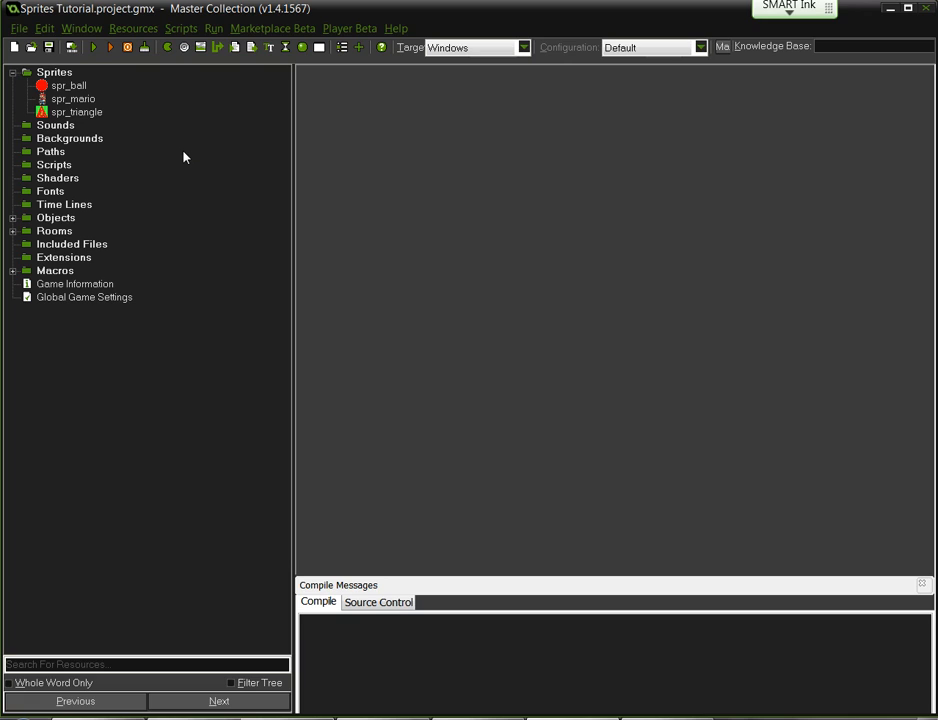
mouse_move(83, 148)
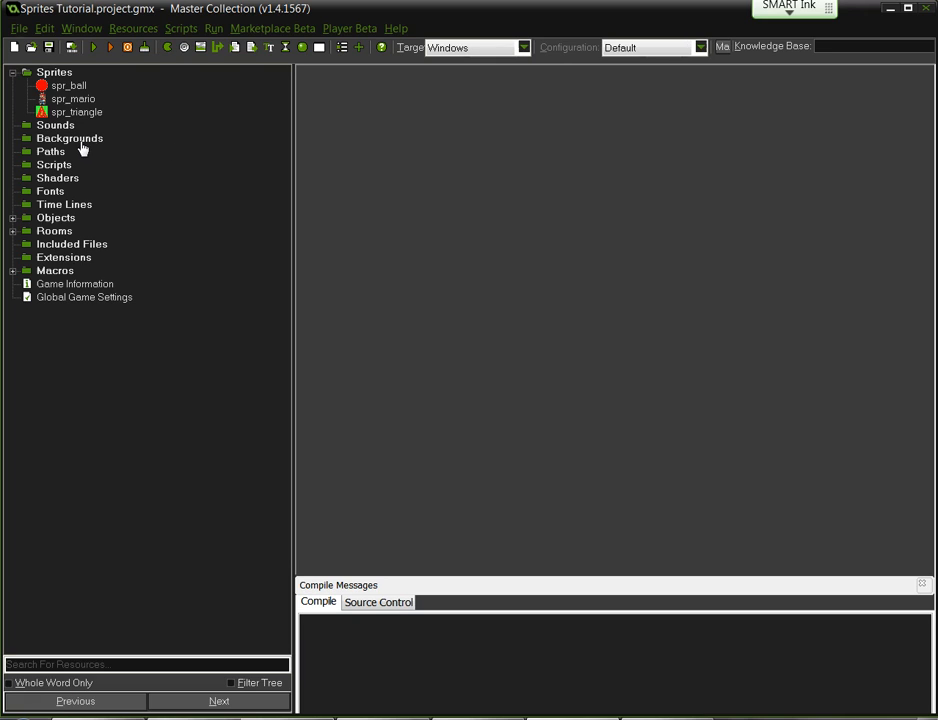
Open spr_mario's frame editor and preview its animation, then close the editor.
click(72, 98)
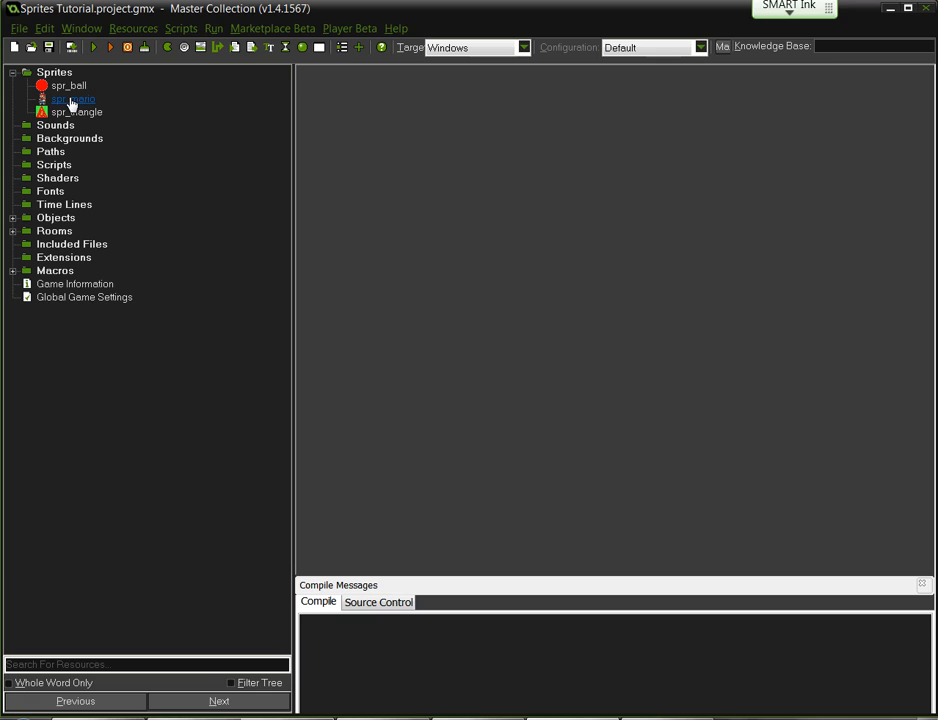
double_click(70, 98)
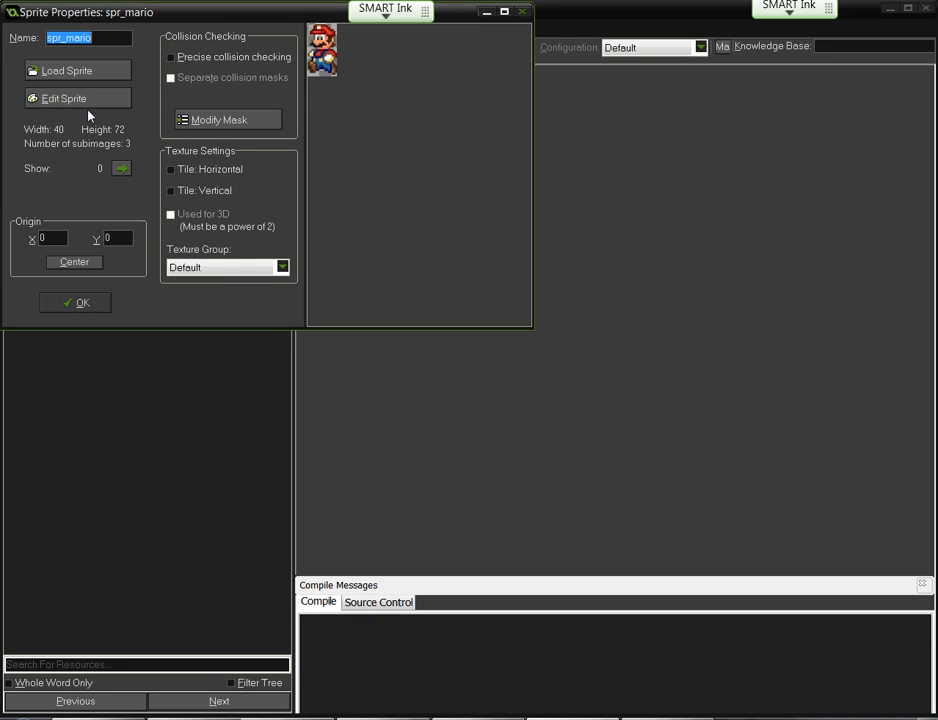
click(63, 98)
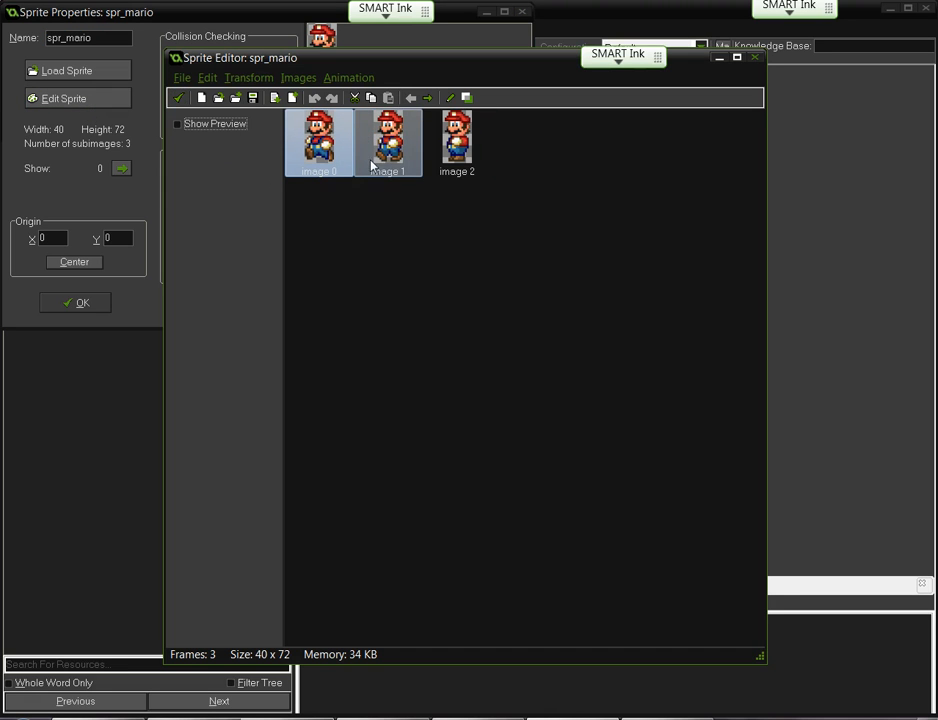
click(178, 123)
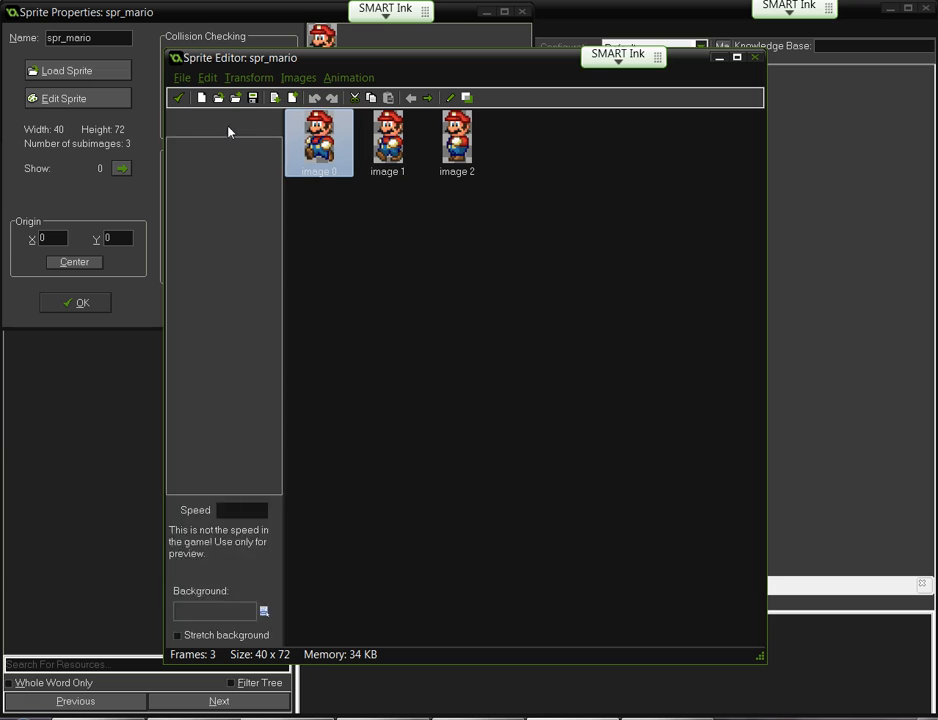
click(177, 123)
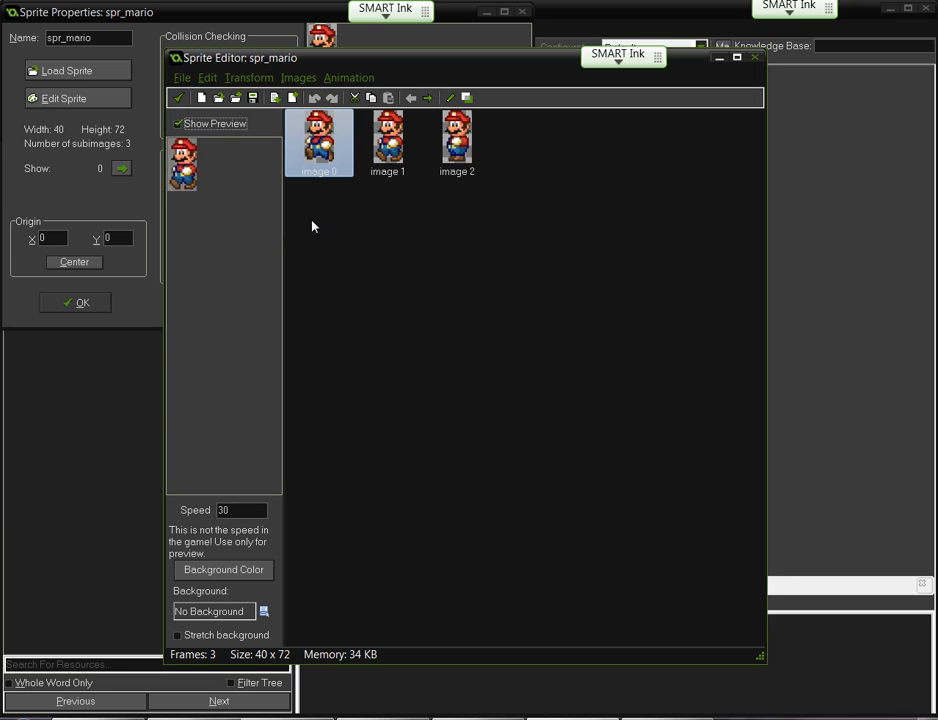
click(178, 123)
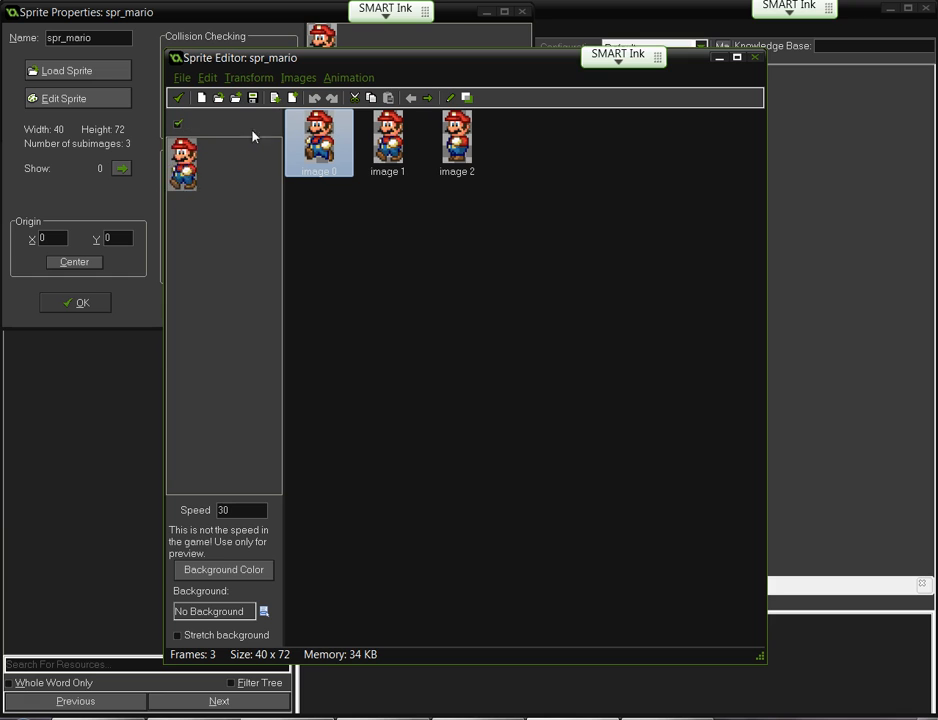
click(178, 123)
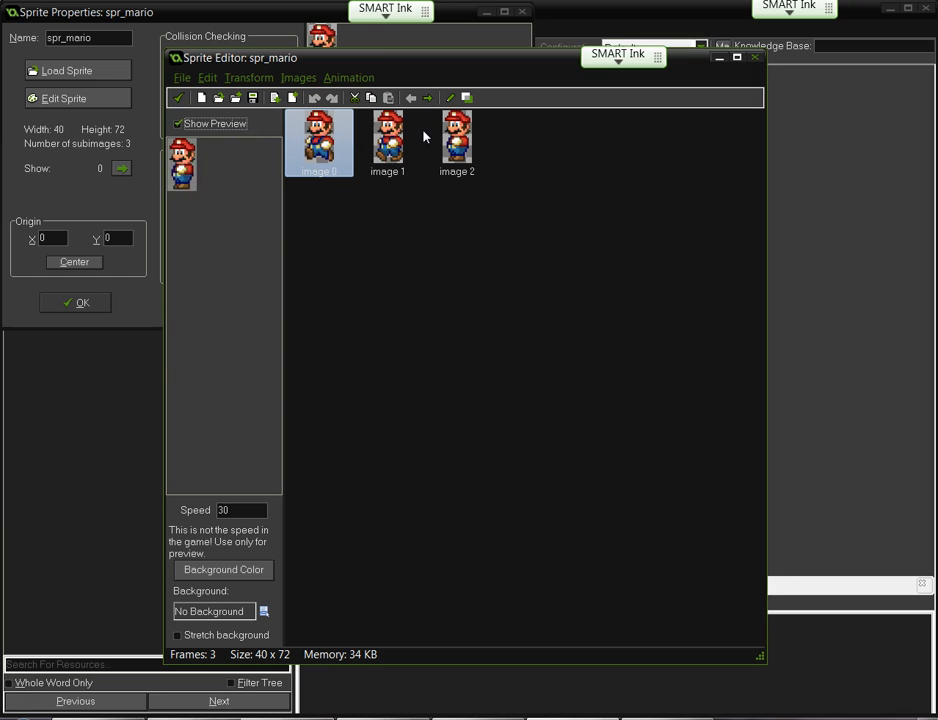
click(319, 137)
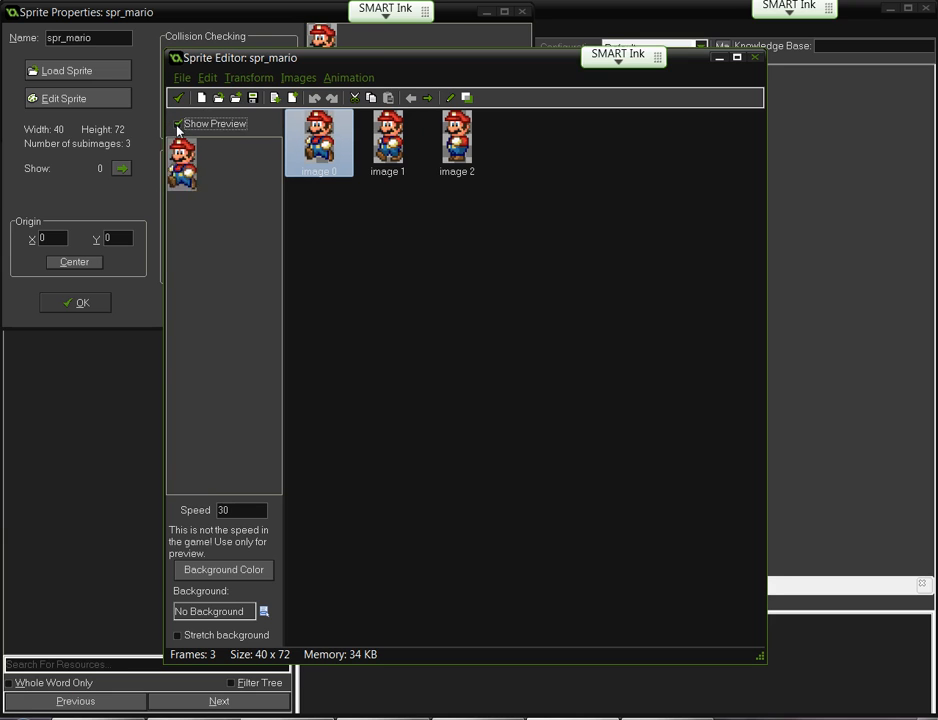
click(178, 123)
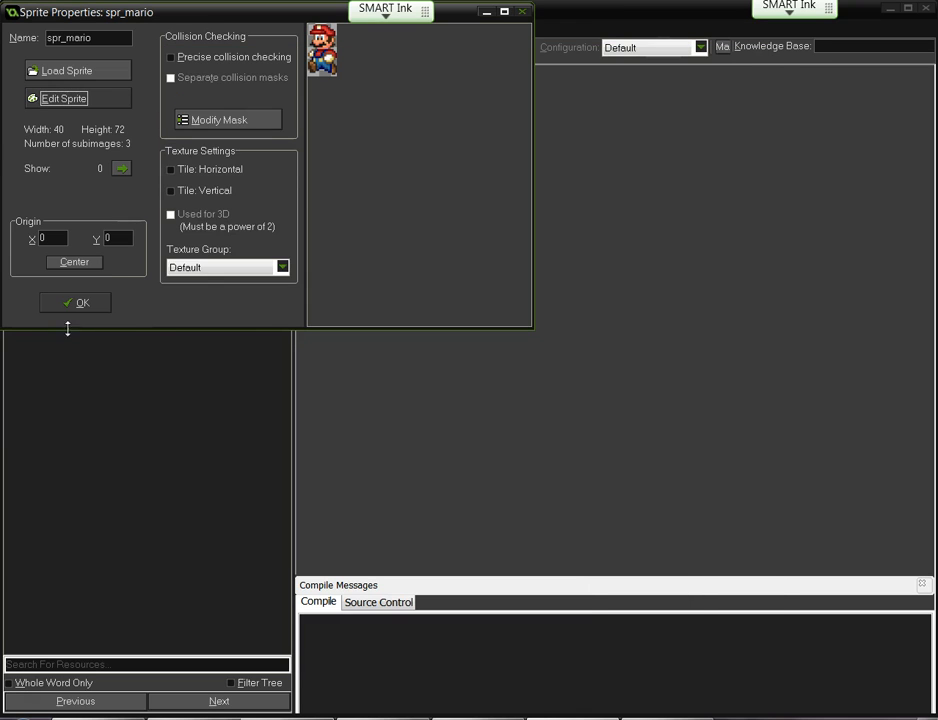
Close spr_mario's properties and create a new sprite from the Sprites menu.
click(74, 302)
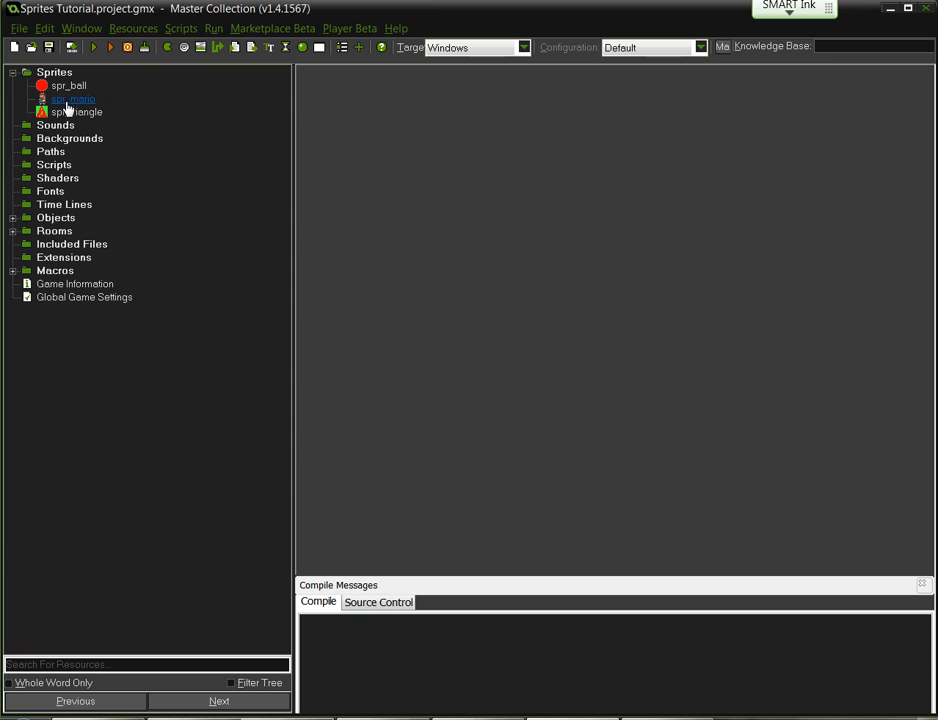
right_click(54, 72)
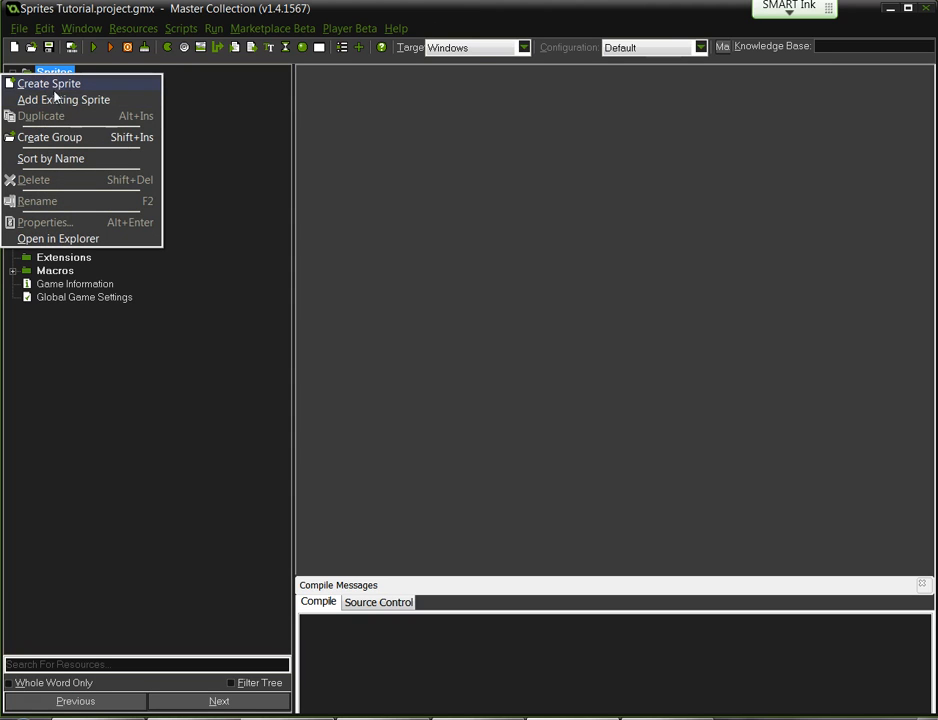
click(48, 83)
text(spr_mario2)
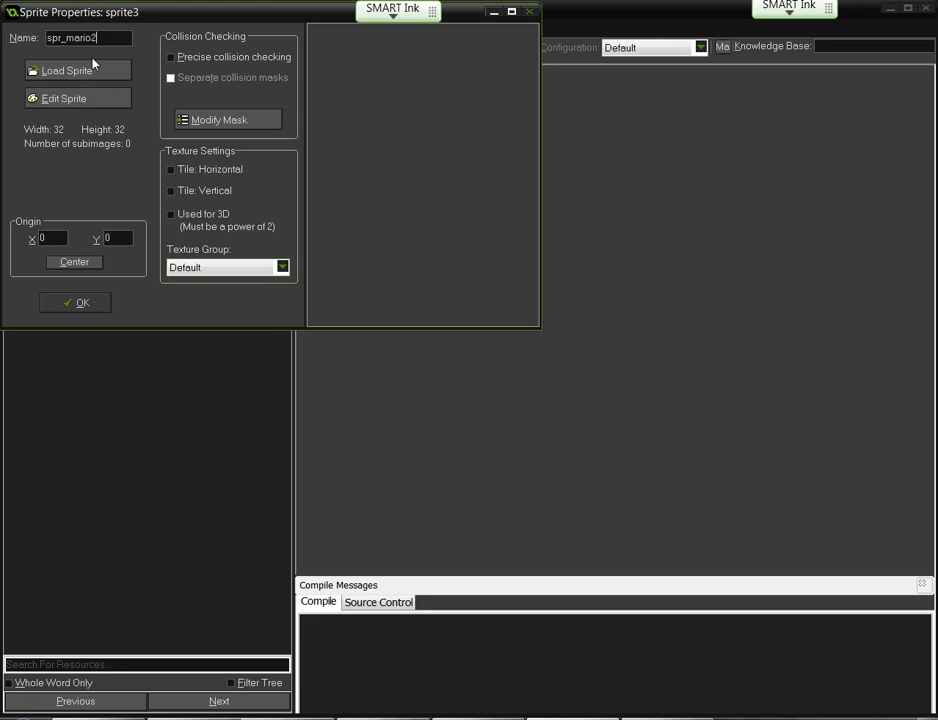
mouse_move(79, 70)
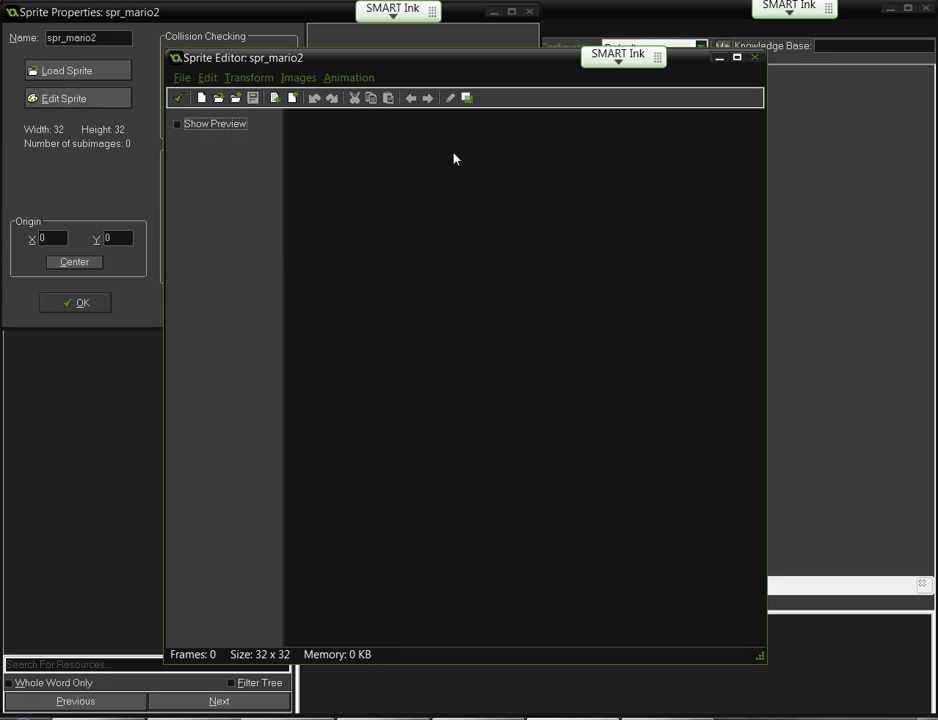
mouse_move(450, 234)
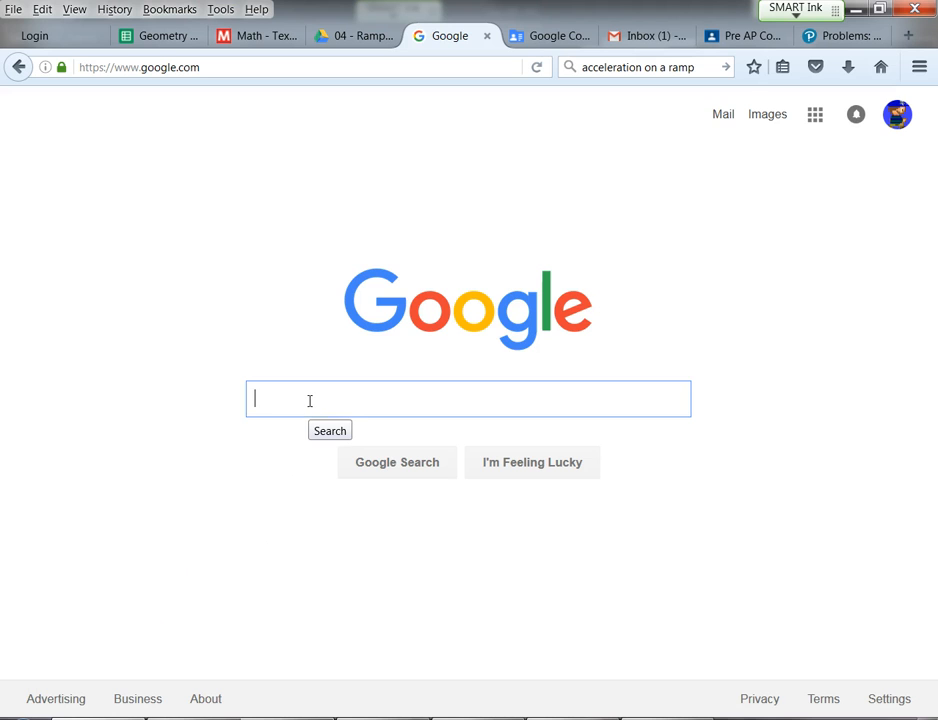
Search Google Images for Mario sprite sheets and scroll through the results.
text(mario sprite sheet)
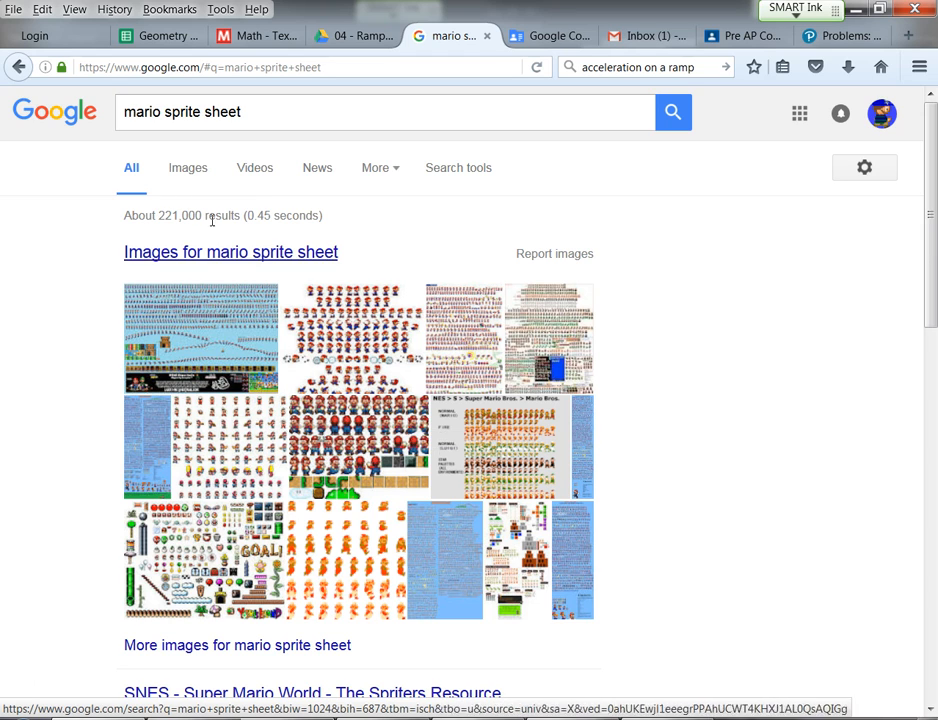
click(187, 167)
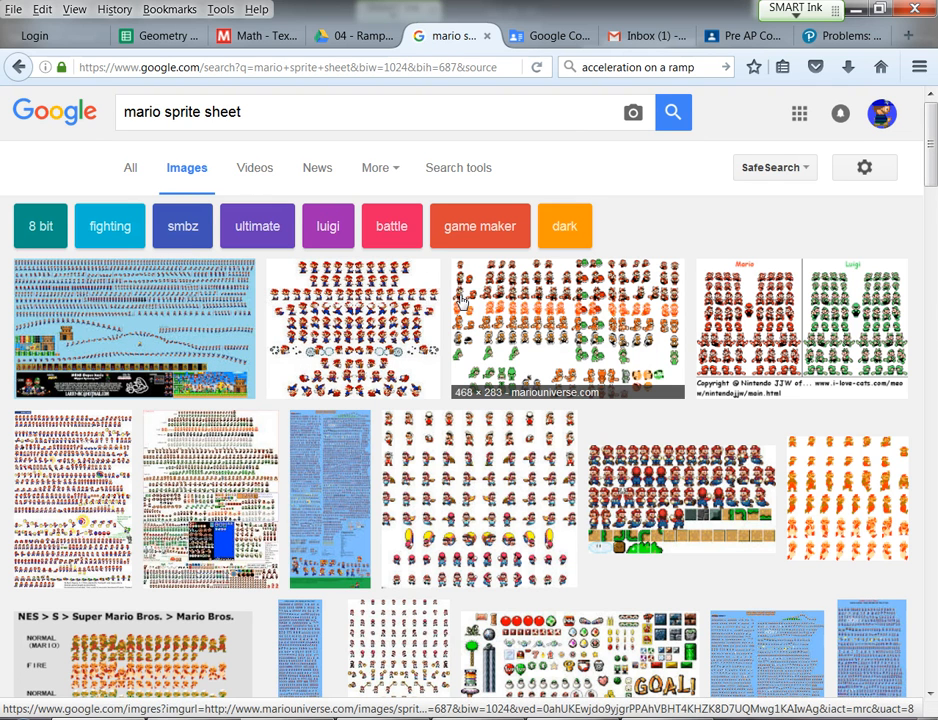
mouse_move(477, 313)
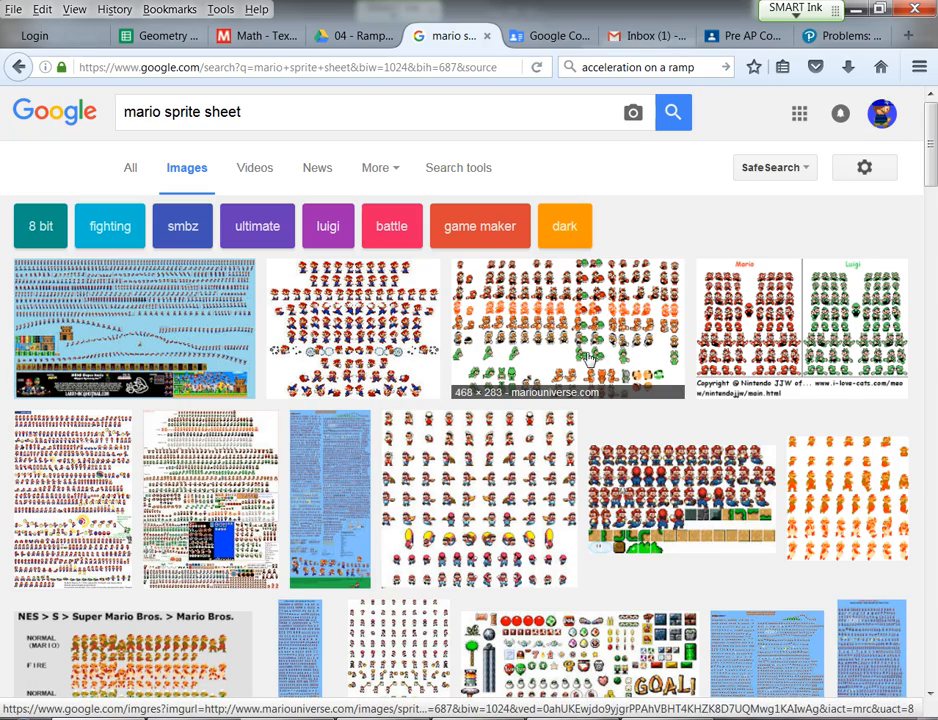
scroll(down, 3)
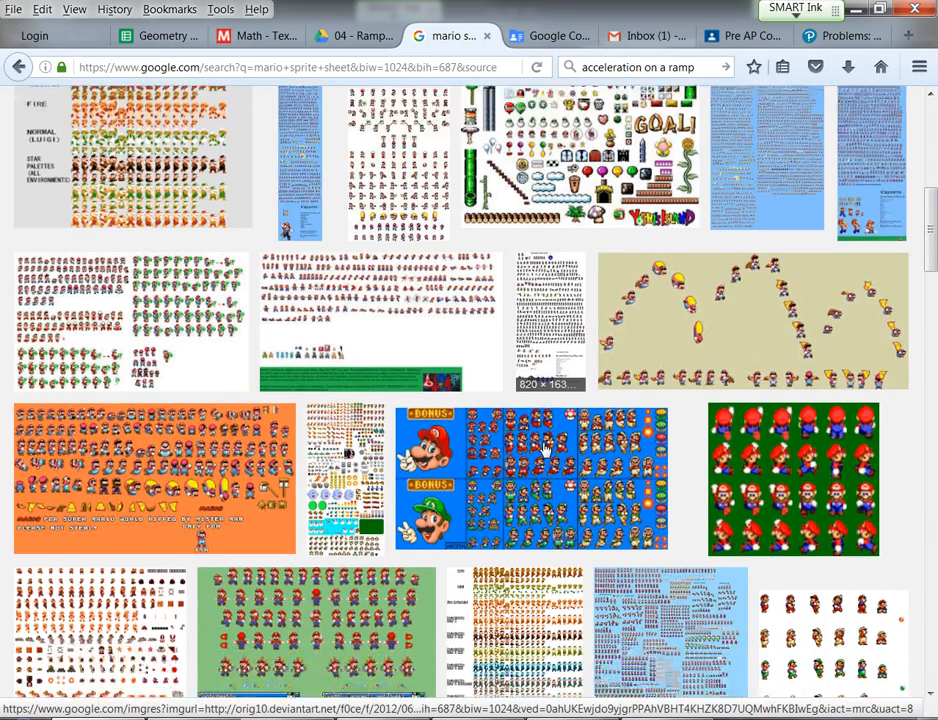
scroll(down, 3)
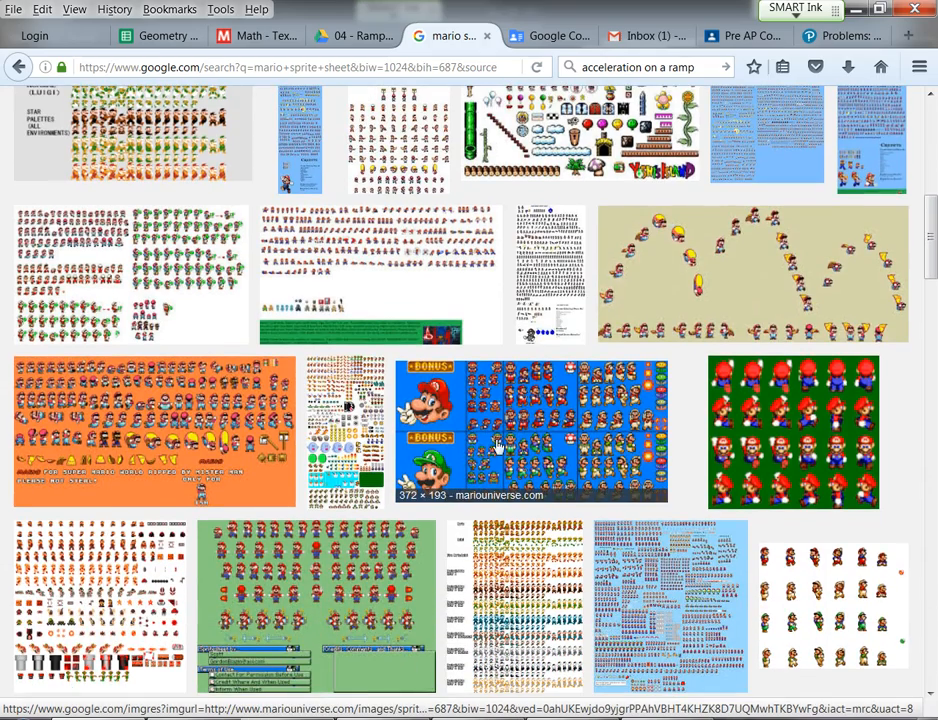
scroll(down, 3)
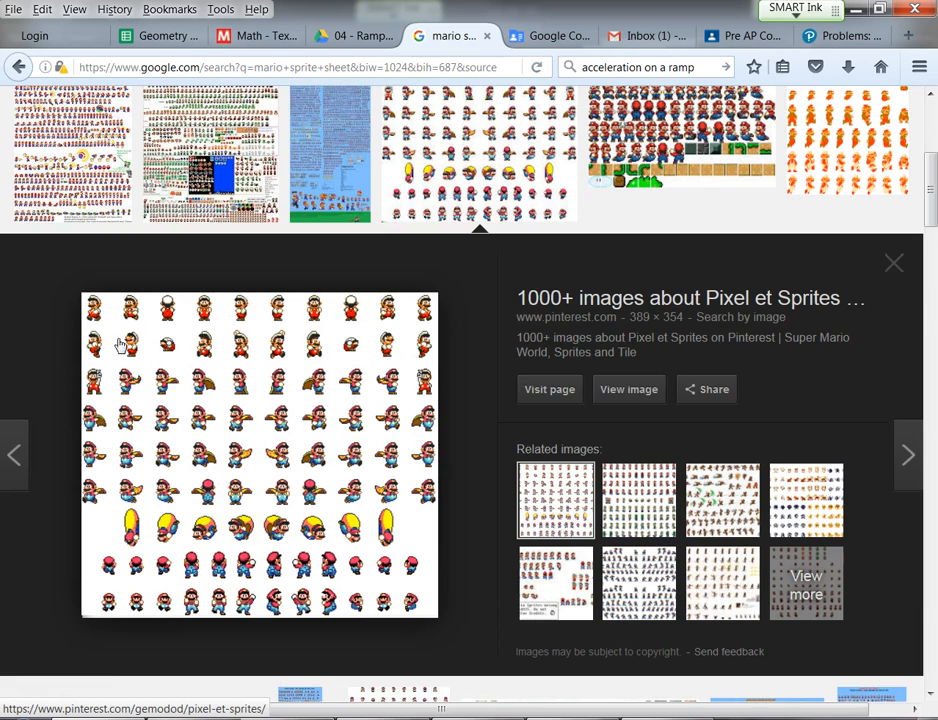
mouse_move(227, 321)
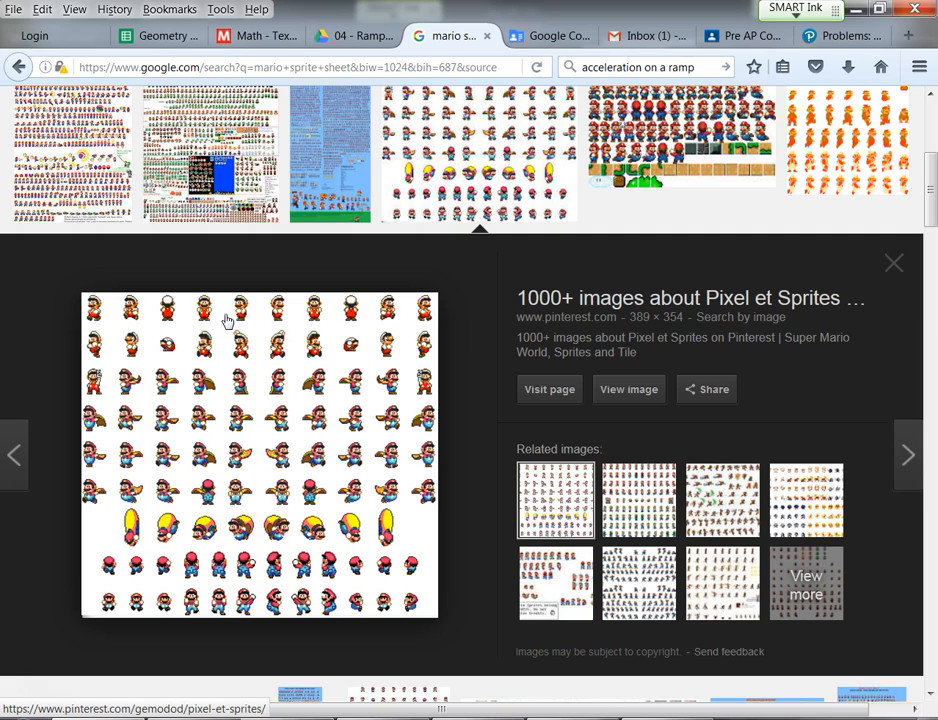
mouse_move(115, 314)
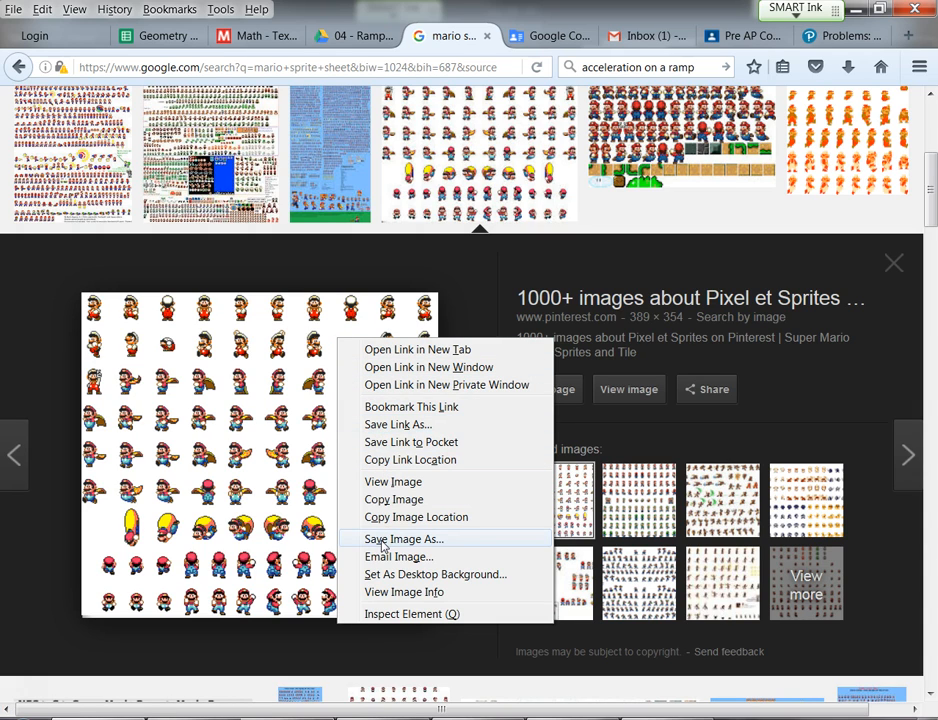
Save the sprite sheet image under the name 'mario' and close the enlarged preview.
click(402, 539)
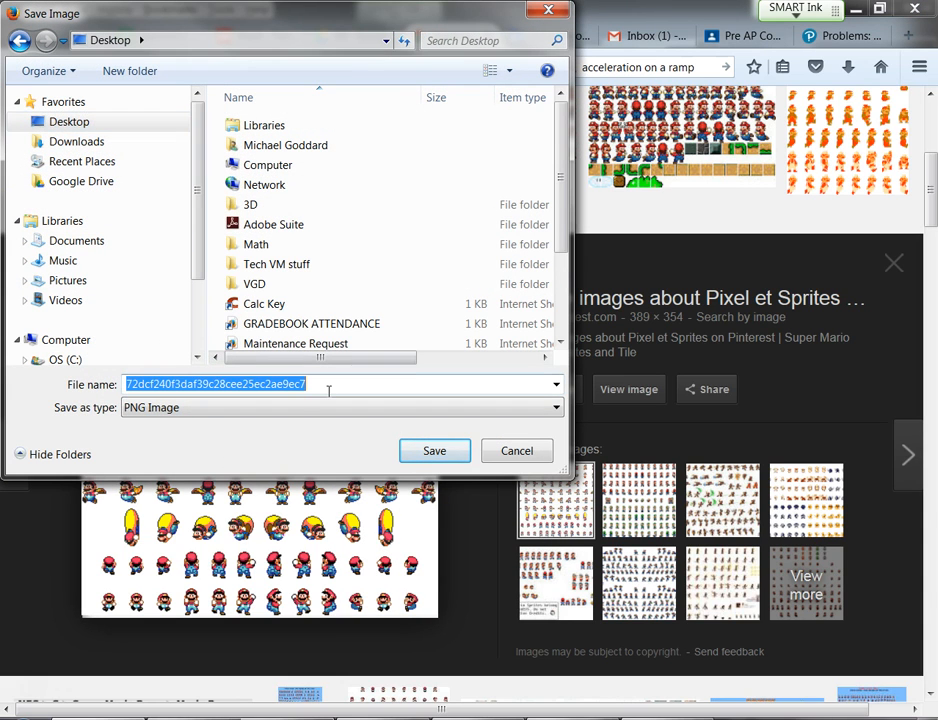
text(mario)
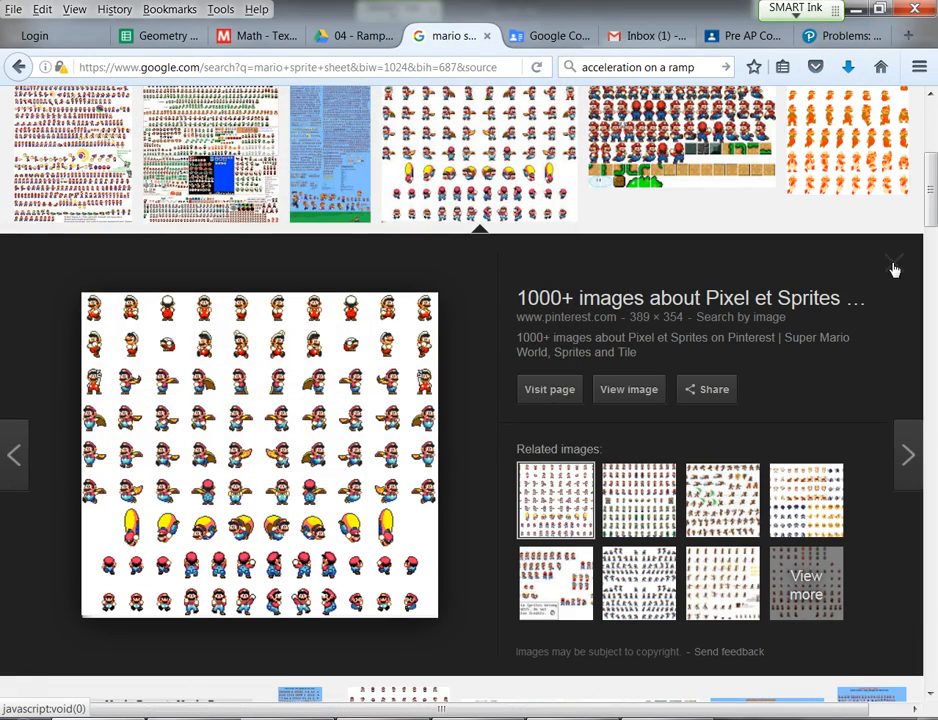
click(893, 263)
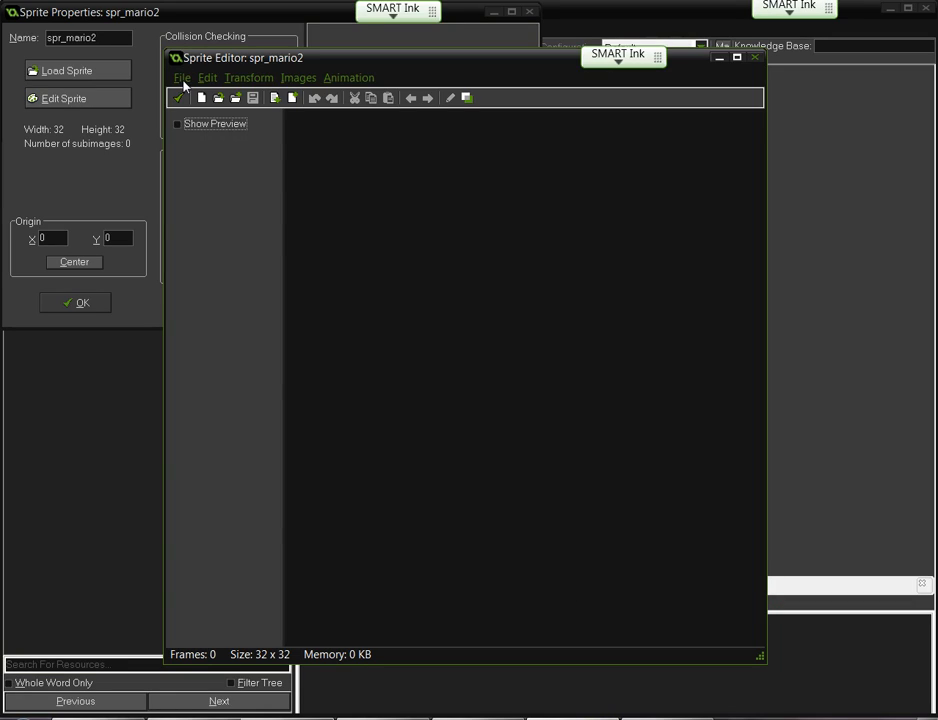
Load the mario-sheet 2 image from the Desktop as a strip image.
click(182, 78)
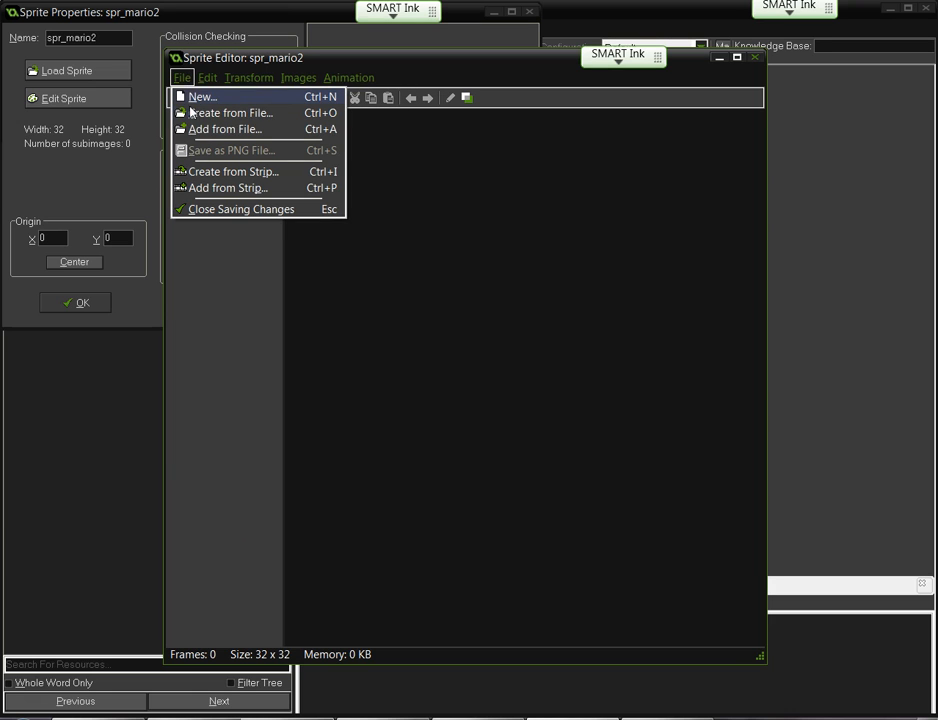
mouse_move(233, 171)
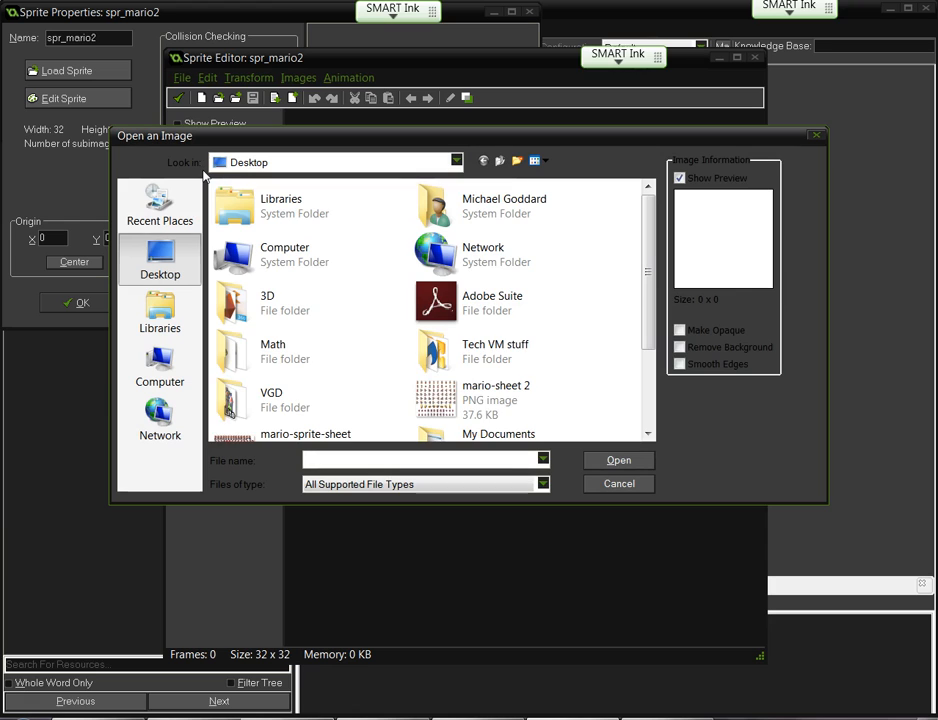
click(496, 399)
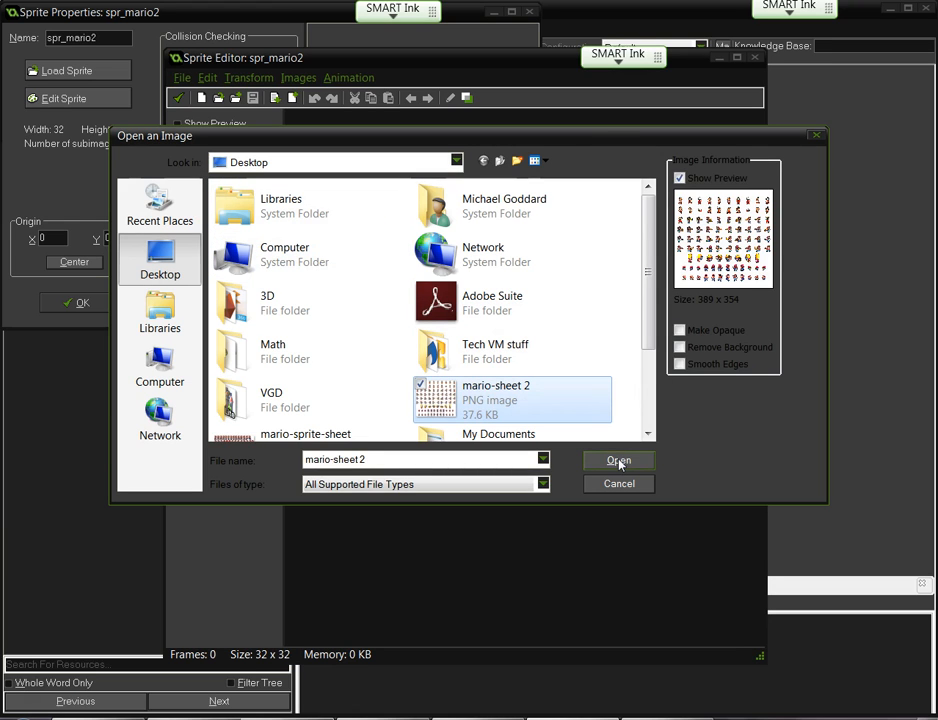
click(618, 460)
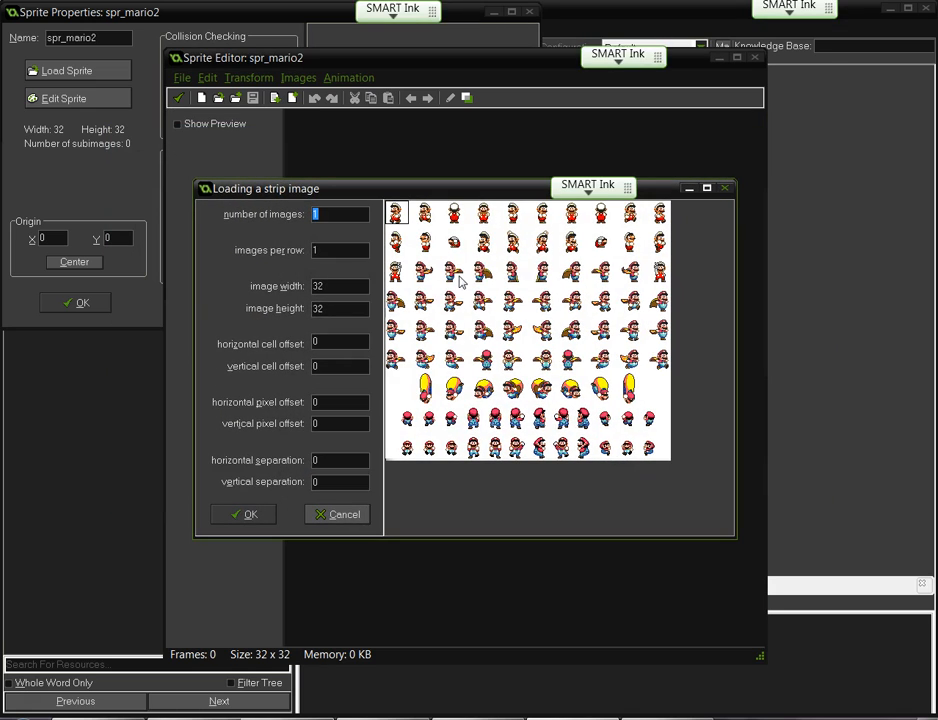
mouse_move(415, 207)
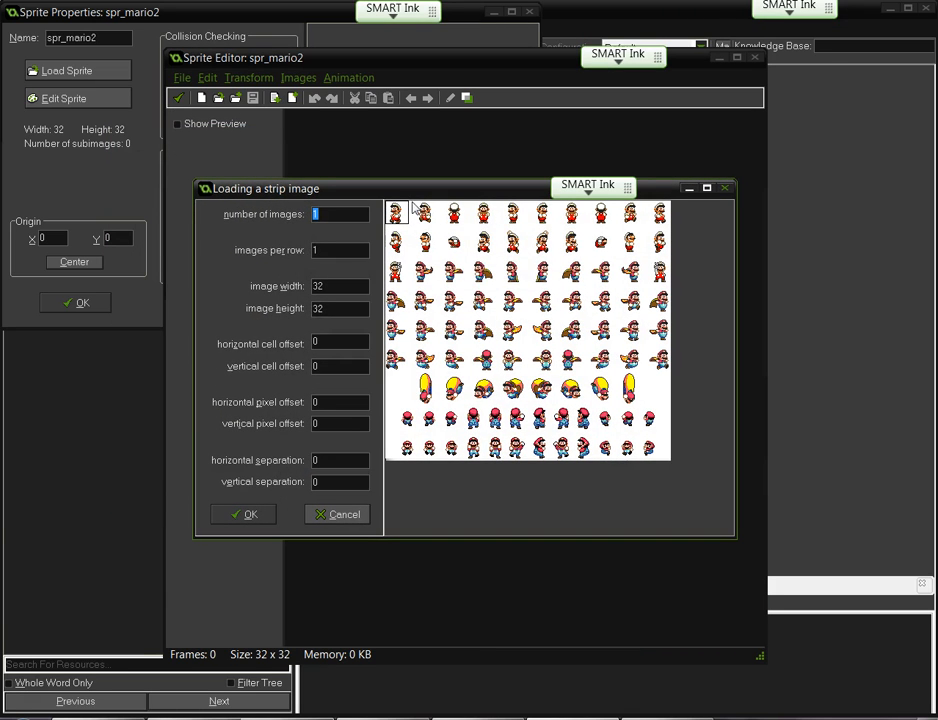
mouse_move(407, 221)
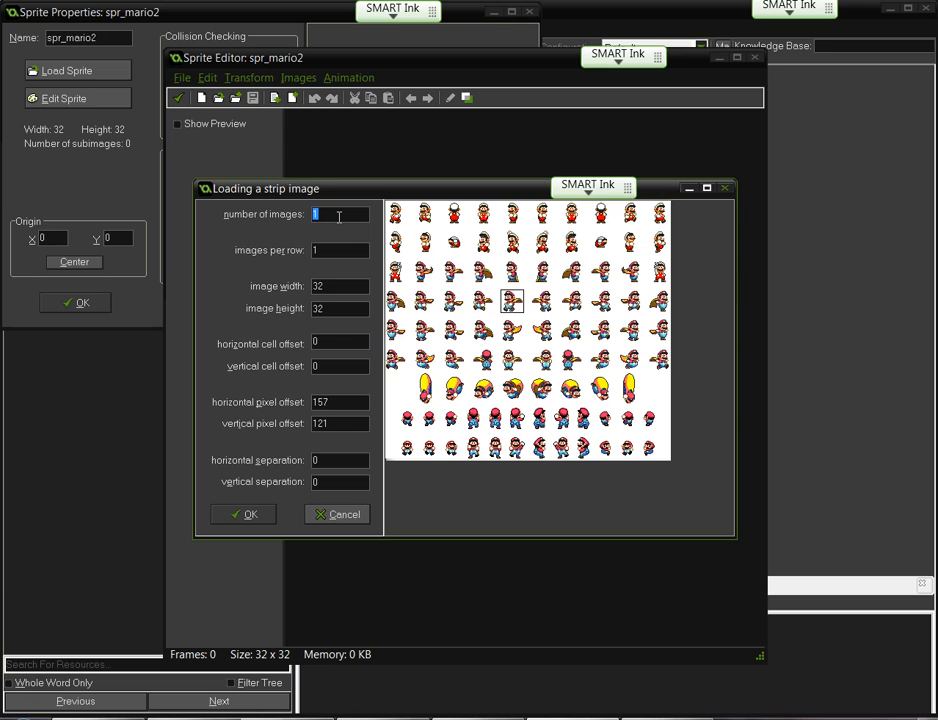
mouse_move(320, 214)
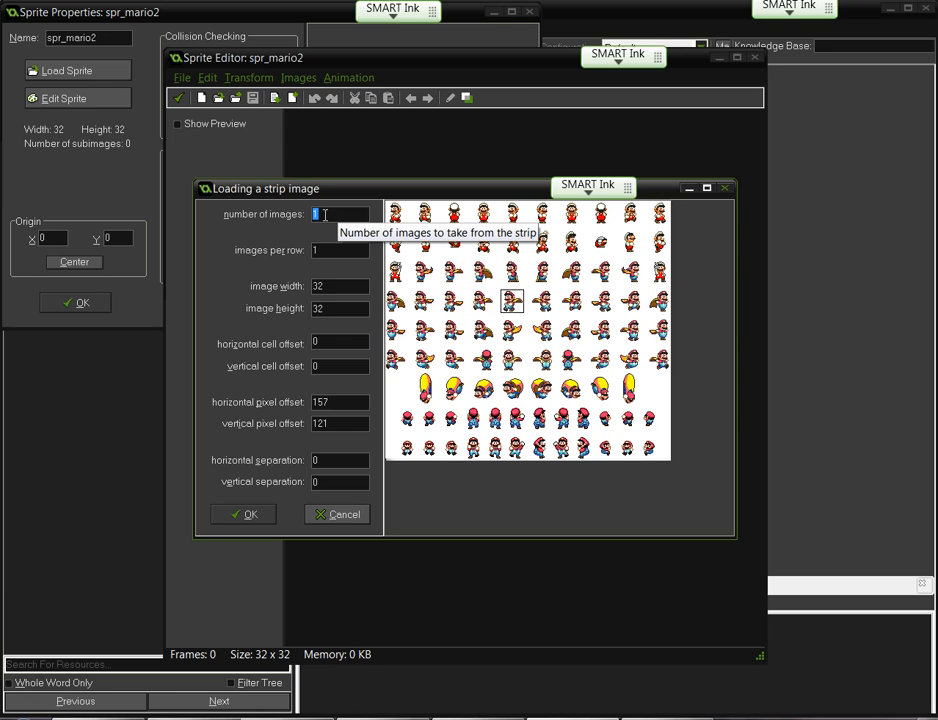
Cut four 32×32 cape-spin frames from the Mario sheet into spr_mario2.
text(2)
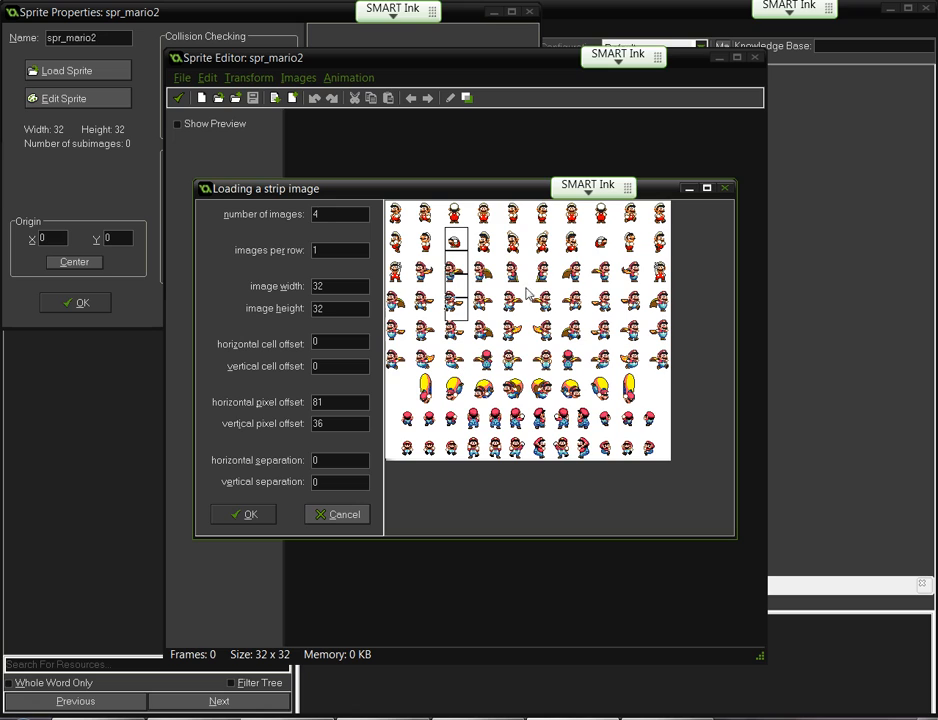
mouse_move(453, 403)
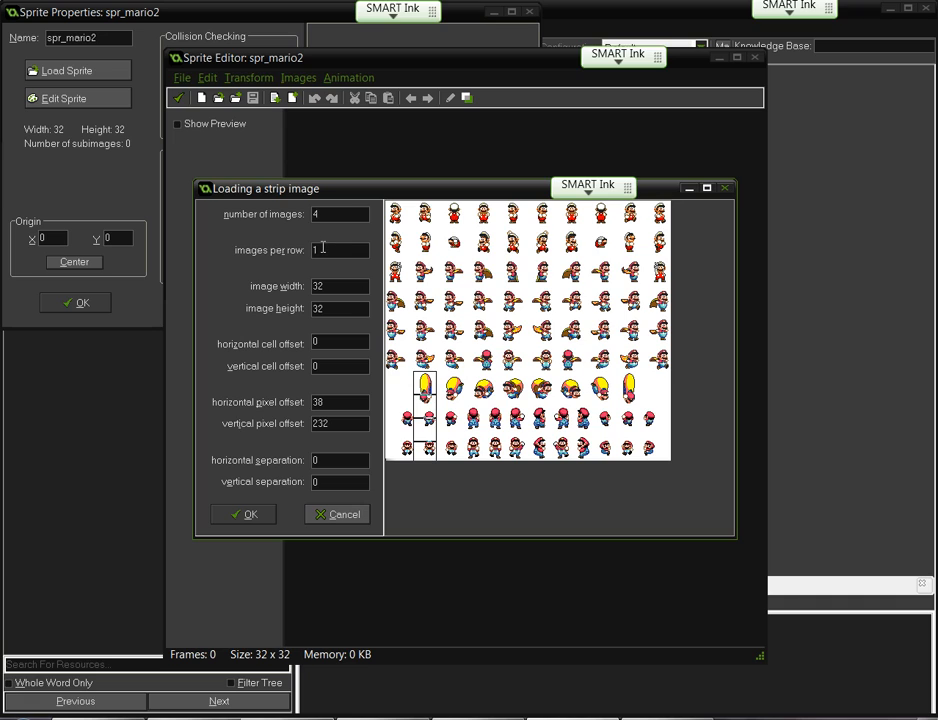
text(4)
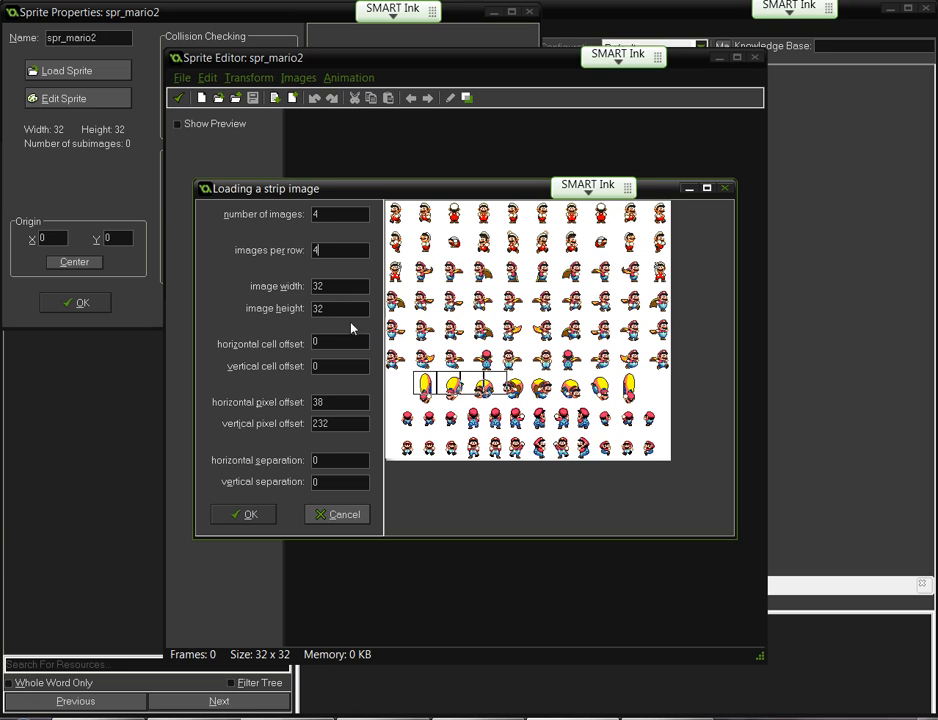
mouse_move(322, 395)
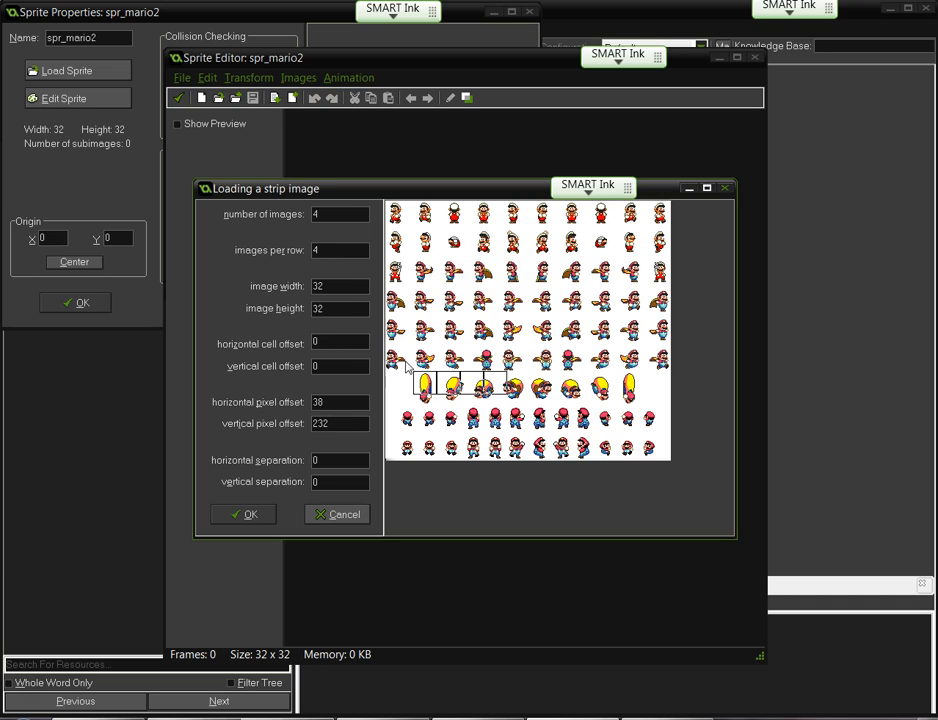
mouse_move(555, 370)
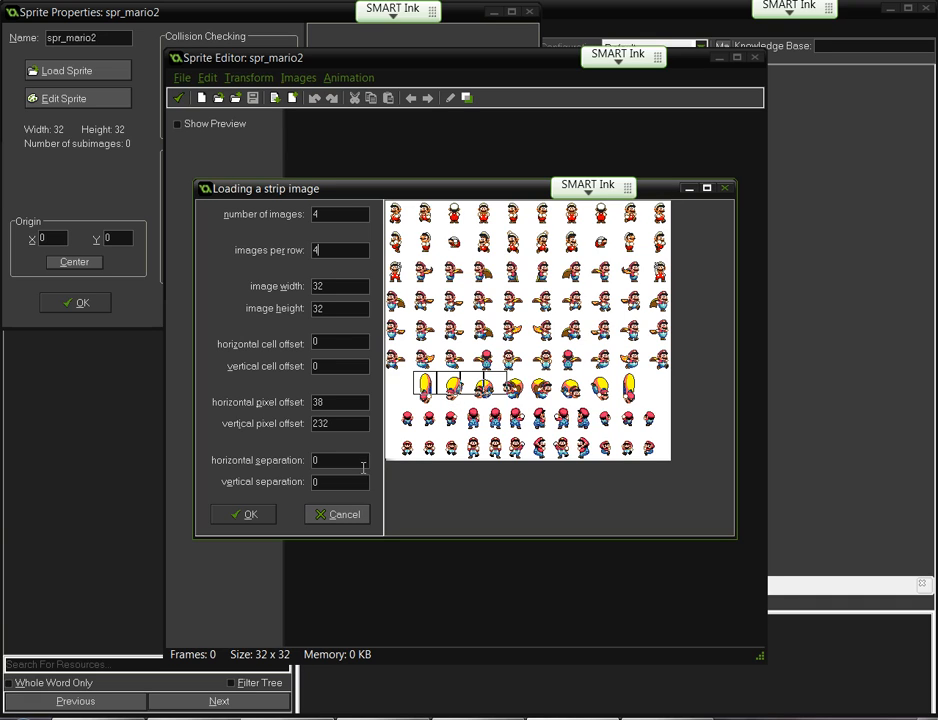
mouse_move(255, 493)
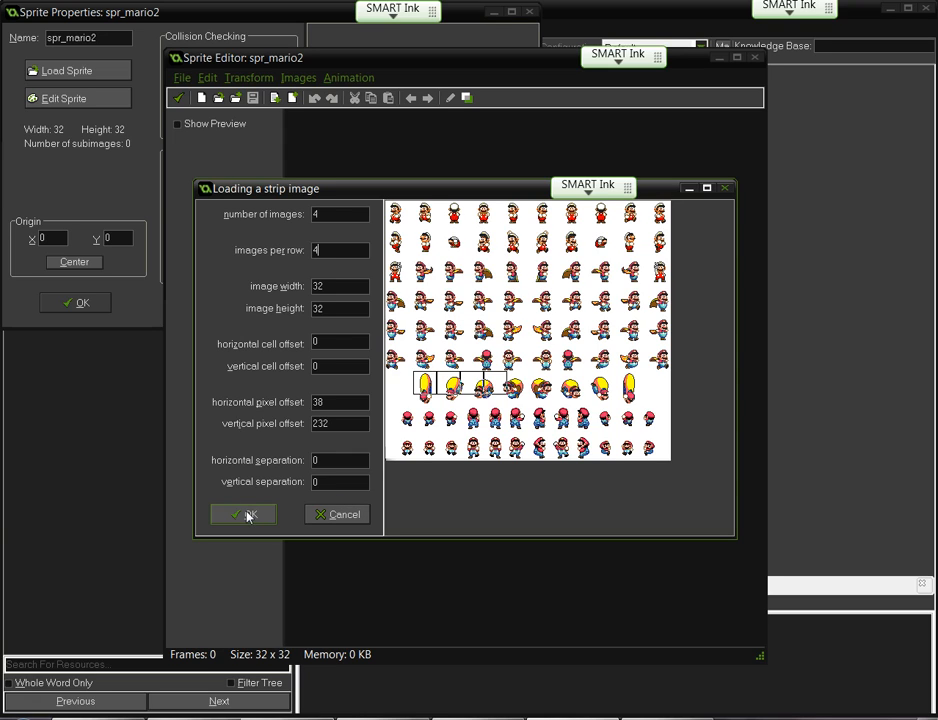
click(243, 514)
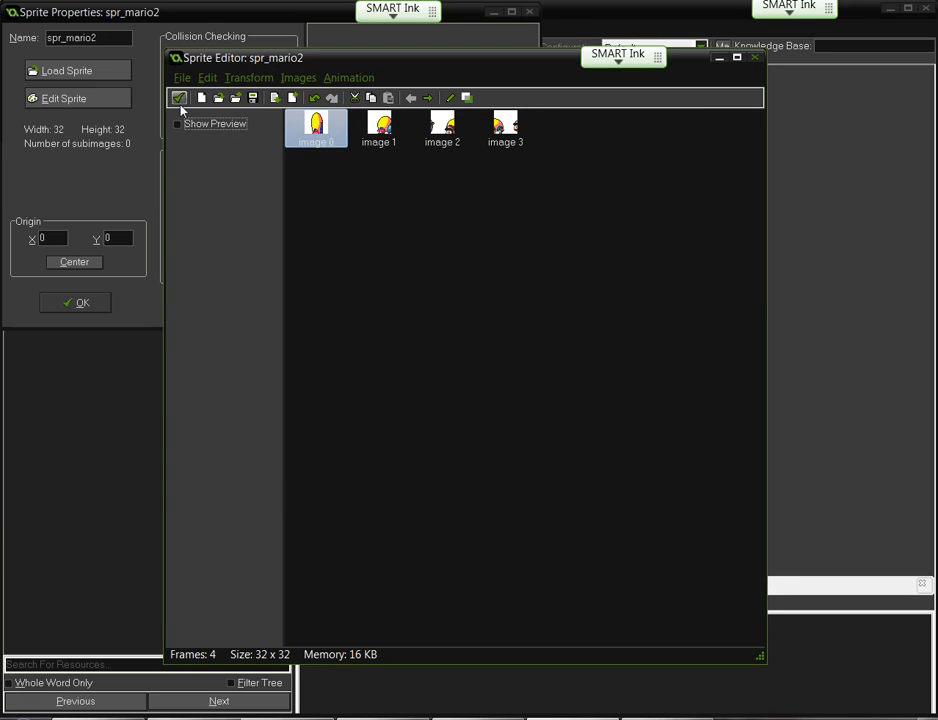
click(182, 77)
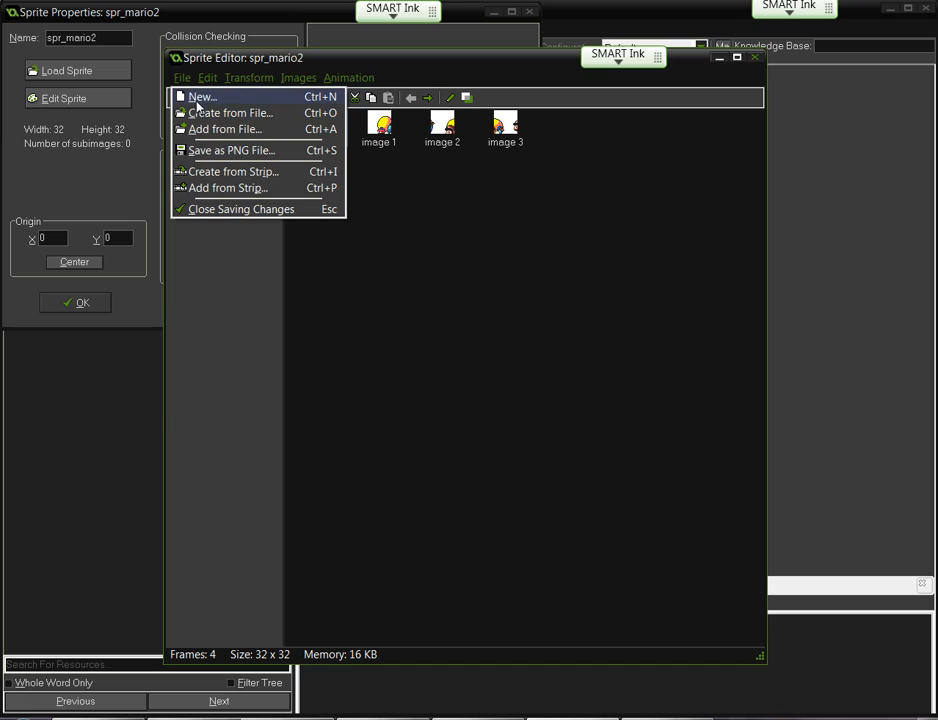
Create spr_mario2 from the full mario-sheet 2 file as one 389×354 frame.
click(231, 112)
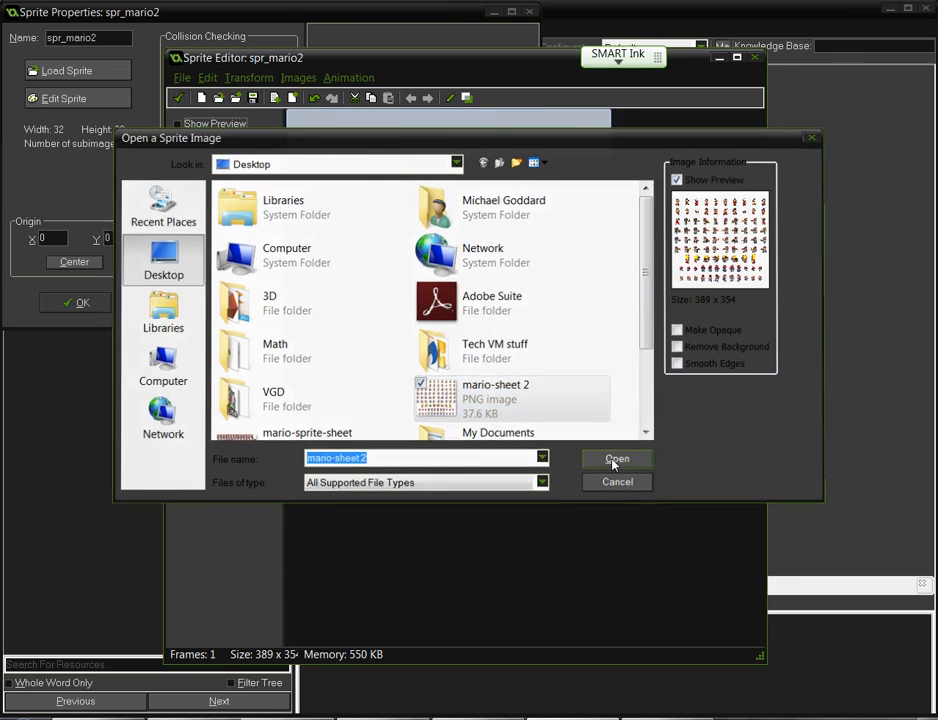
click(616, 458)
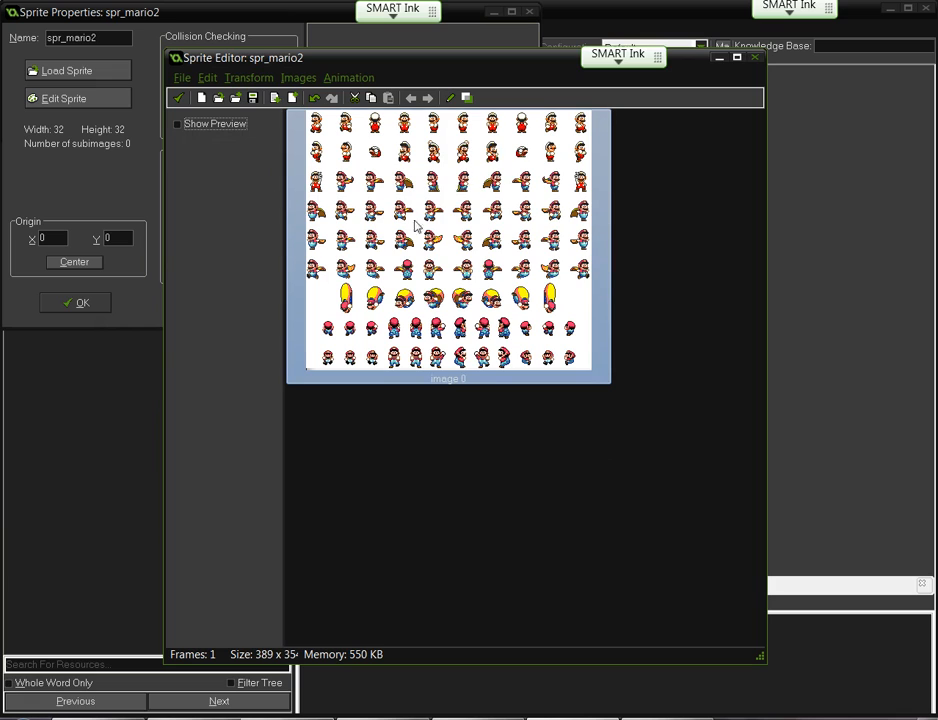
mouse_move(349, 77)
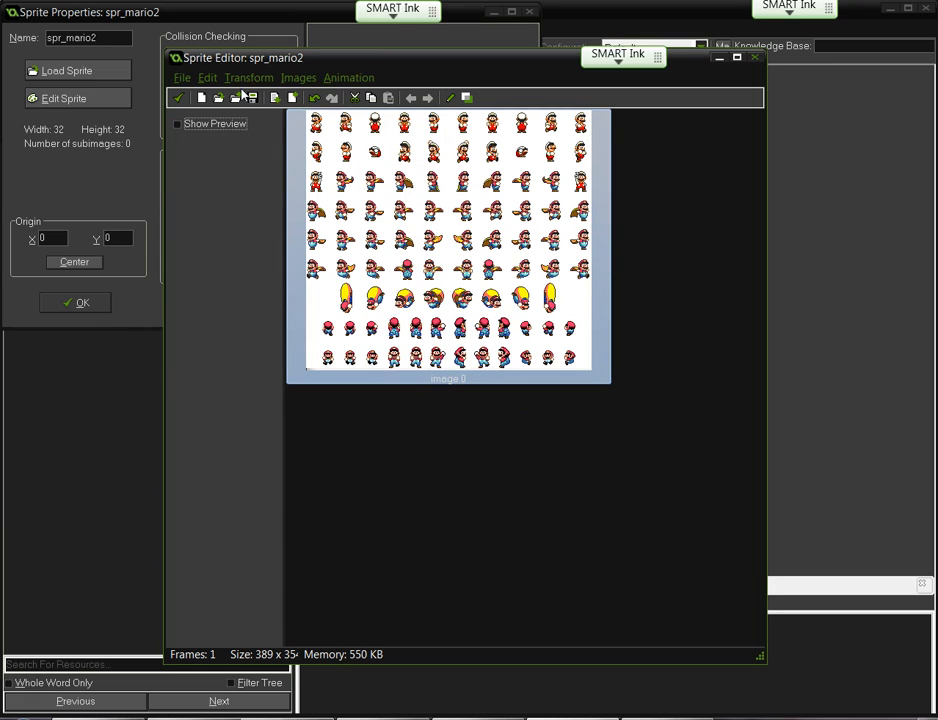
Stretch the sprite sheet to 300% with Excellent quality.
click(249, 77)
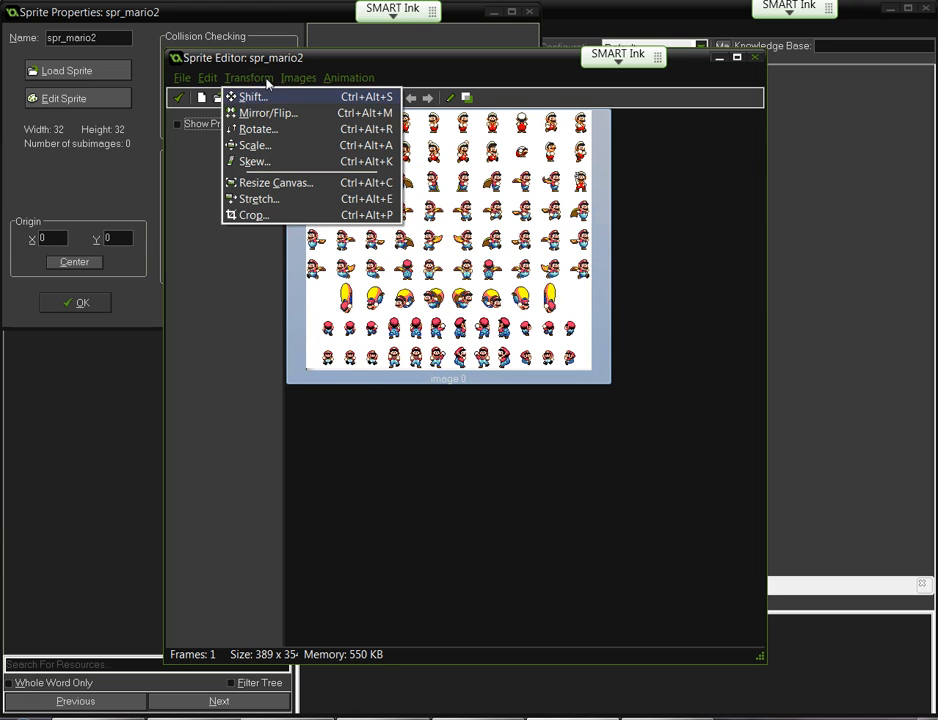
click(257, 198)
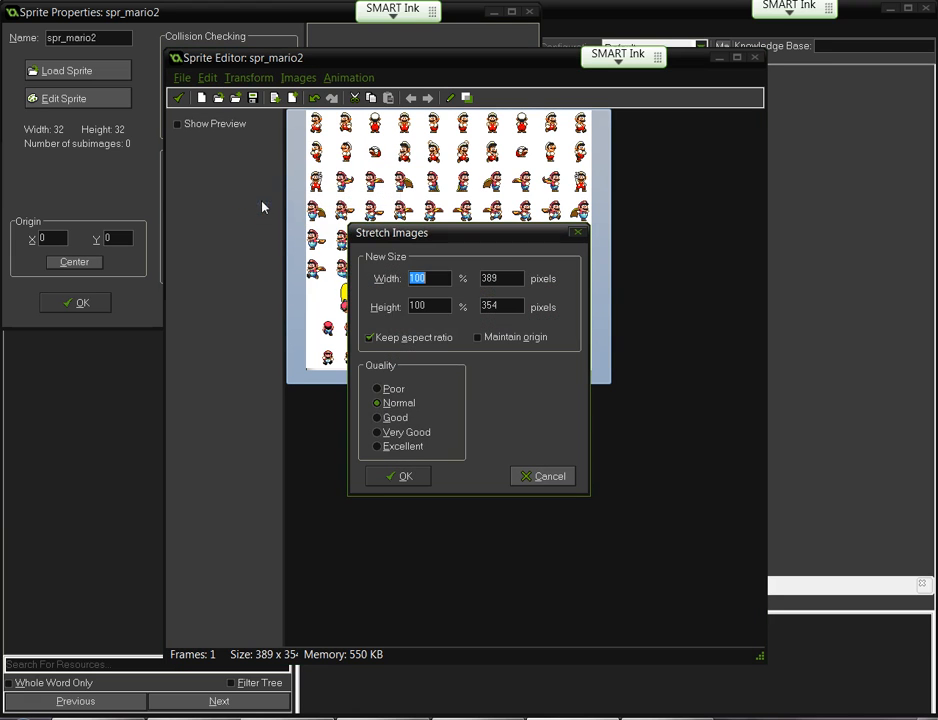
text(30)
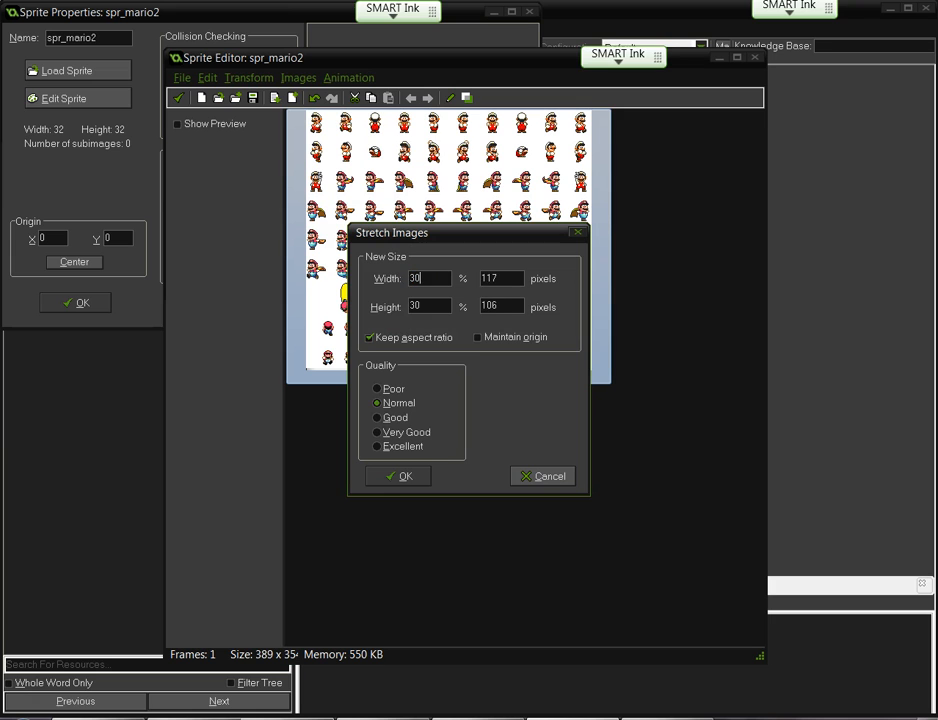
click(377, 446)
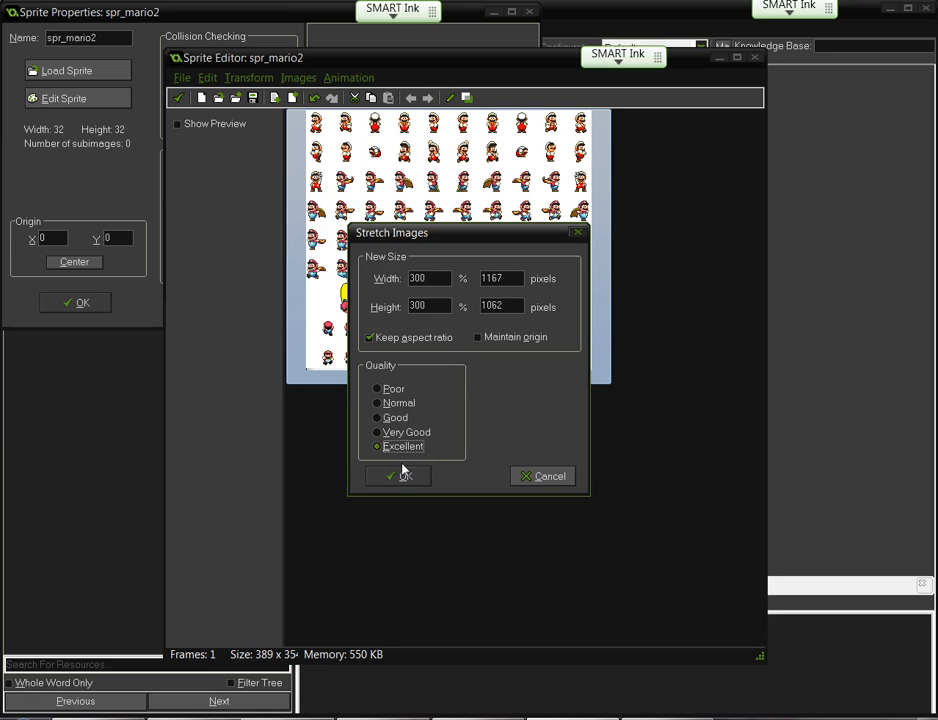
click(397, 475)
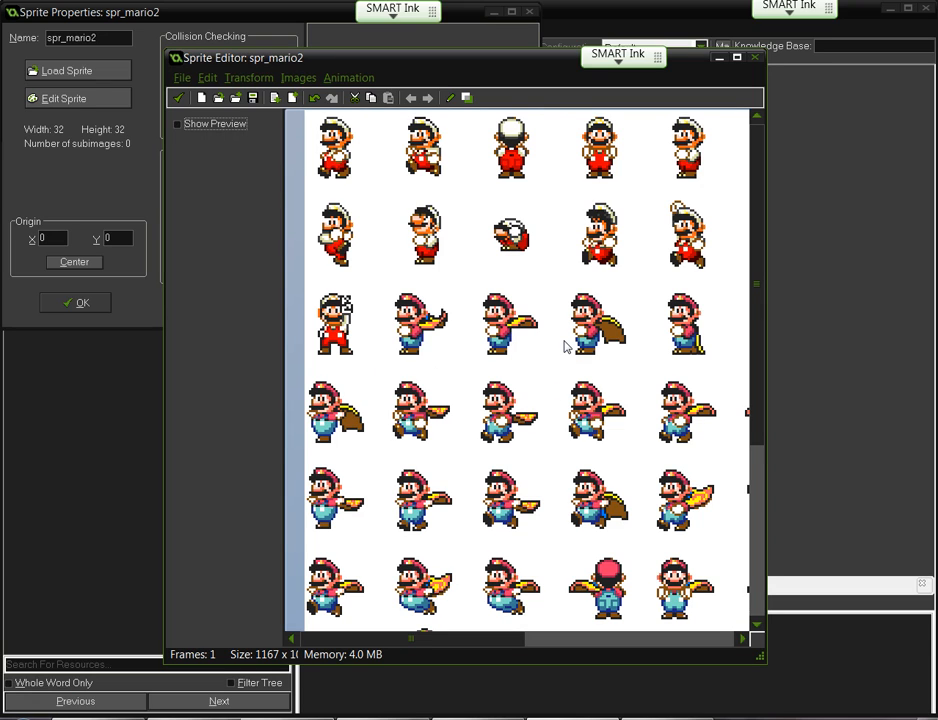
Save the stretched sheet as a PNG, appending ' - big' to the spr_mario2 file name.
click(182, 77)
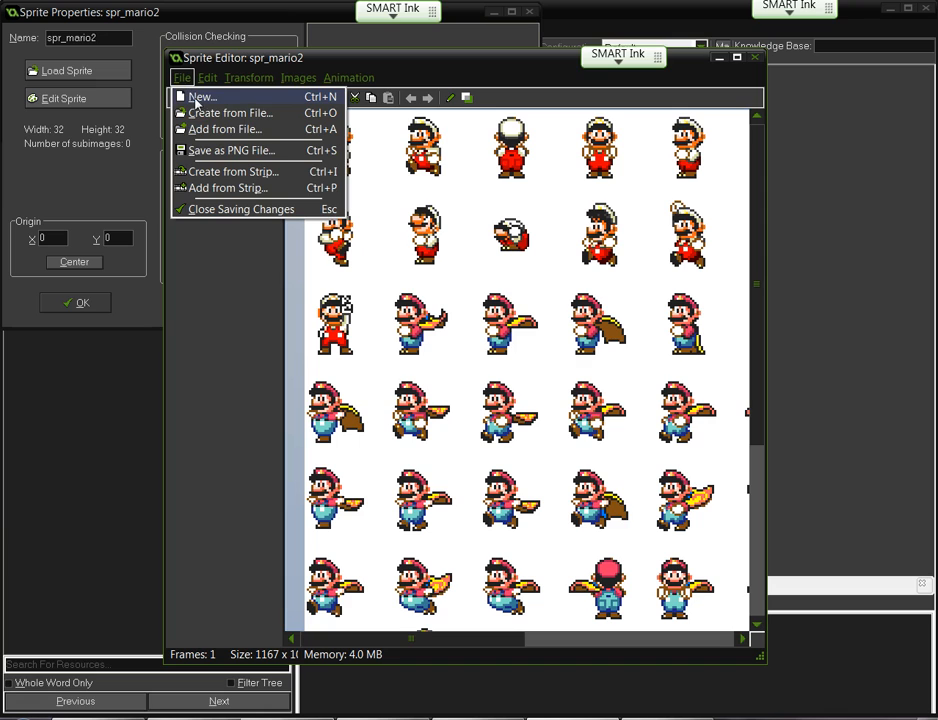
mouse_move(508, 307)
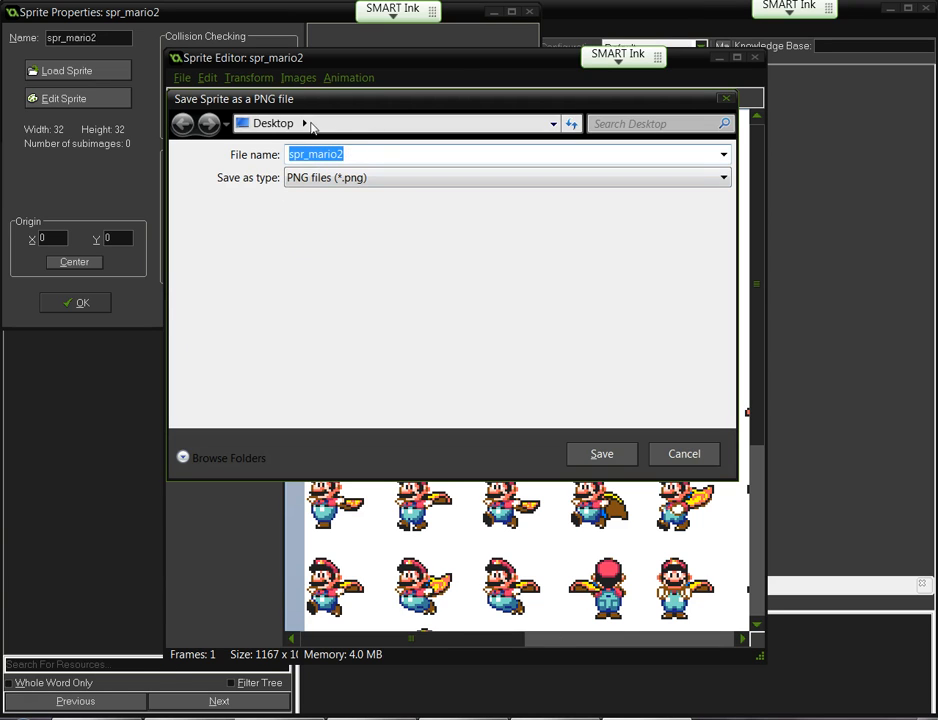
click(361, 154)
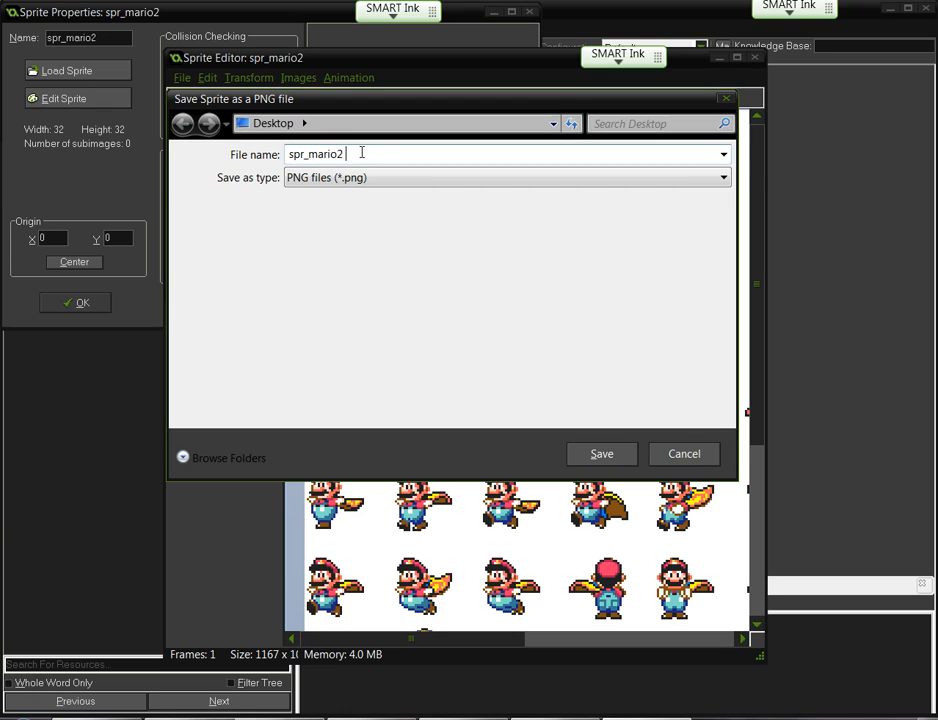
text(- big)
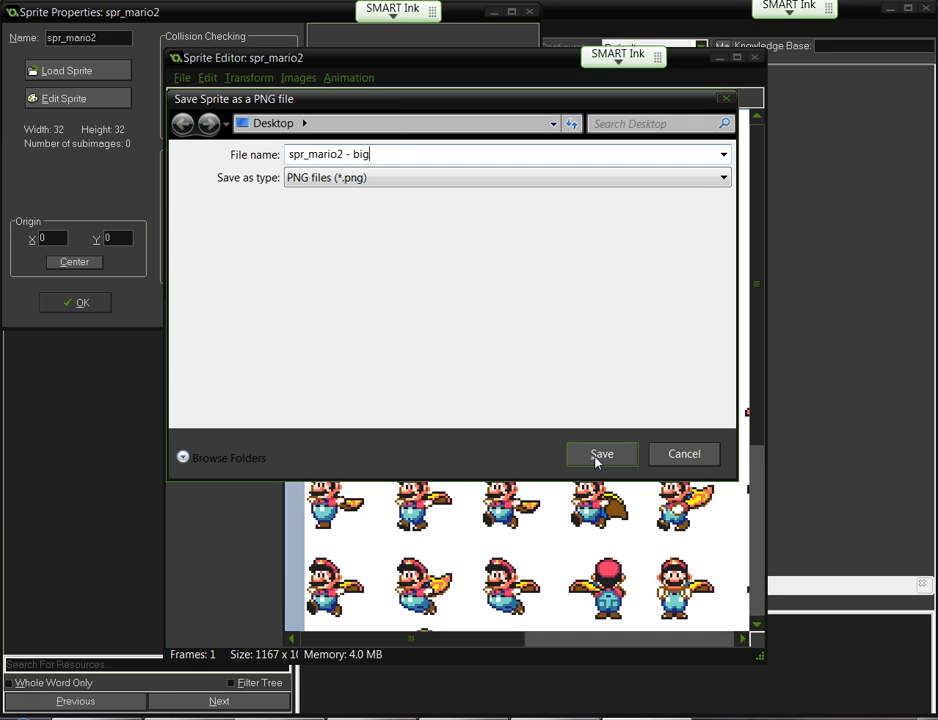
click(601, 454)
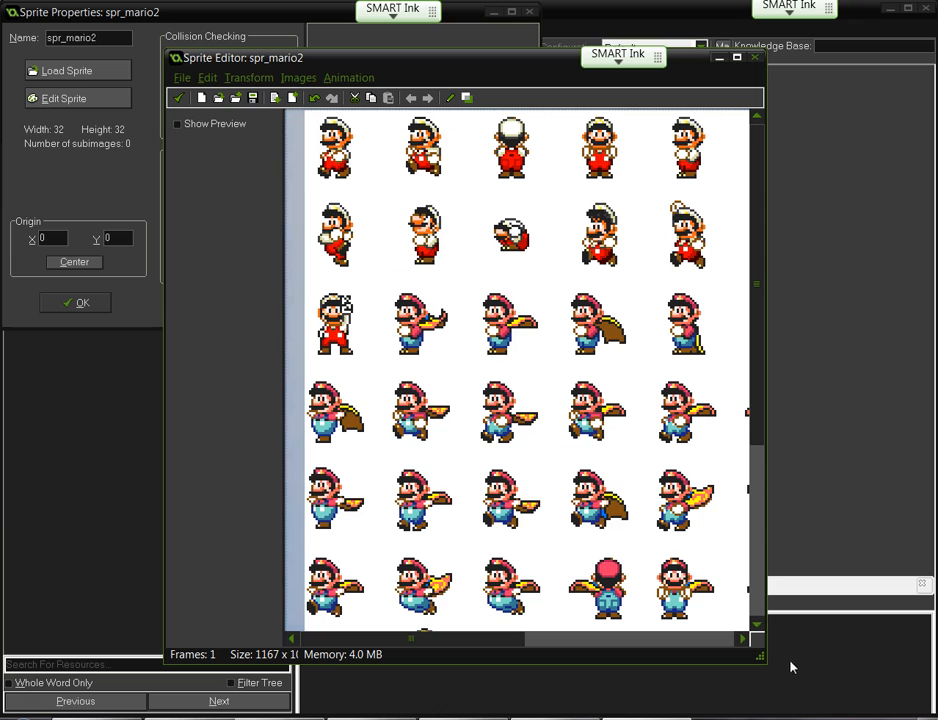
Open 'spr_mario2 - big' from the Desktop in the strip-image loader.
click(182, 77)
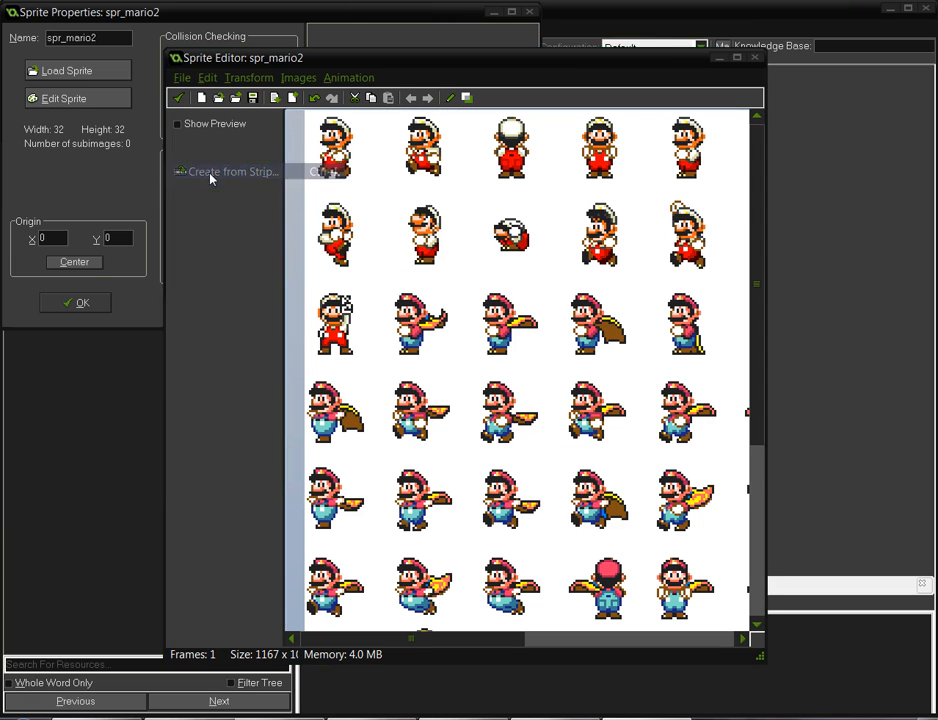
click(233, 171)
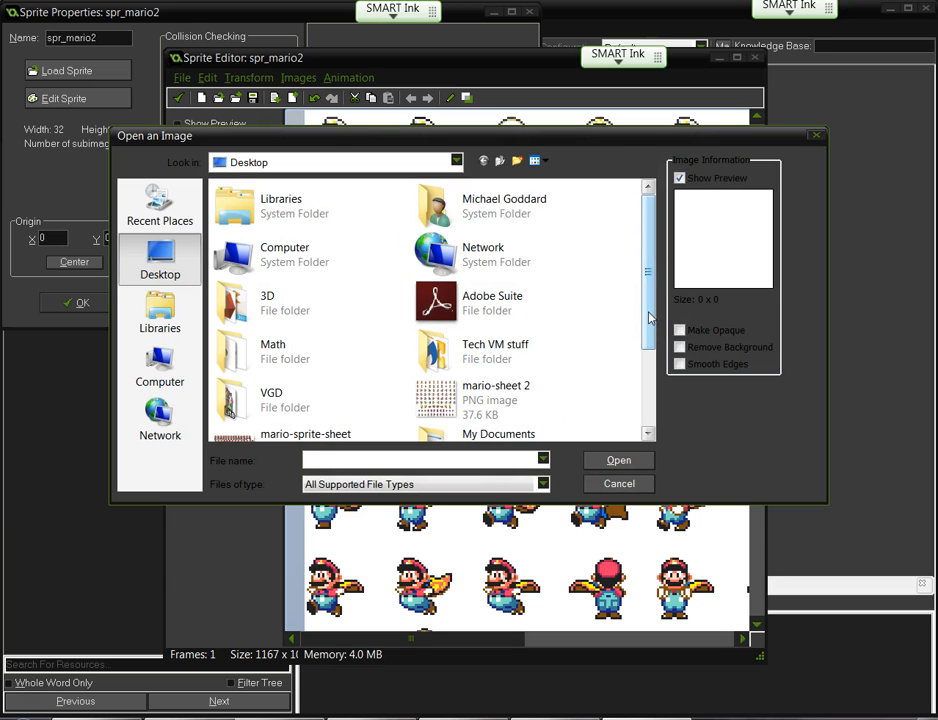
scroll(down, 3)
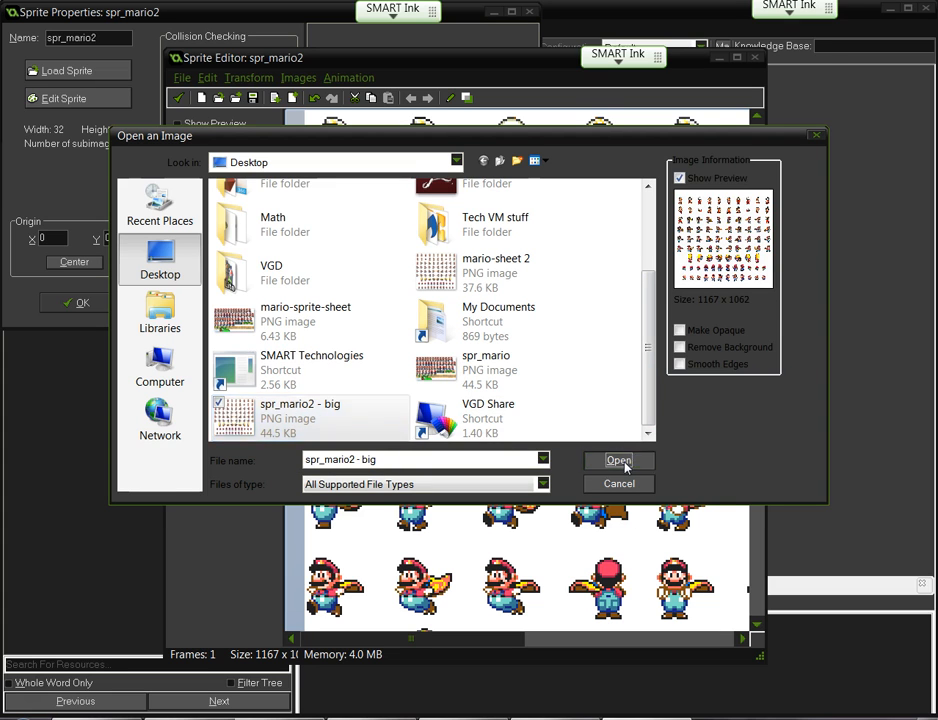
click(618, 460)
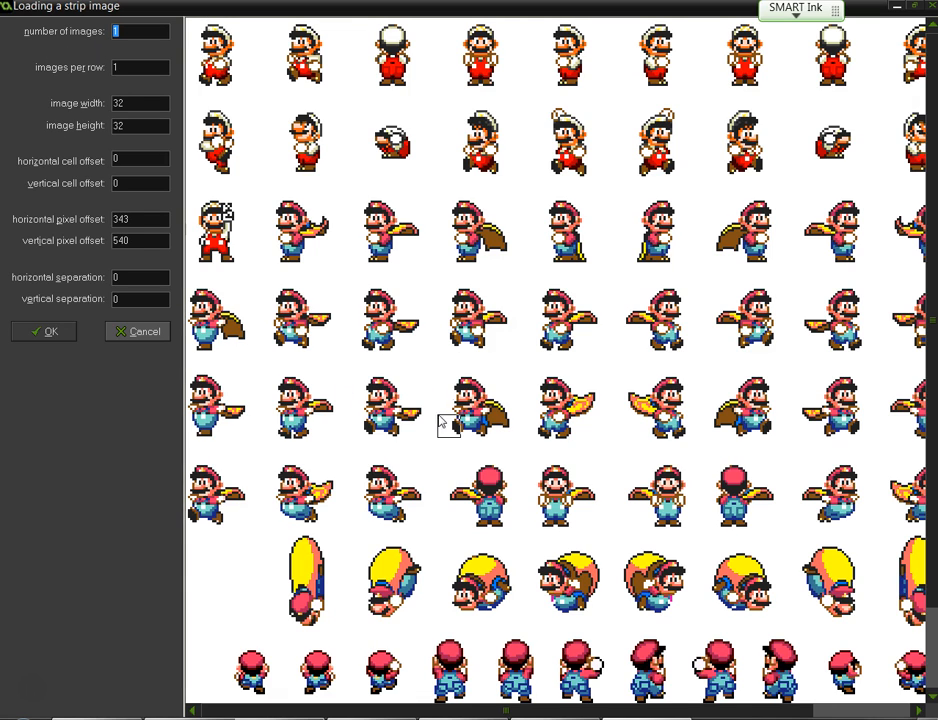
Set 4 images, width 100, and place the grid on the spinning Mario row.
text(4)
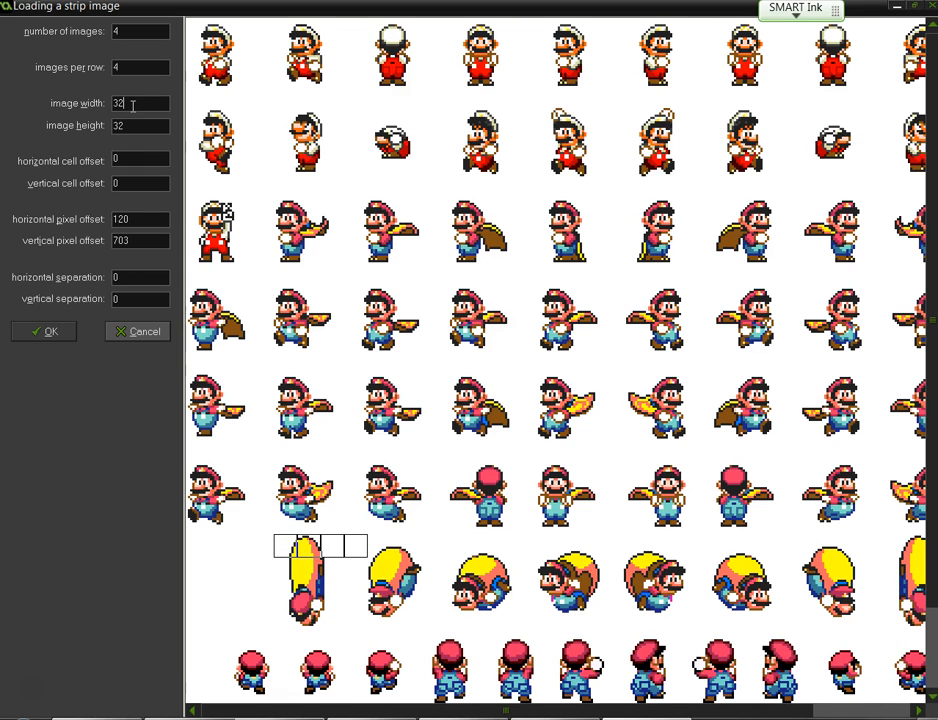
triple_click(140, 103)
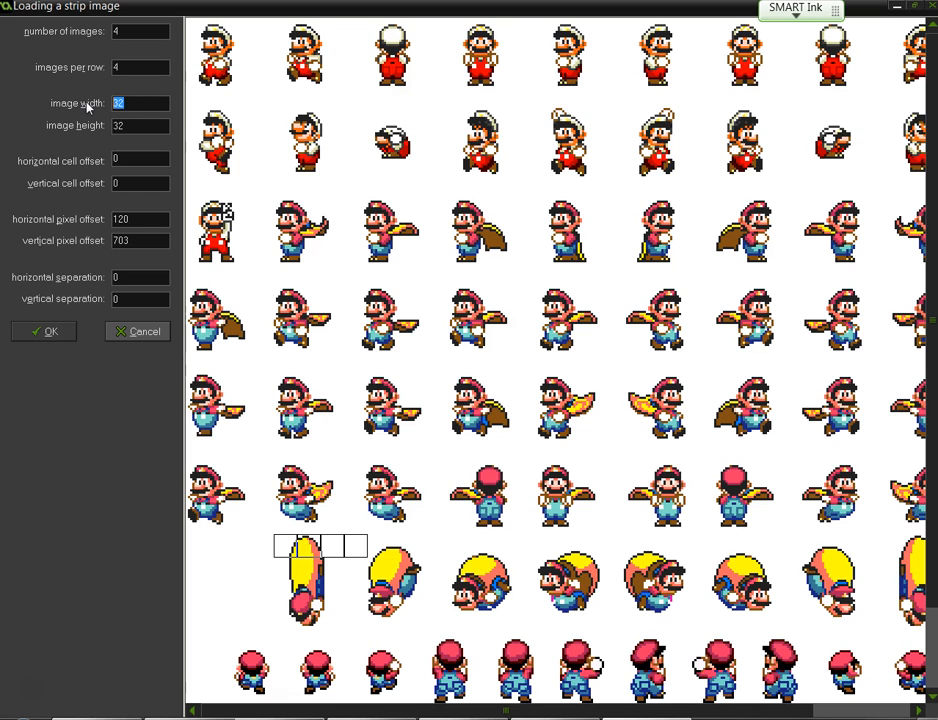
text(100)
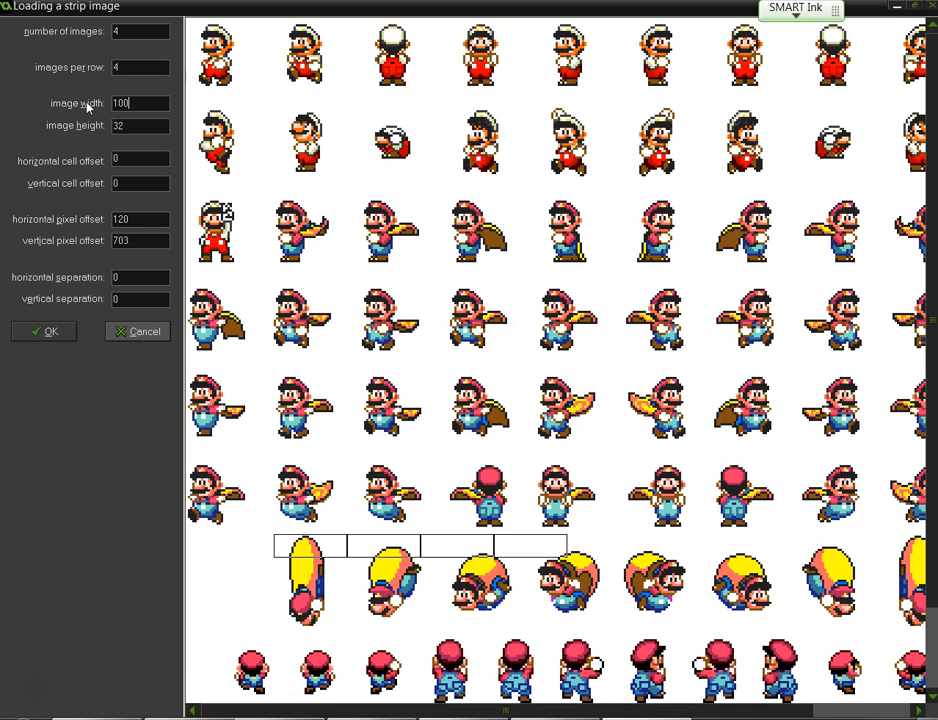
mouse_move(303, 558)
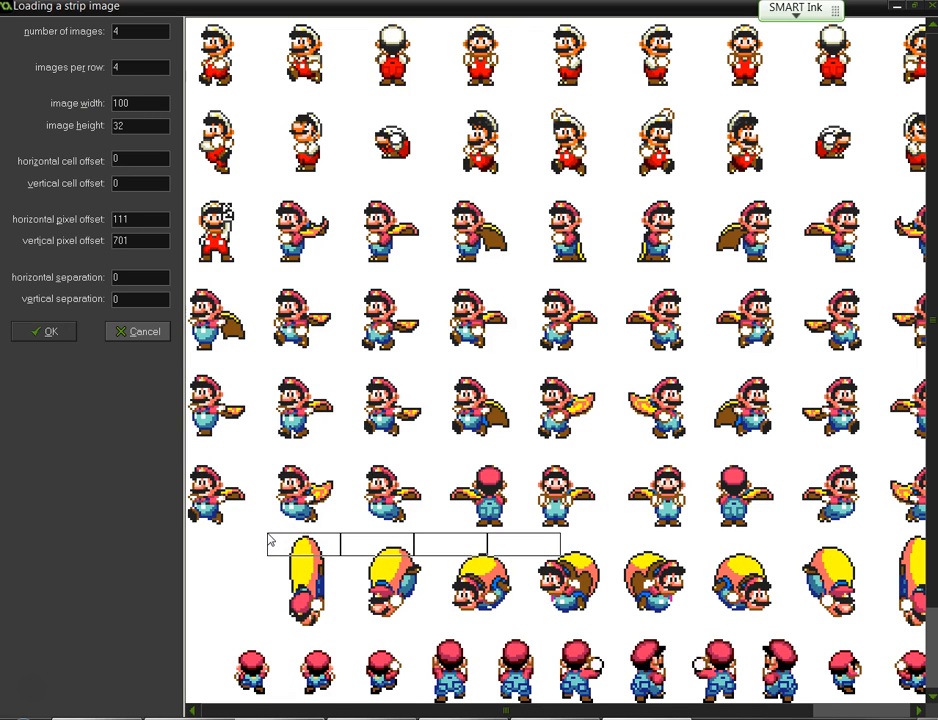
click(167, 214)
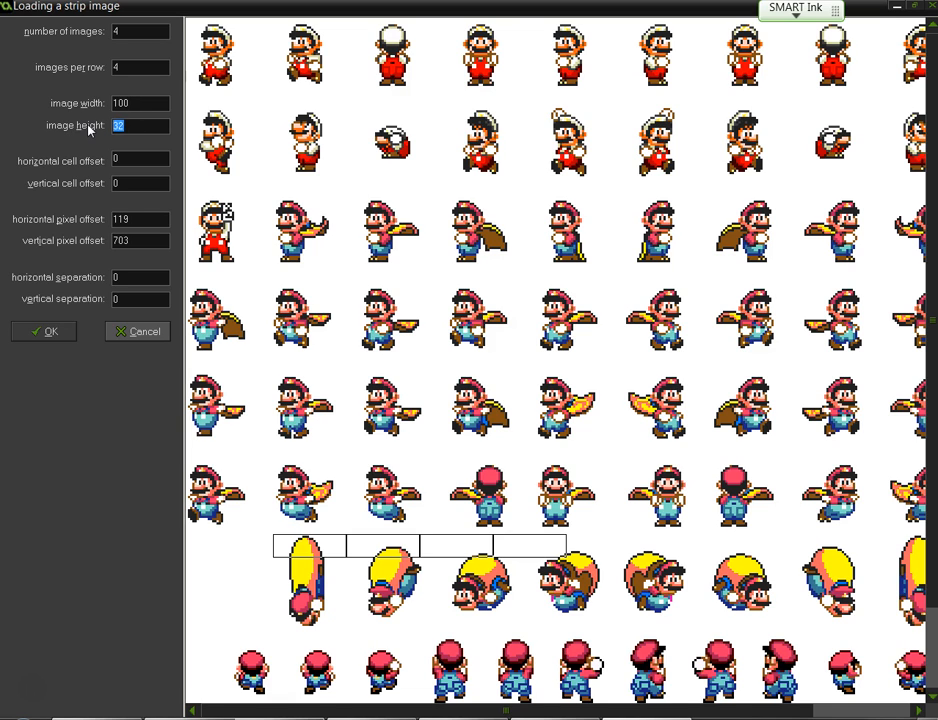
Adjust the grid offsets and set frame height to 130, then accept the four frames.
text(100)
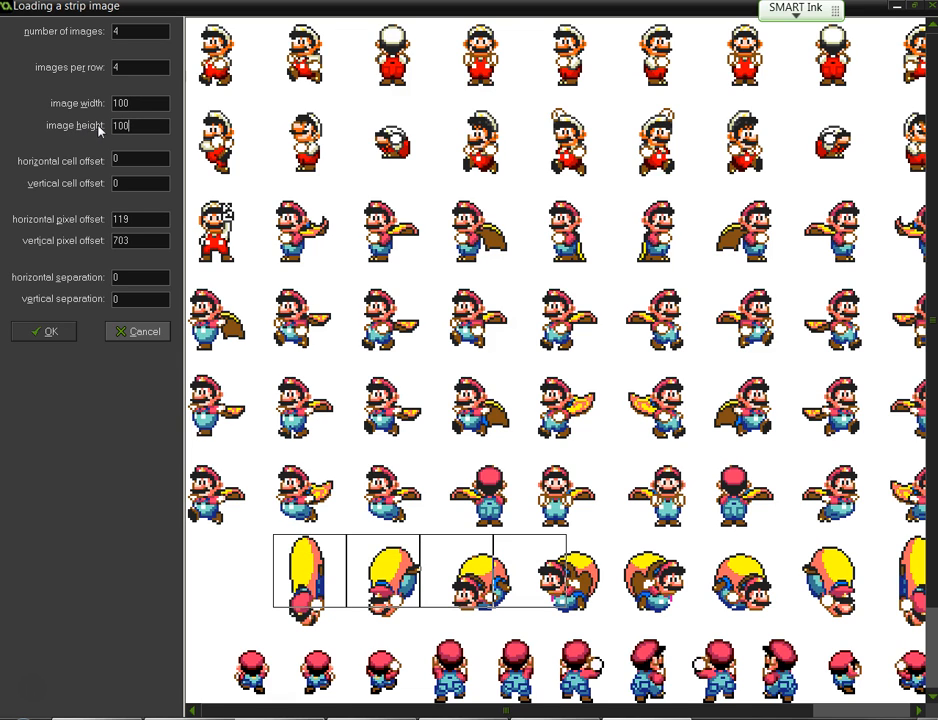
text(200)
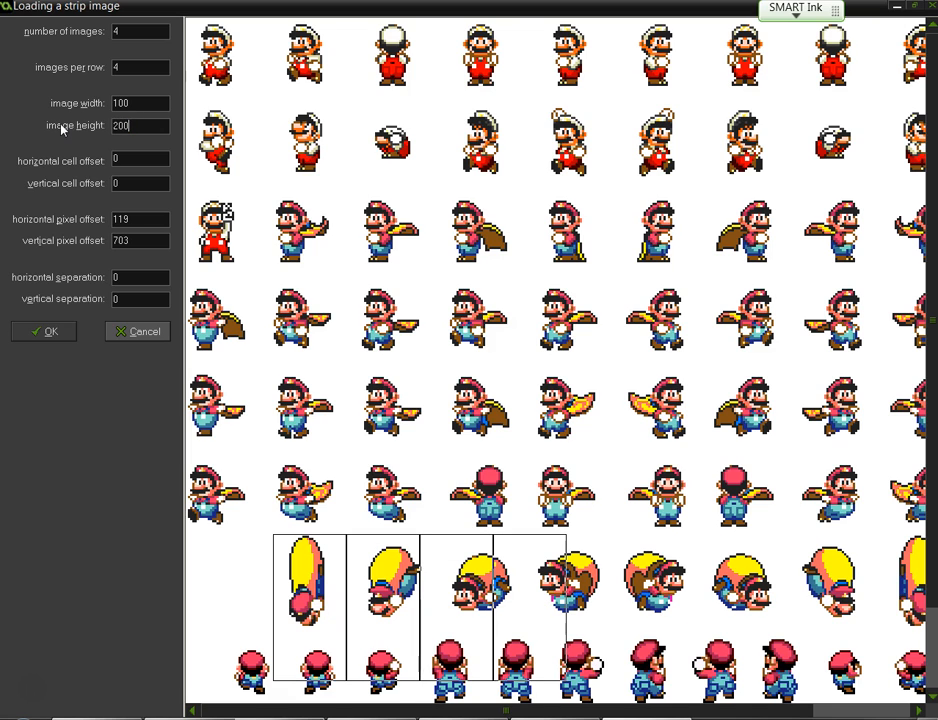
triple_click(140, 125)
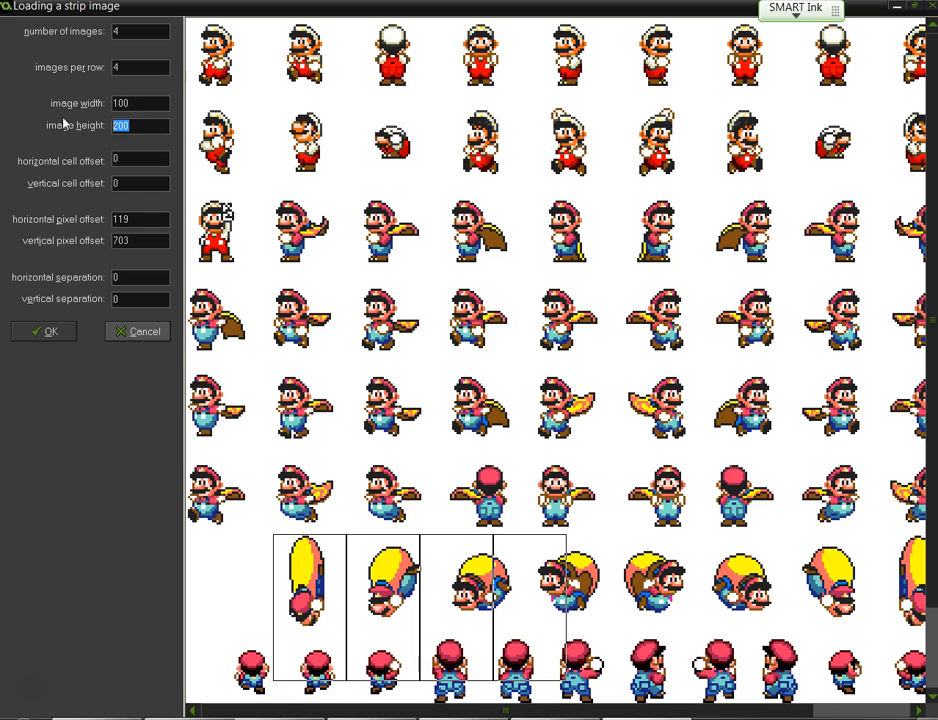
text(150)
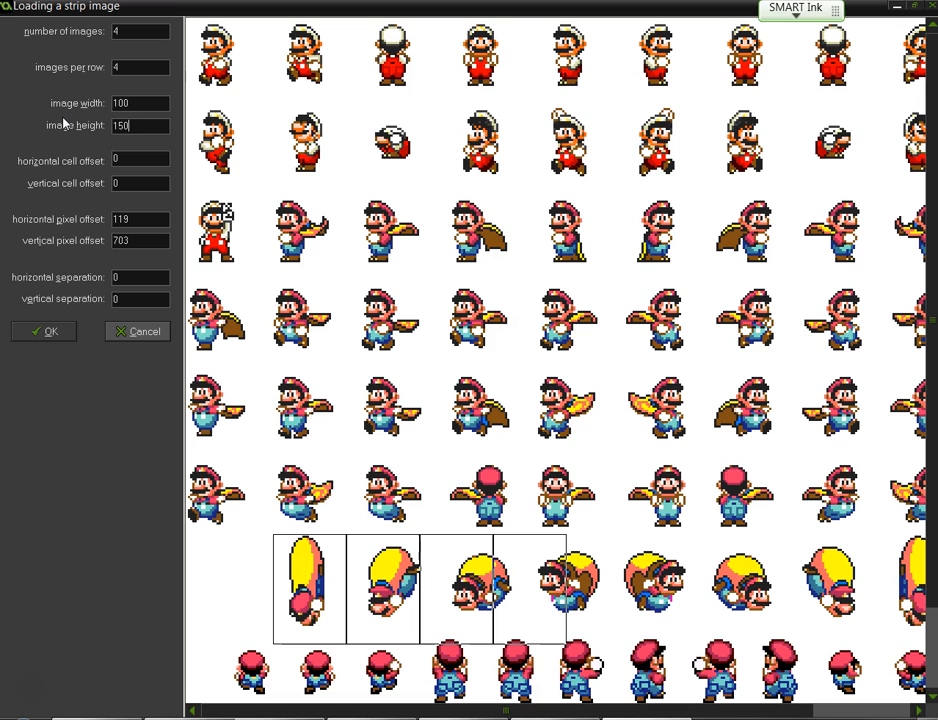
text(120)
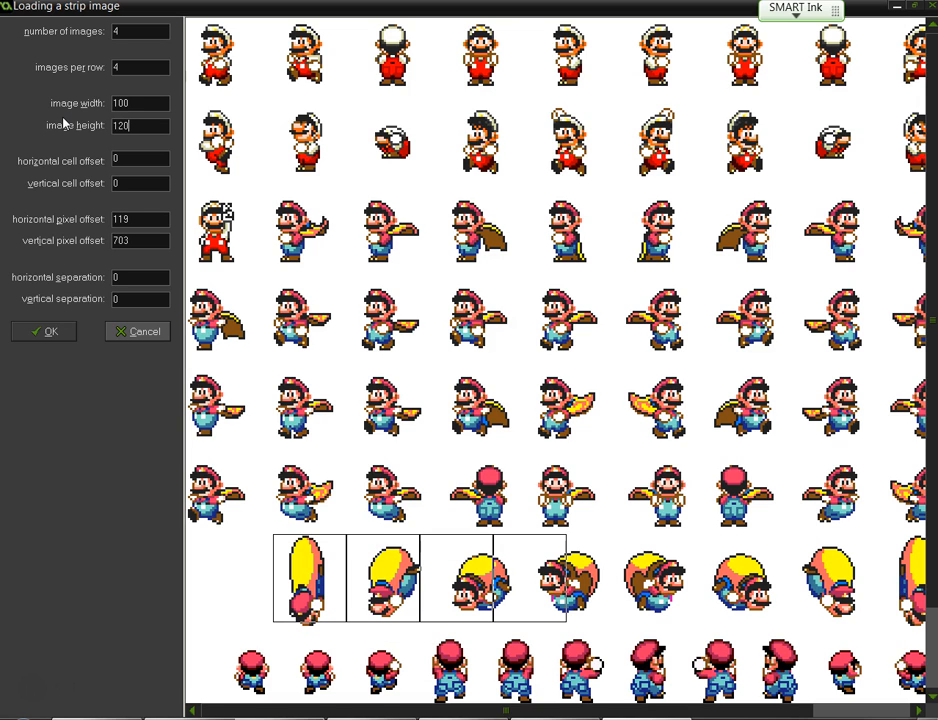
mouse_move(407, 215)
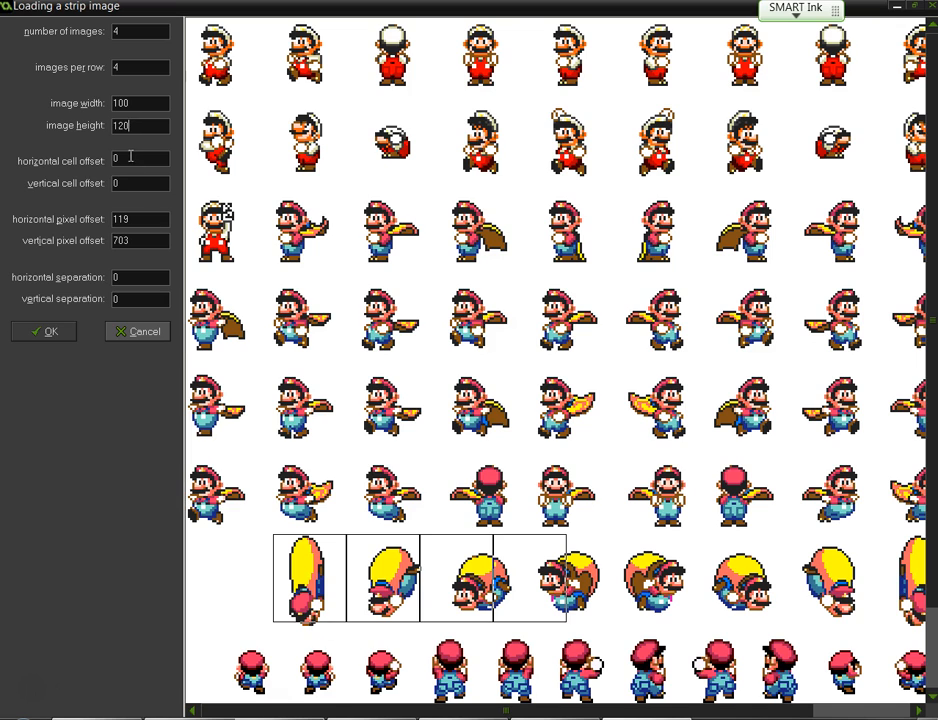
text(140)
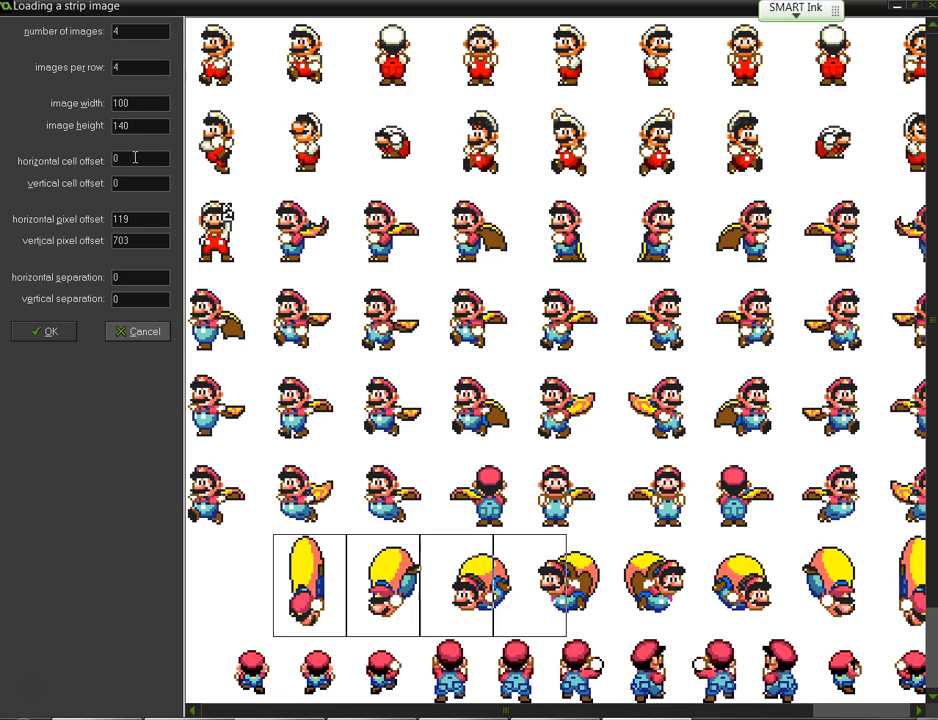
text(130)
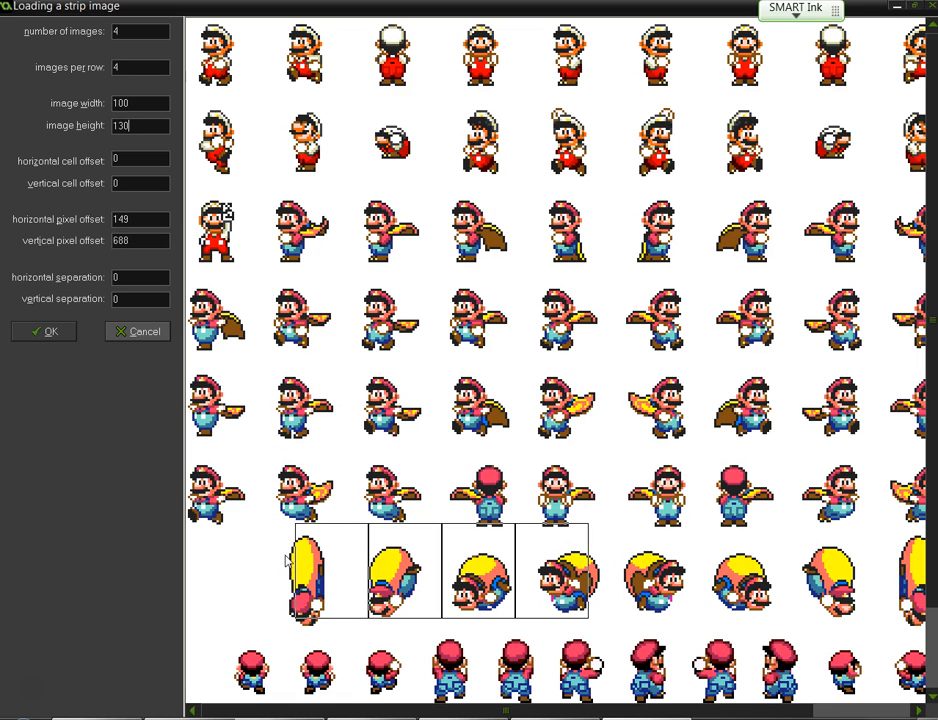
mouse_move(538, 617)
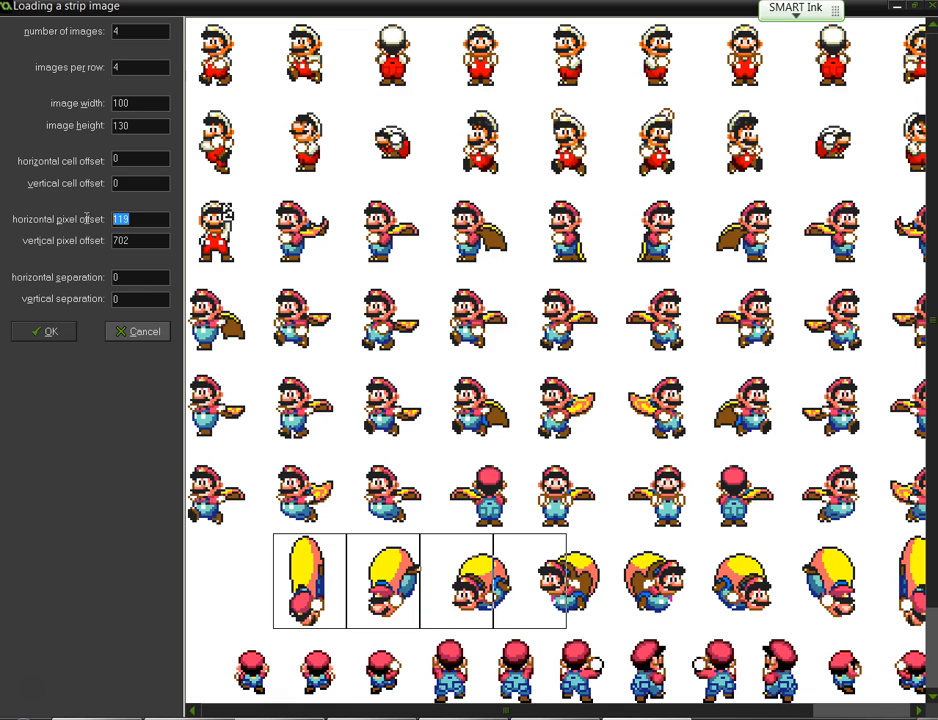
text(120)
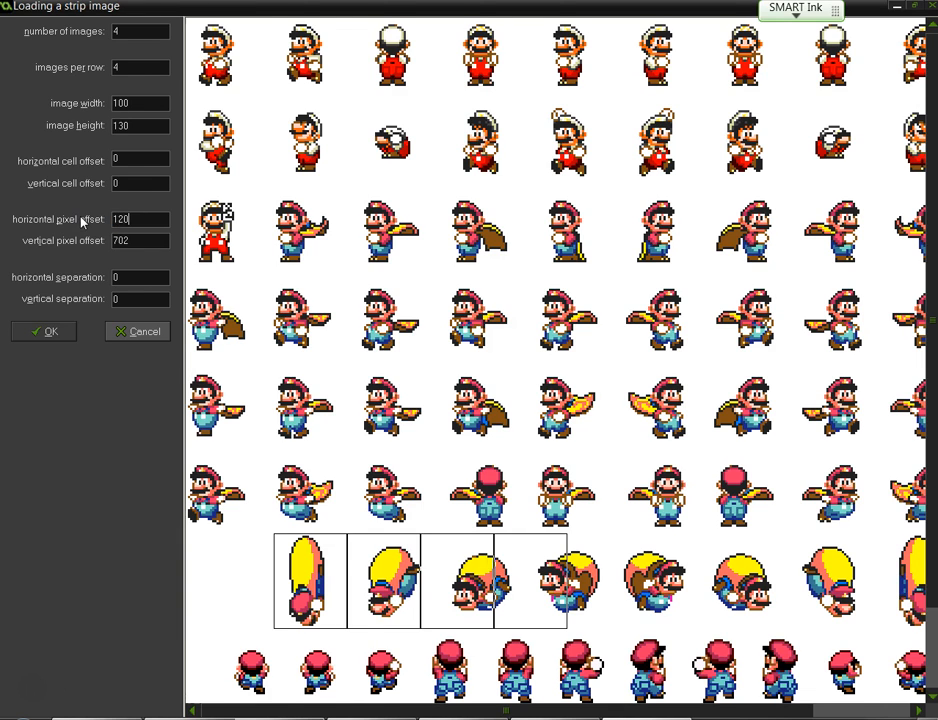
click(43, 331)
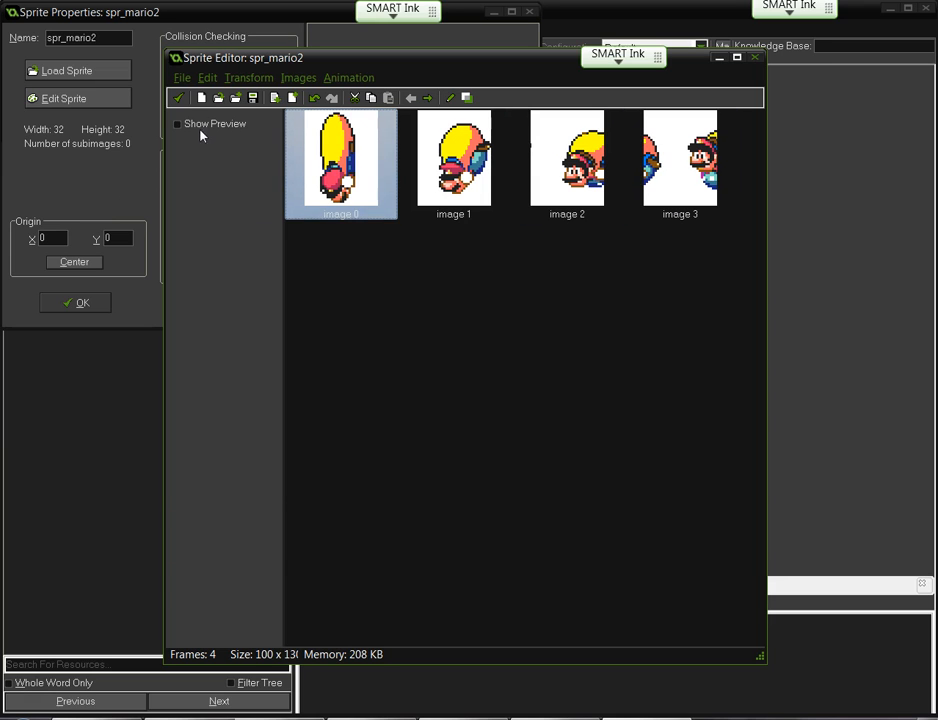
Turn on the animated frame preview, then start Create from Strip and browse the file list.
click(177, 123)
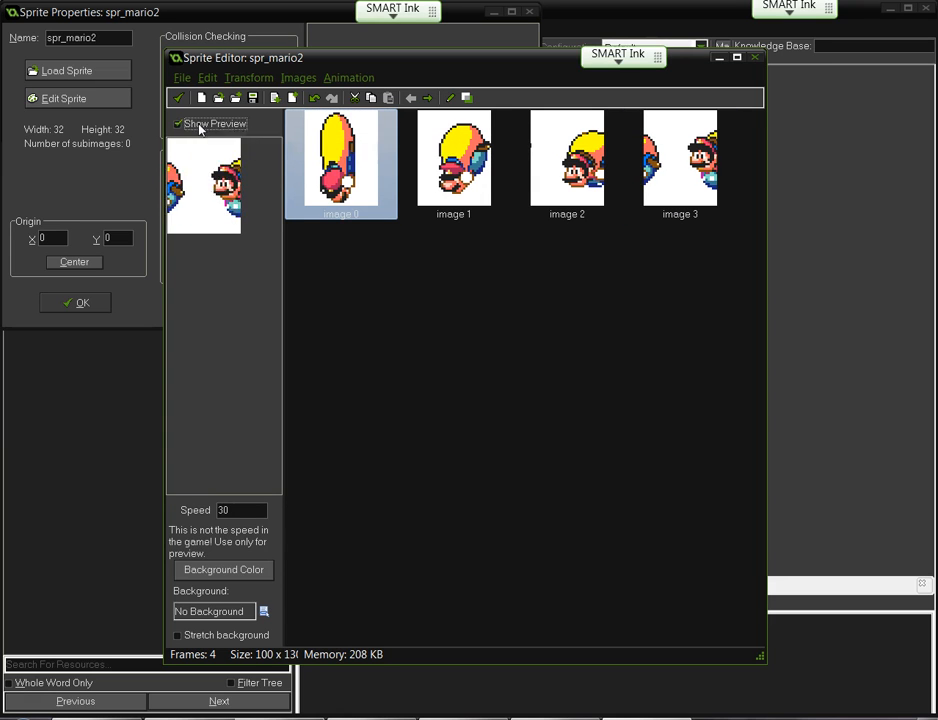
click(182, 77)
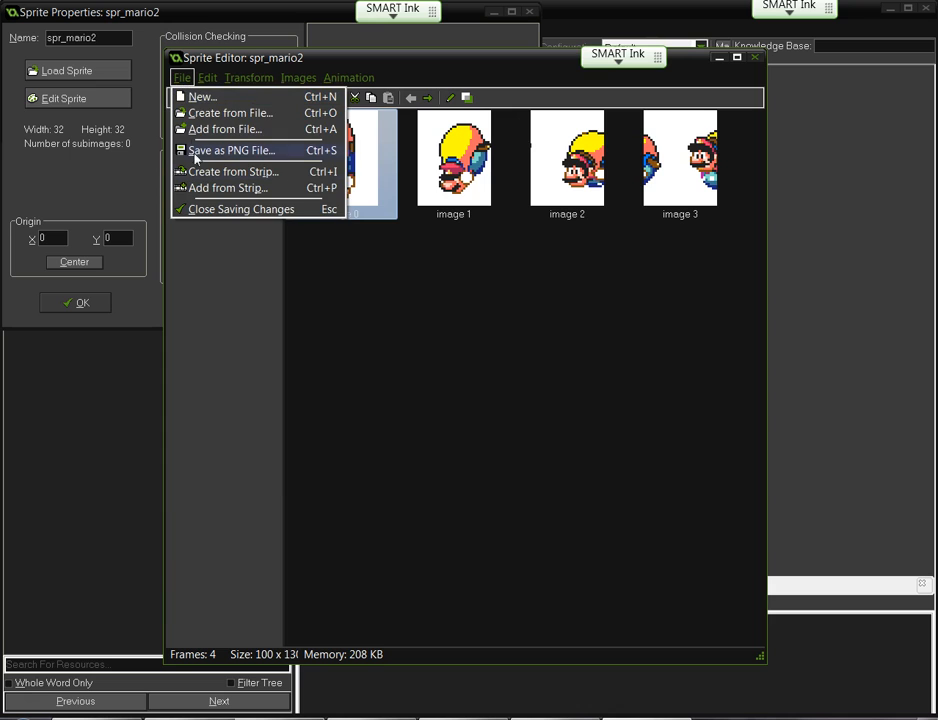
click(225, 129)
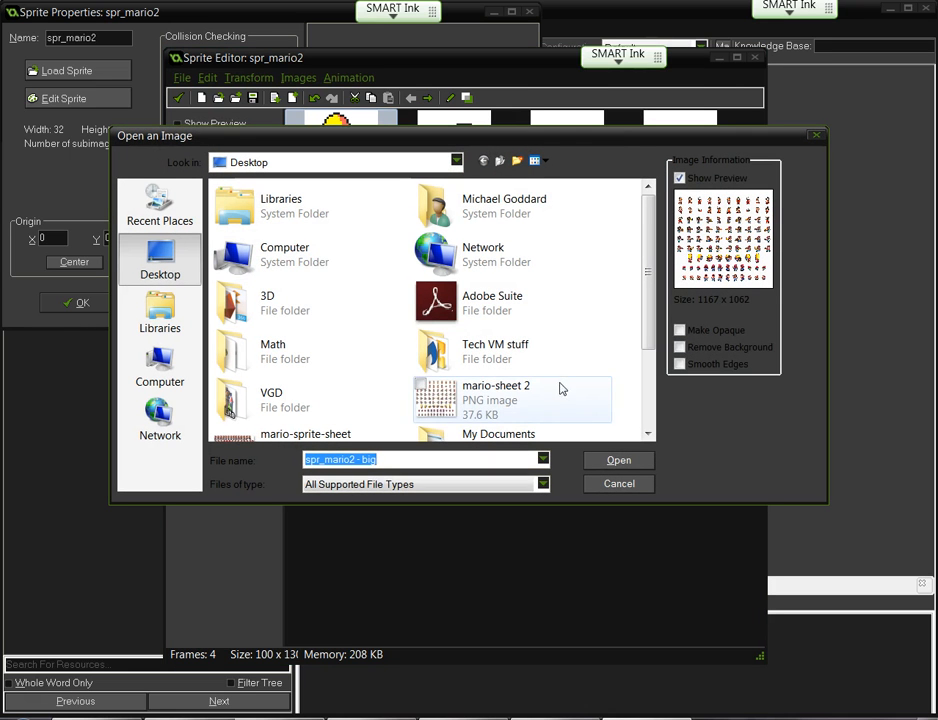
scroll(down, 3)
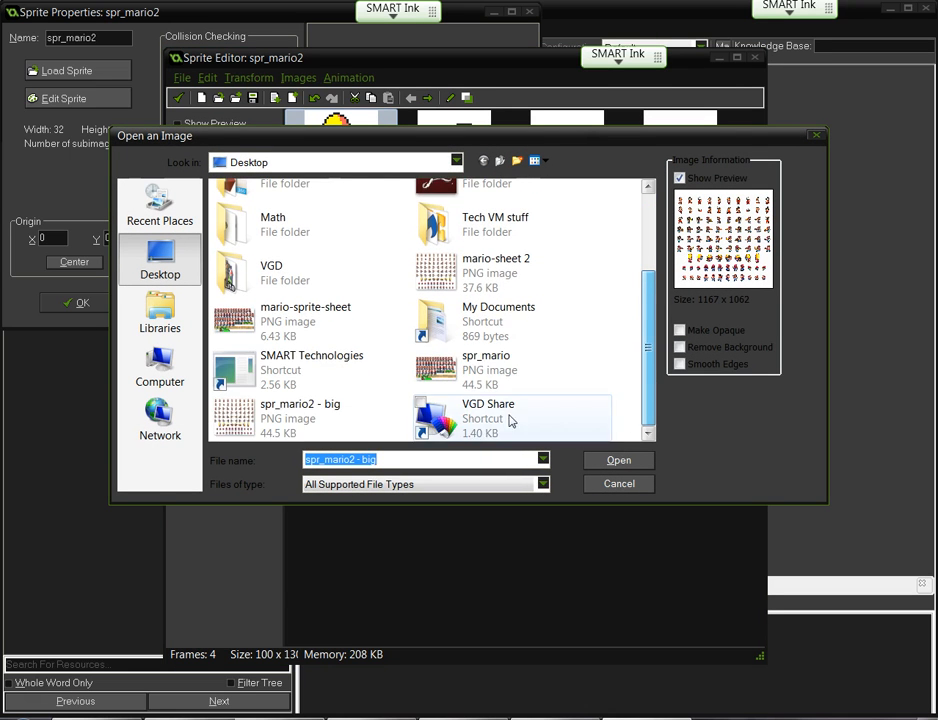
Open the spr_mario2 - big sheet in the strip image loader.
click(618, 460)
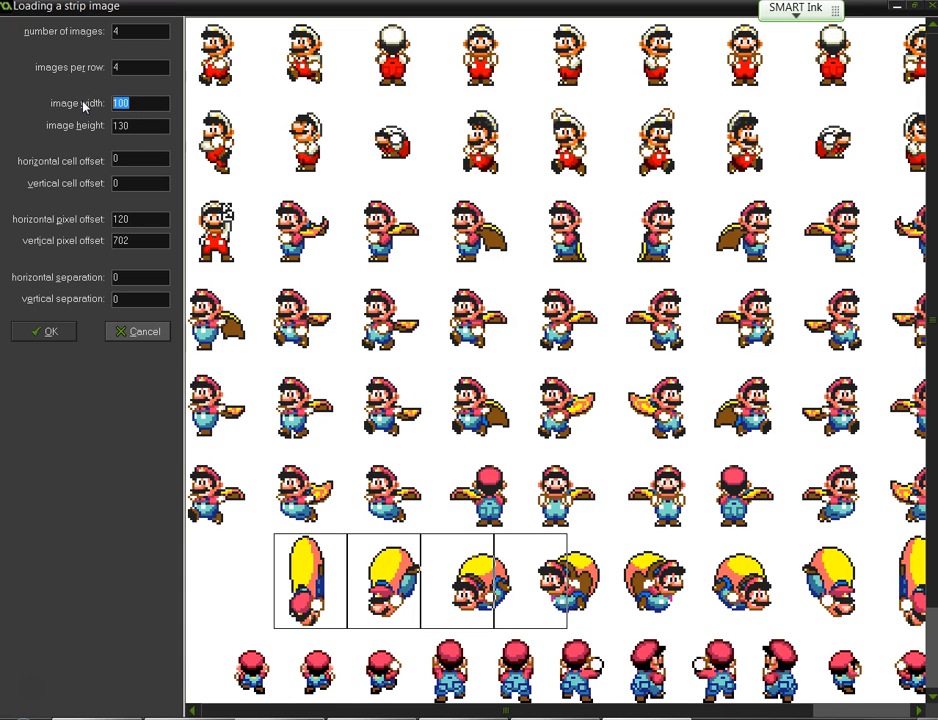
Retry frame widths and offsets, settling on four 100×130 frames at offset 131, 704.
text(150)
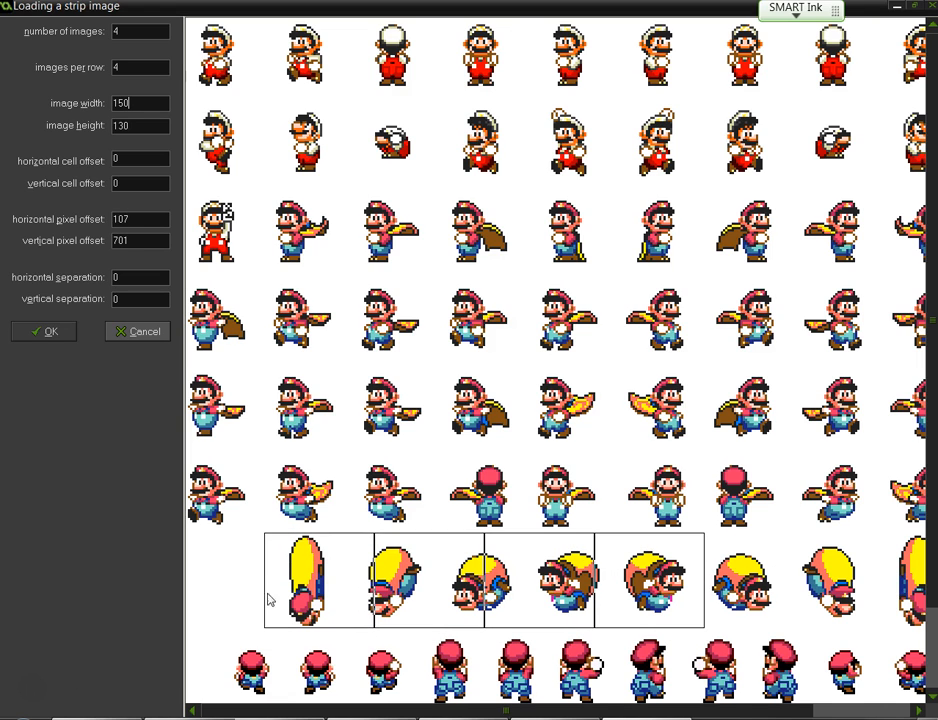
mouse_move(533, 598)
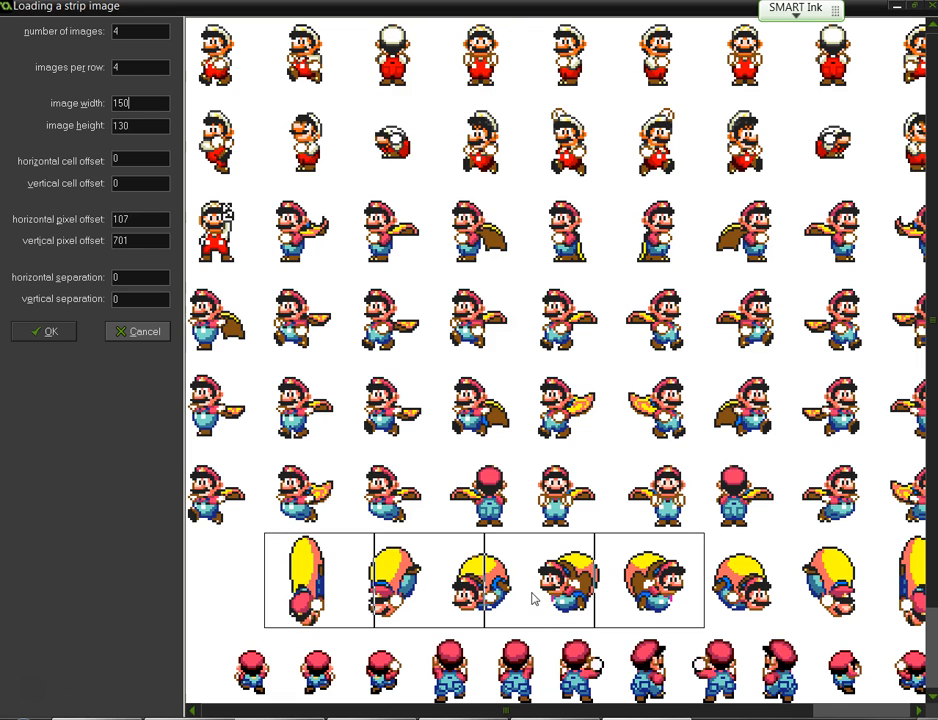
mouse_move(270, 540)
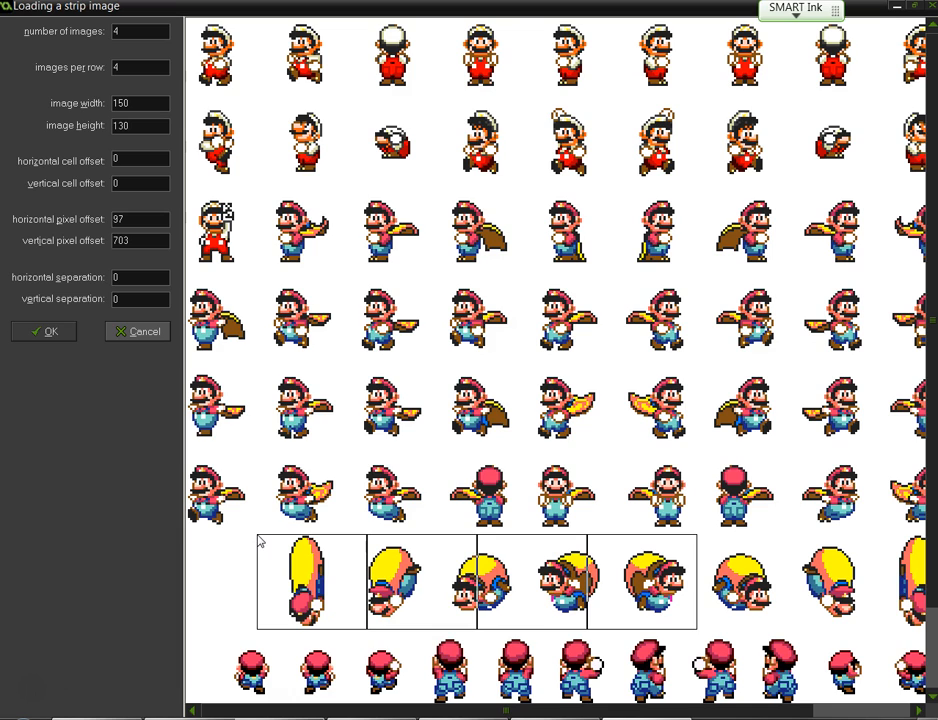
mouse_move(290, 547)
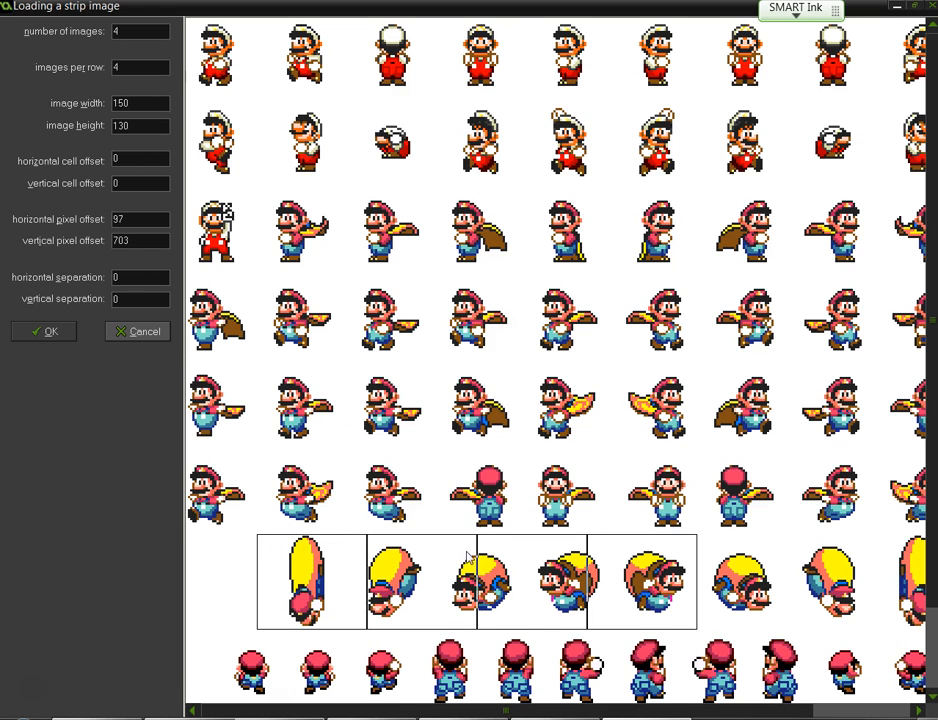
click(140, 102)
text(110)
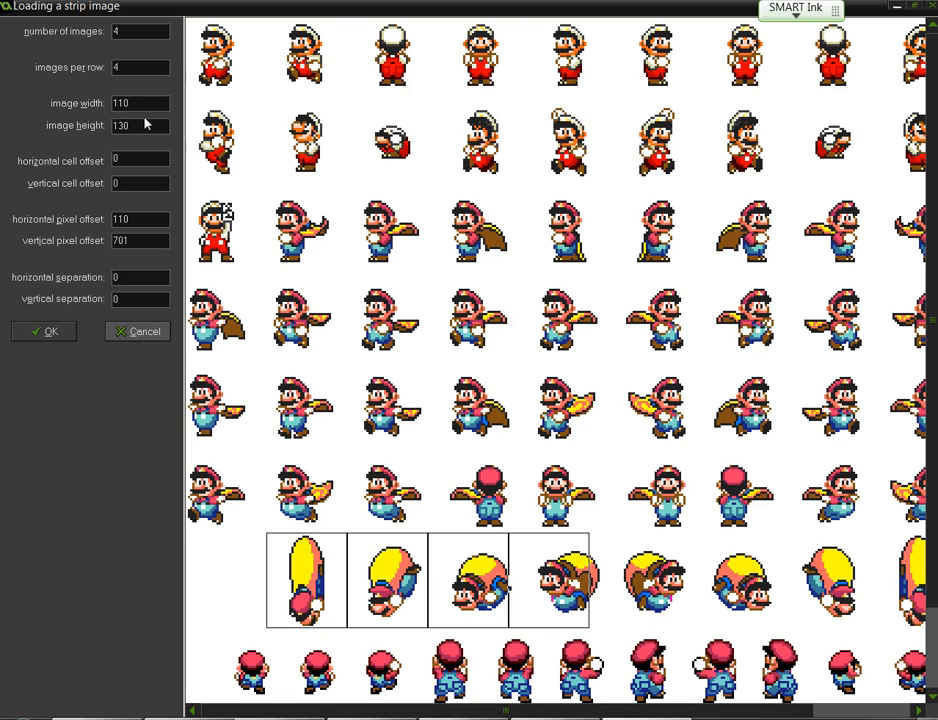
text(14)
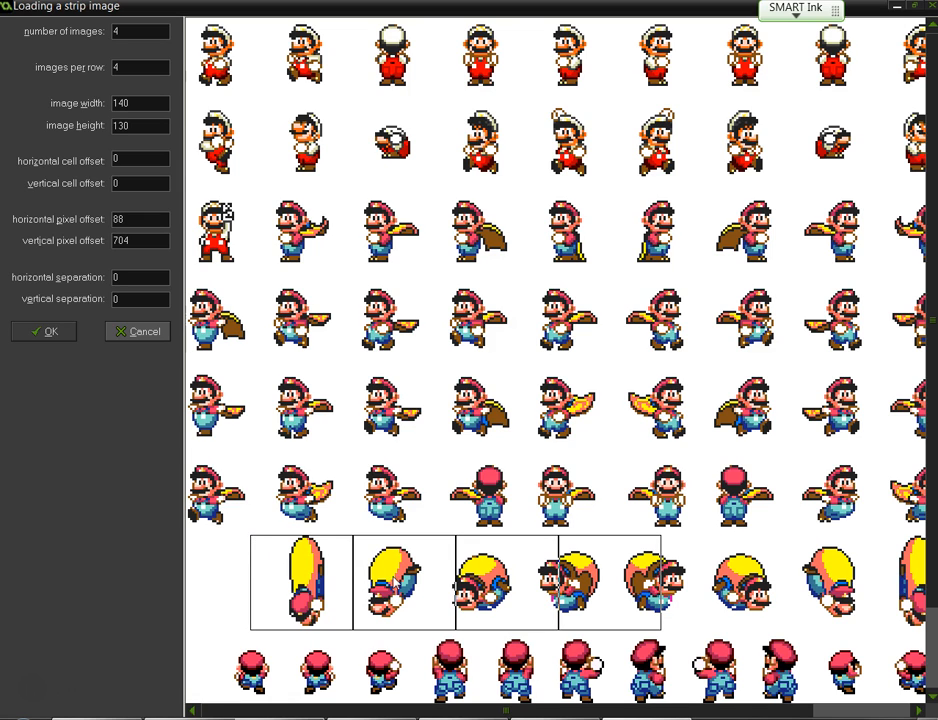
click(140, 103)
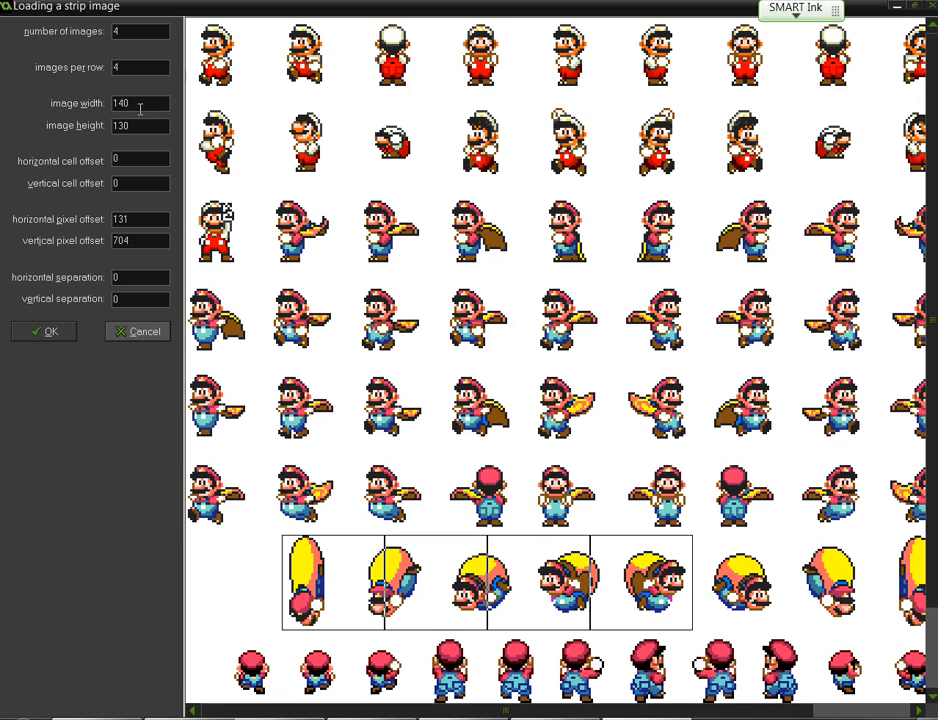
text(1)
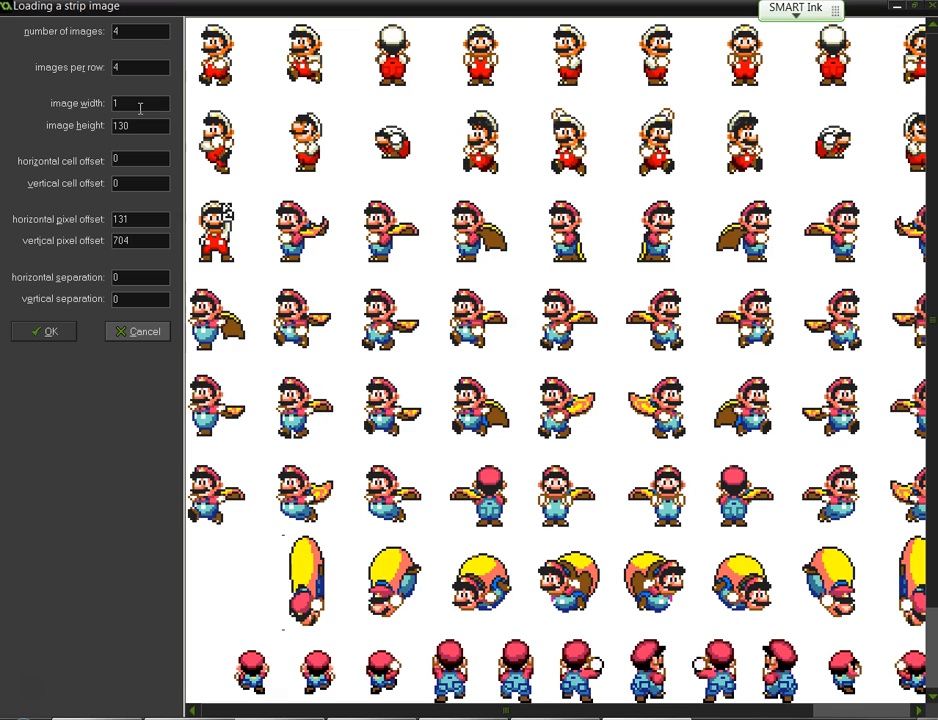
text(00)
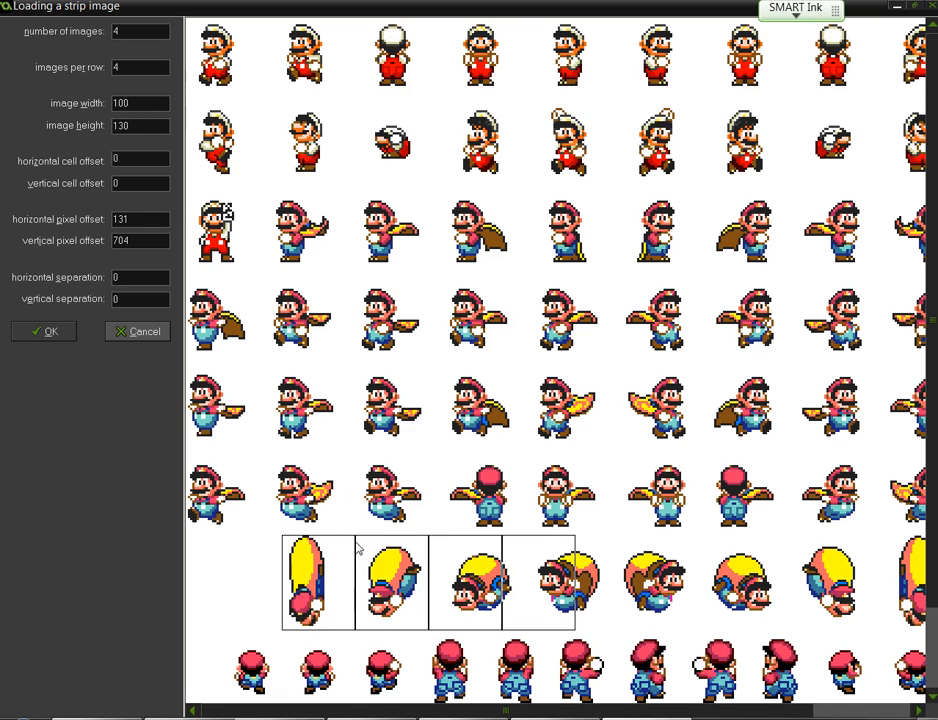
mouse_move(415, 592)
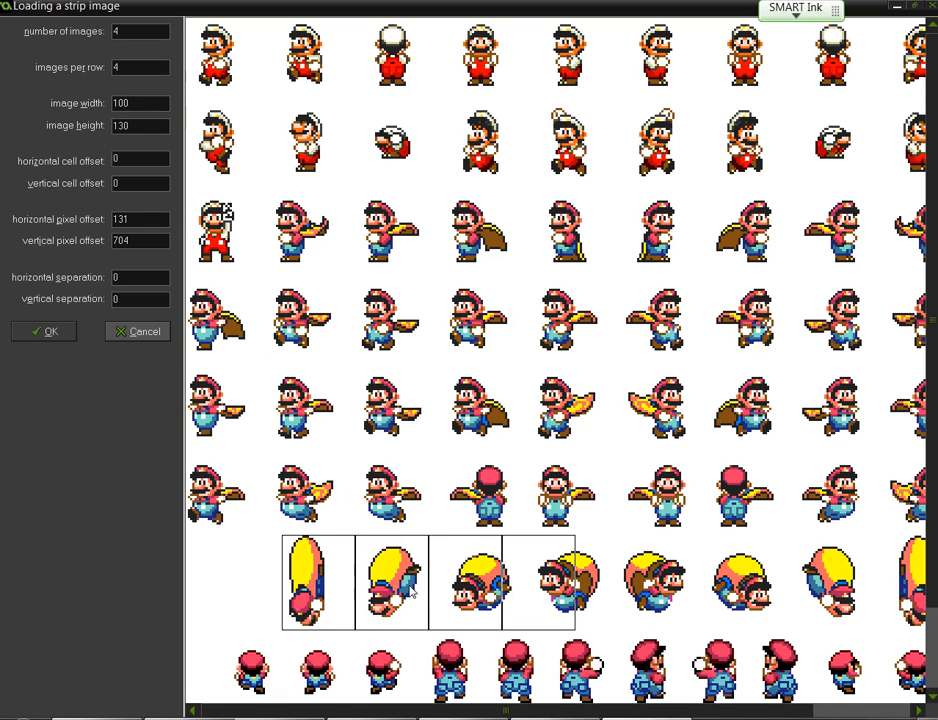
click(140, 103)
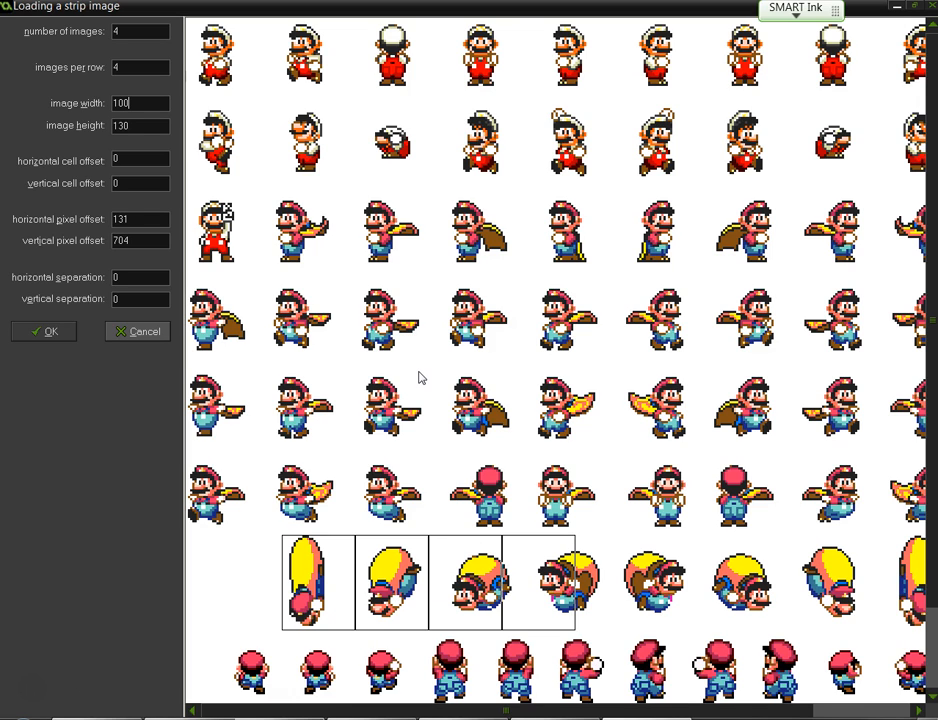
mouse_move(700, 585)
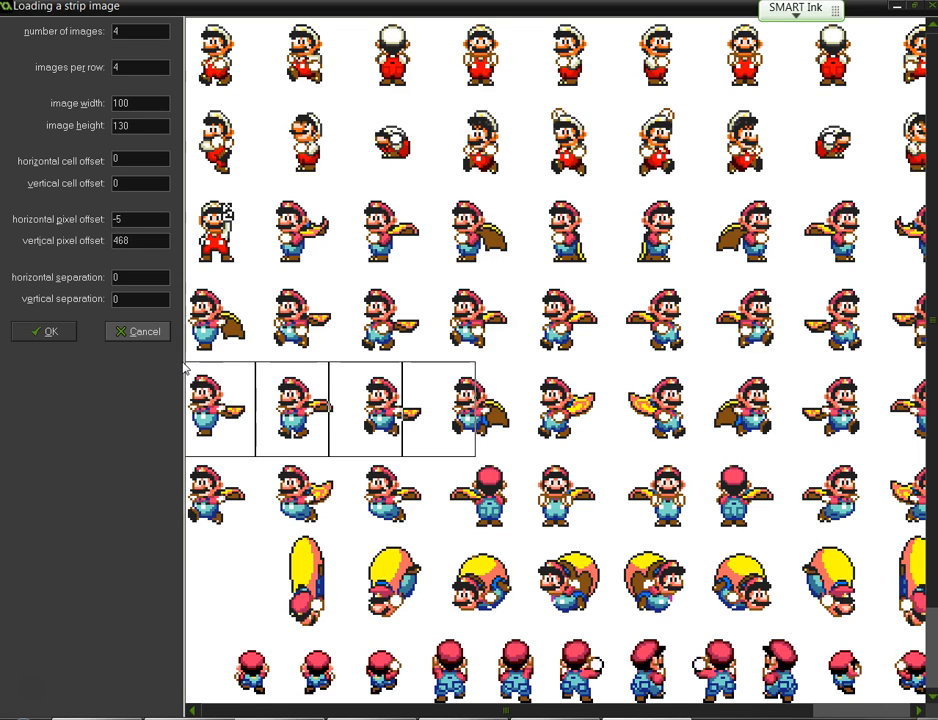
Align the grid on the caped Mario row and import the four frames.
click(165, 235)
text(0)
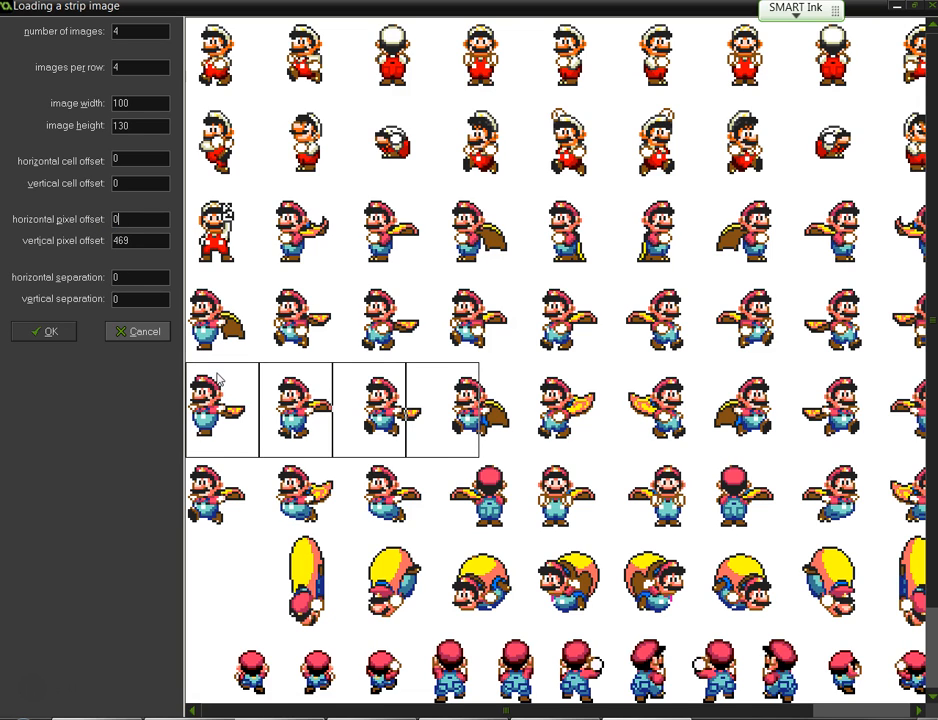
mouse_move(268, 403)
text(120)
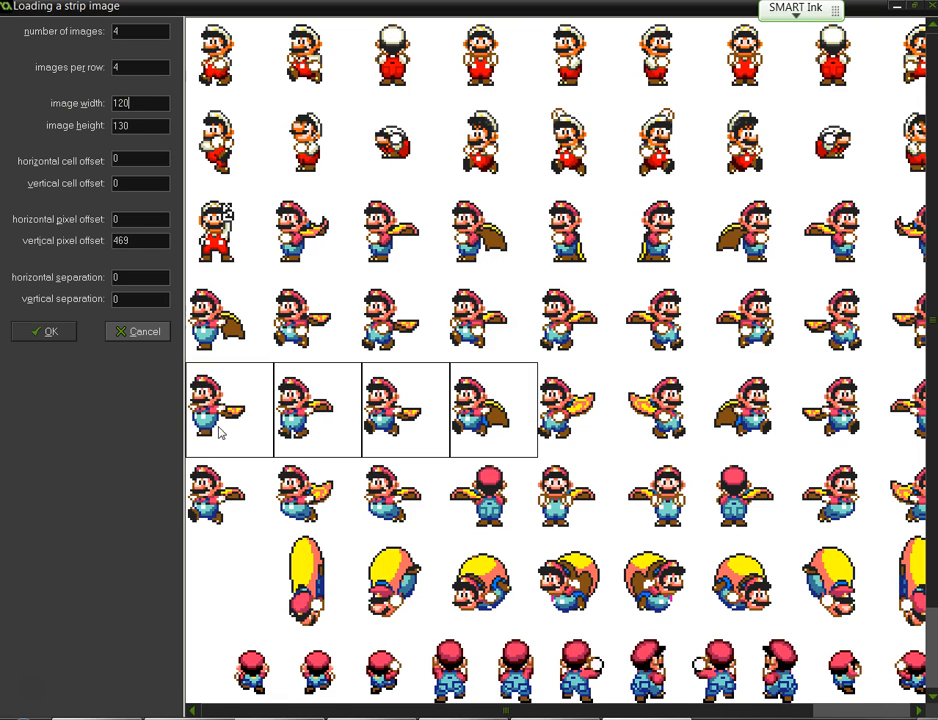
mouse_move(327, 412)
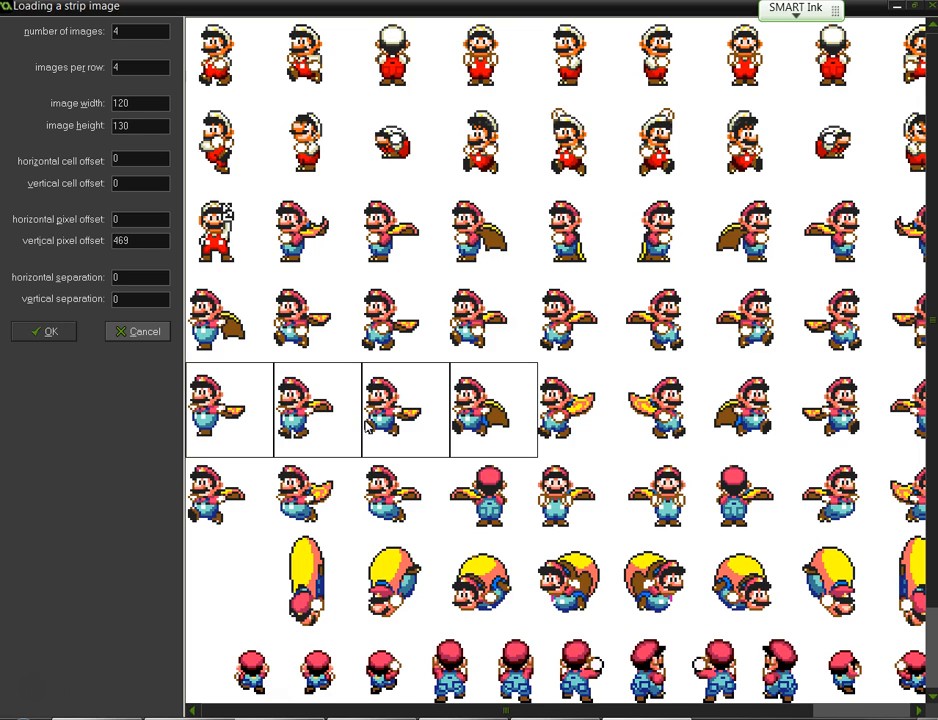
mouse_move(532, 412)
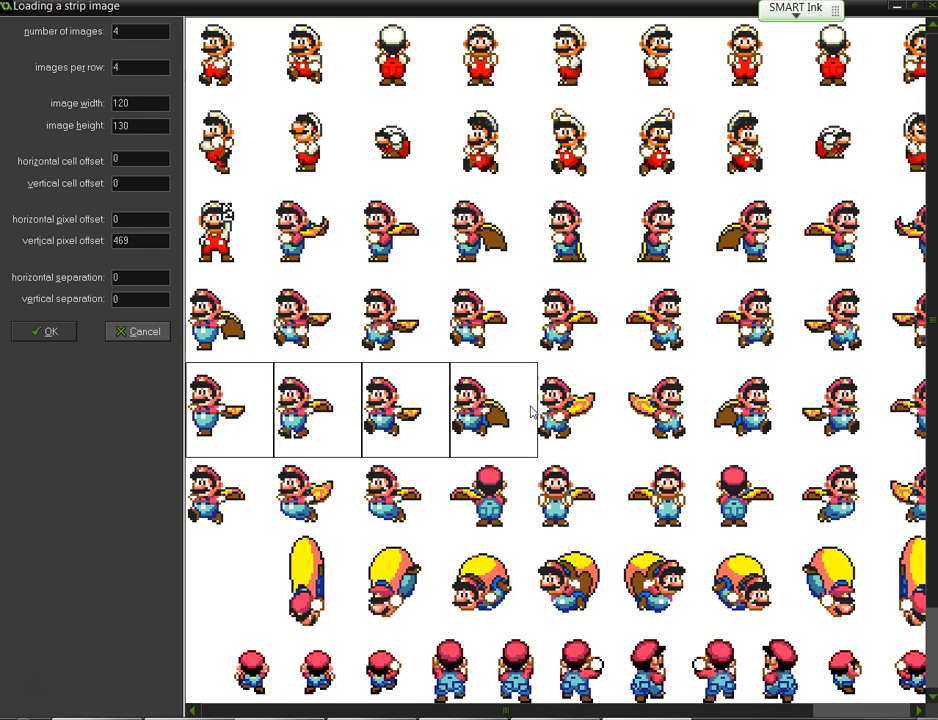
mouse_move(475, 443)
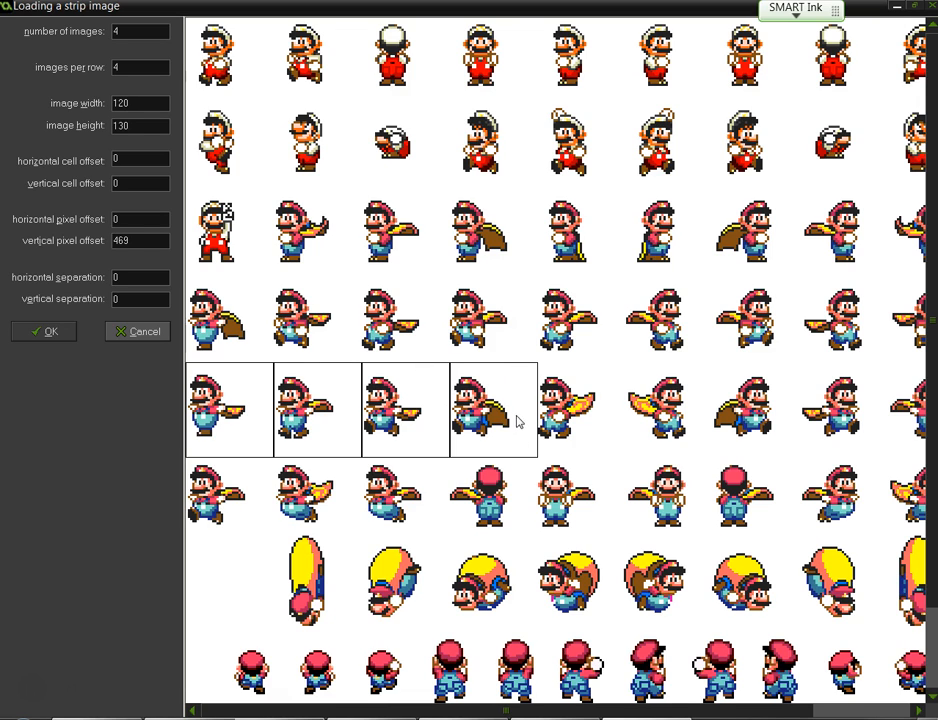
mouse_move(423, 419)
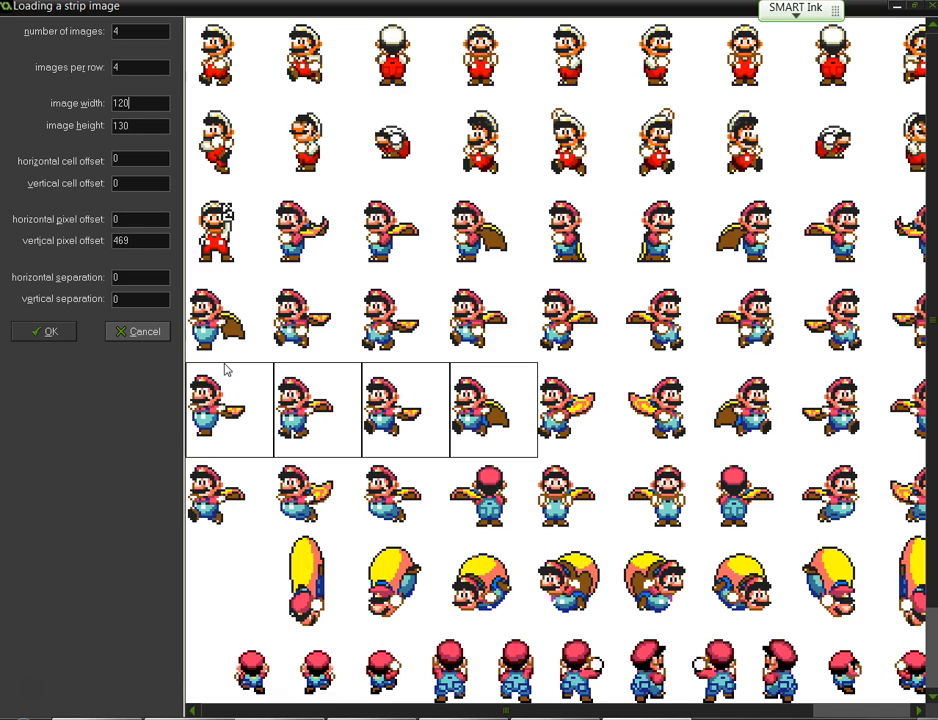
mouse_move(230, 388)
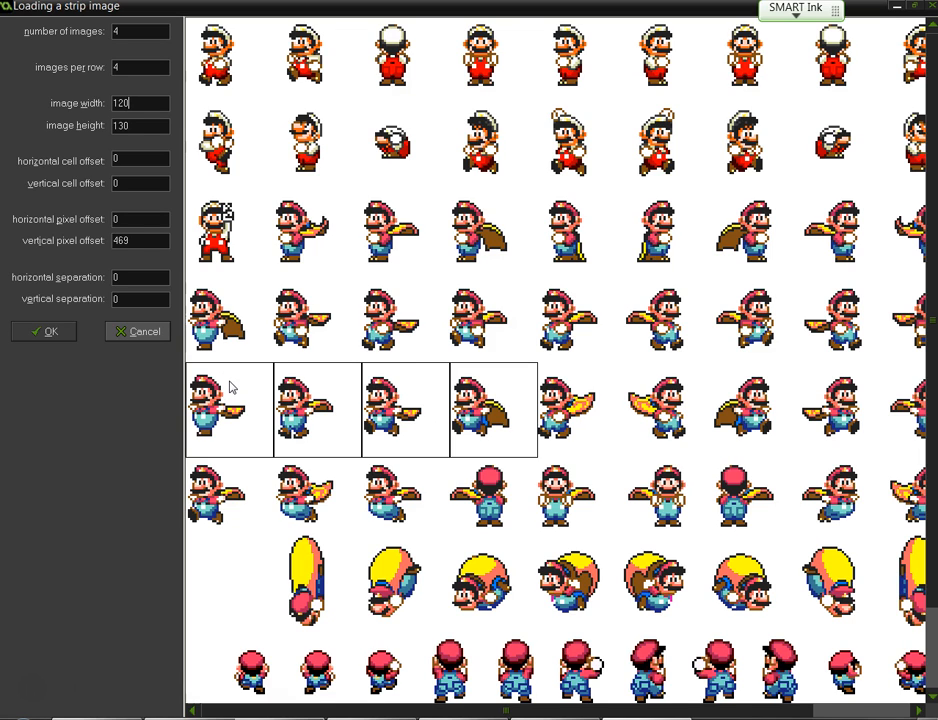
mouse_move(185, 421)
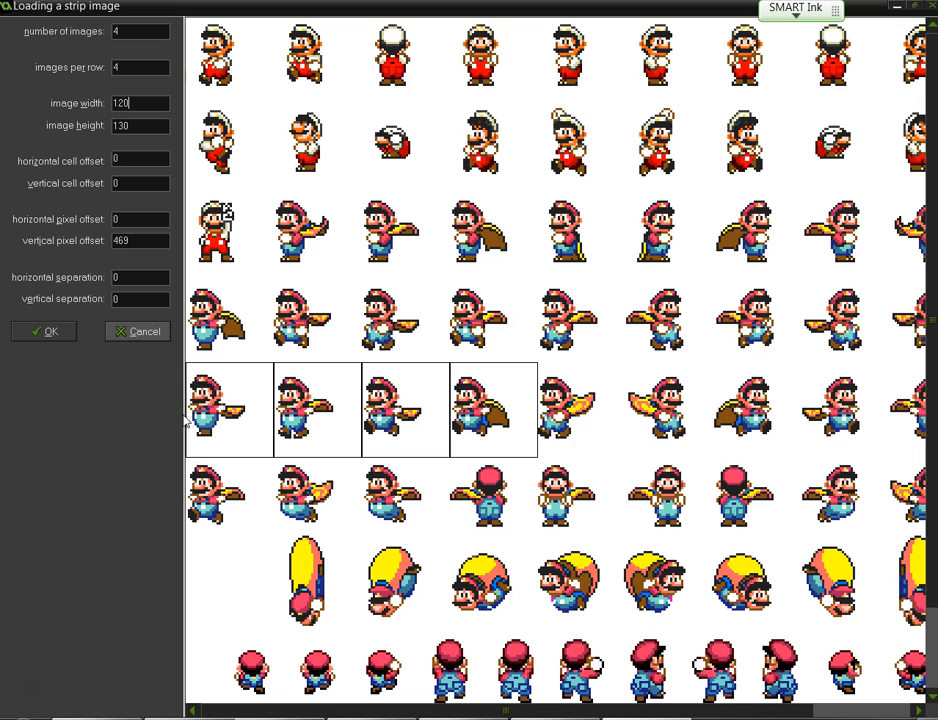
mouse_move(85, 344)
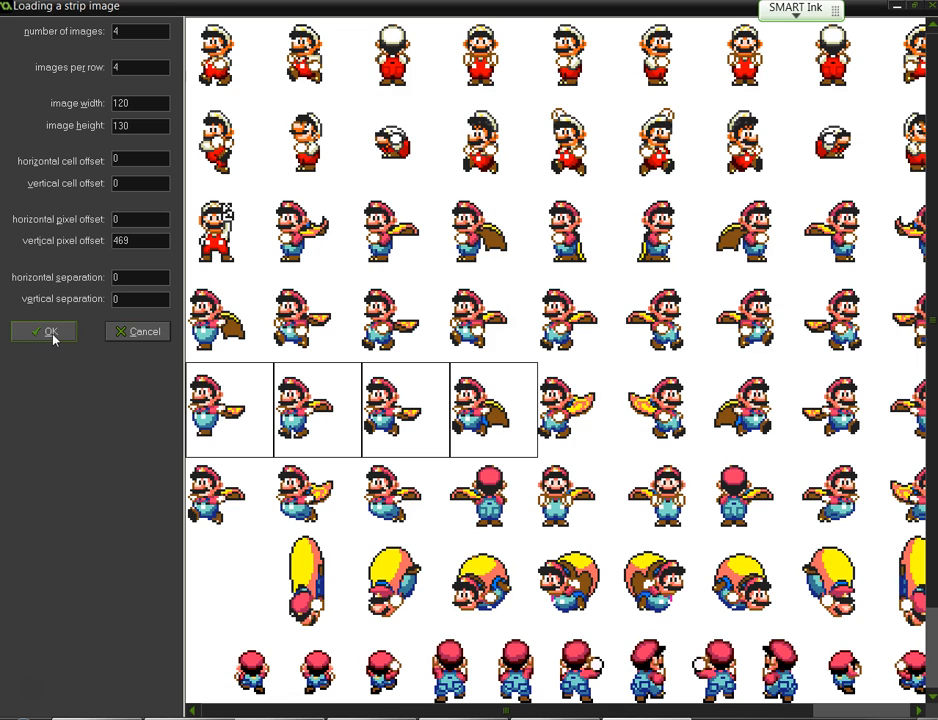
click(44, 331)
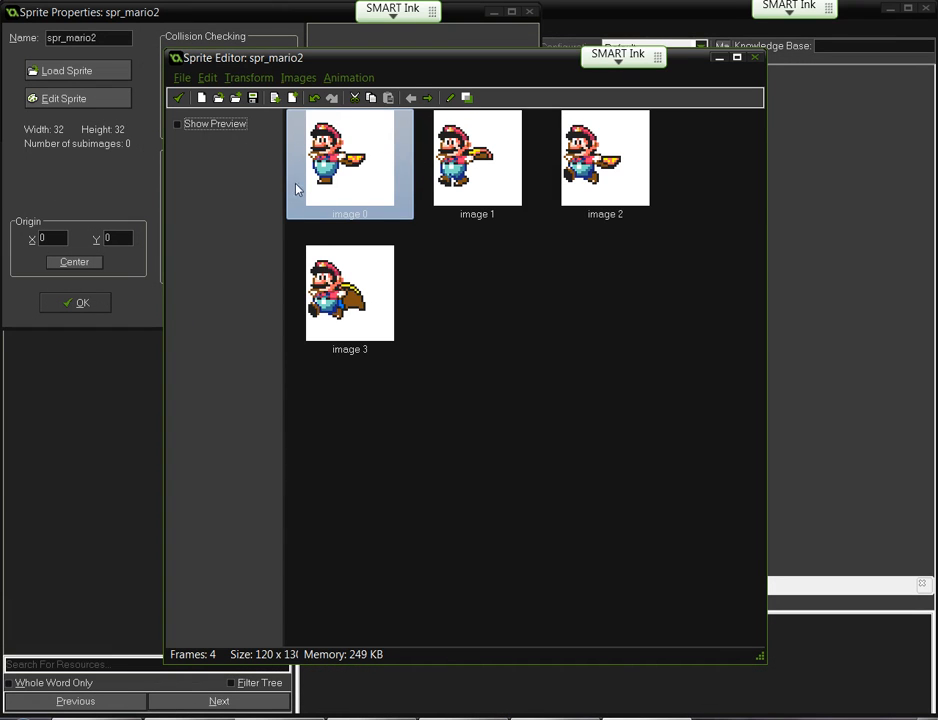
Select the first frame and toggle Show Preview to animate the frames.
click(350, 160)
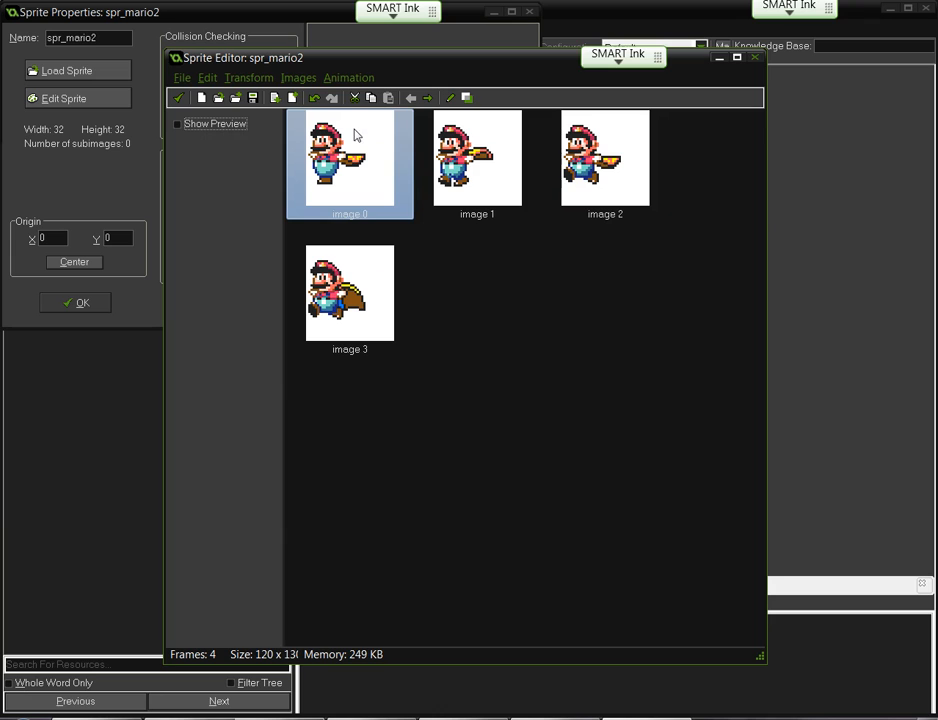
click(178, 123)
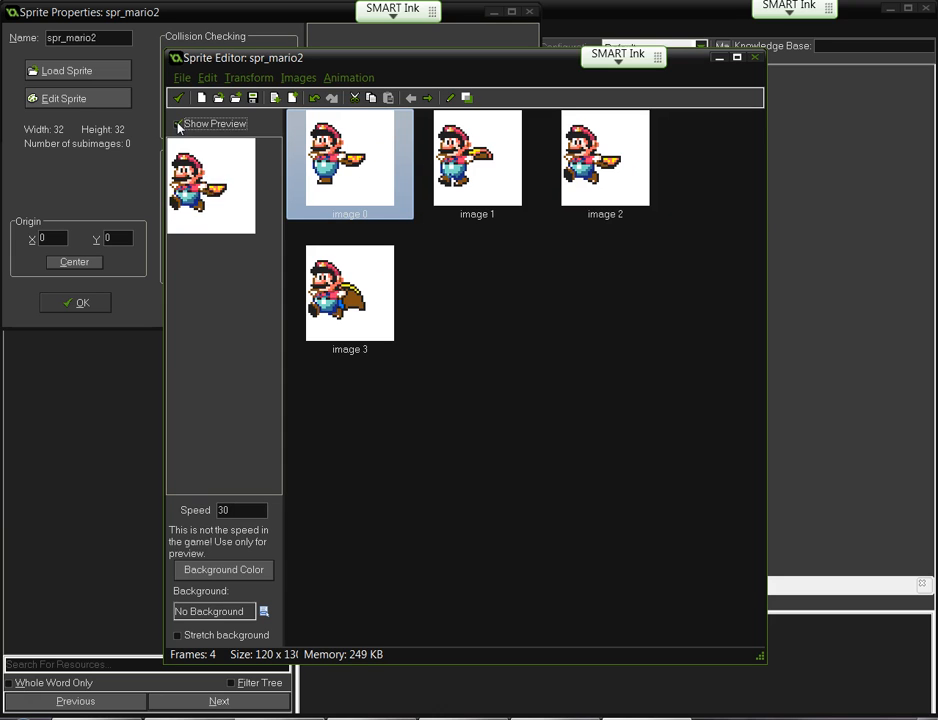
click(177, 123)
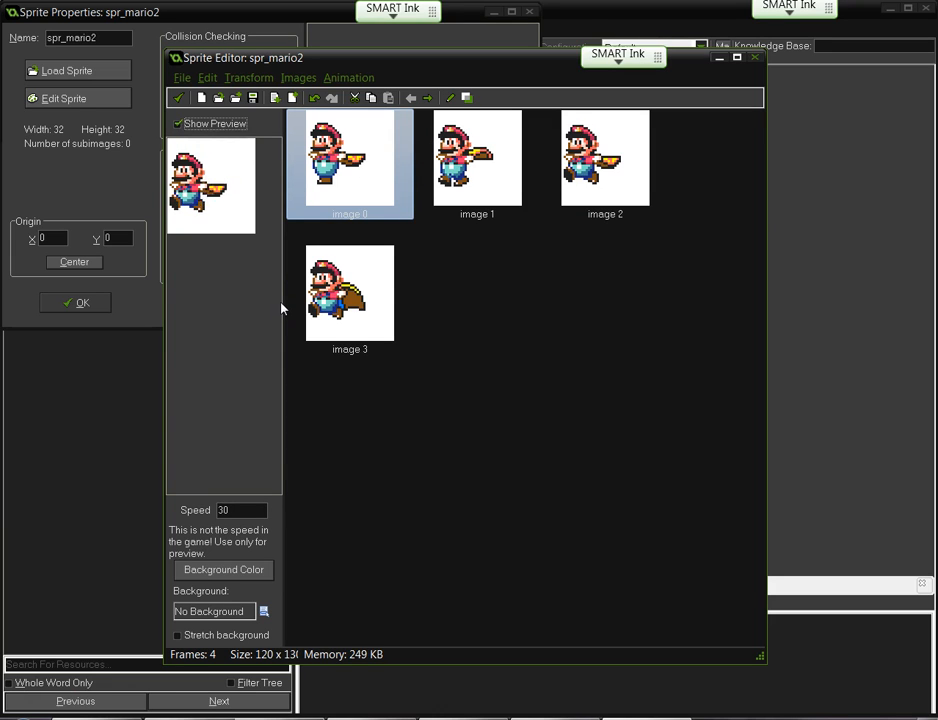
Open Transform > Crop, cancel it, and open frame 0 for pixel editing.
click(477, 157)
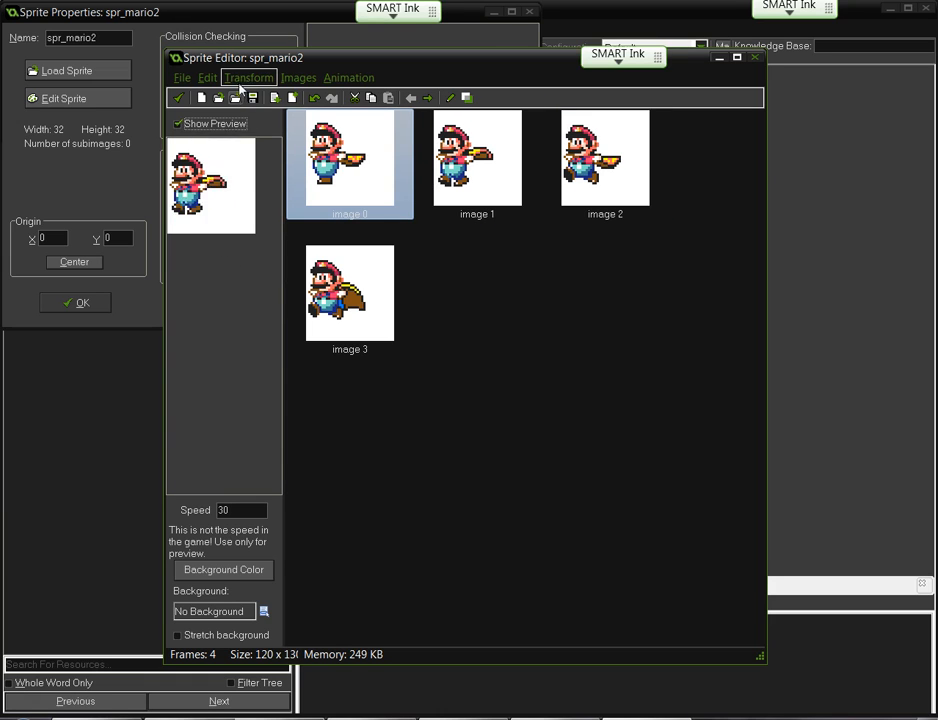
click(248, 77)
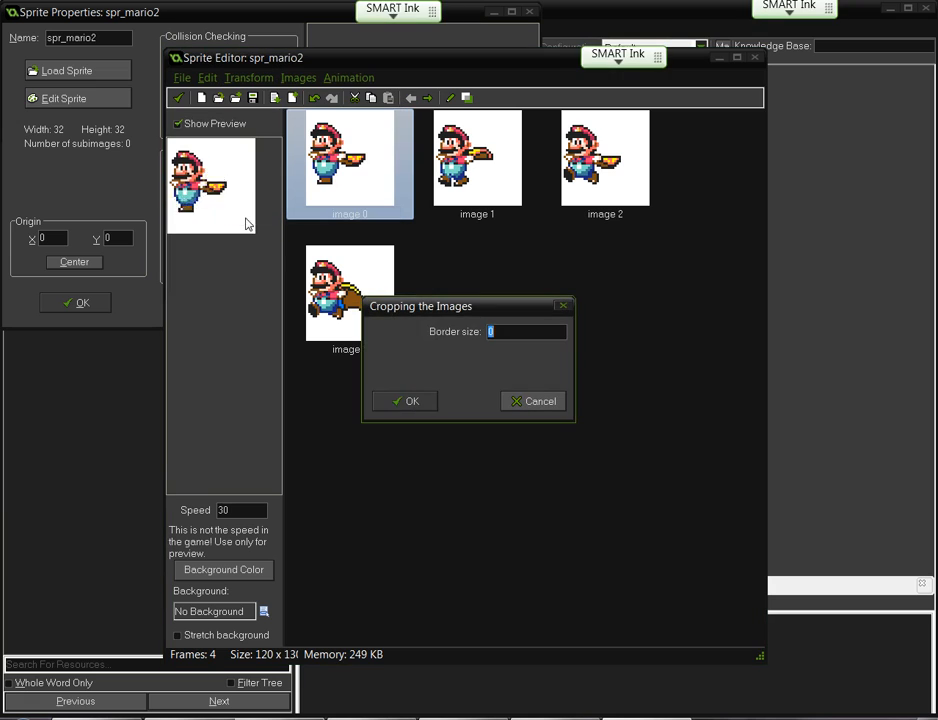
click(404, 401)
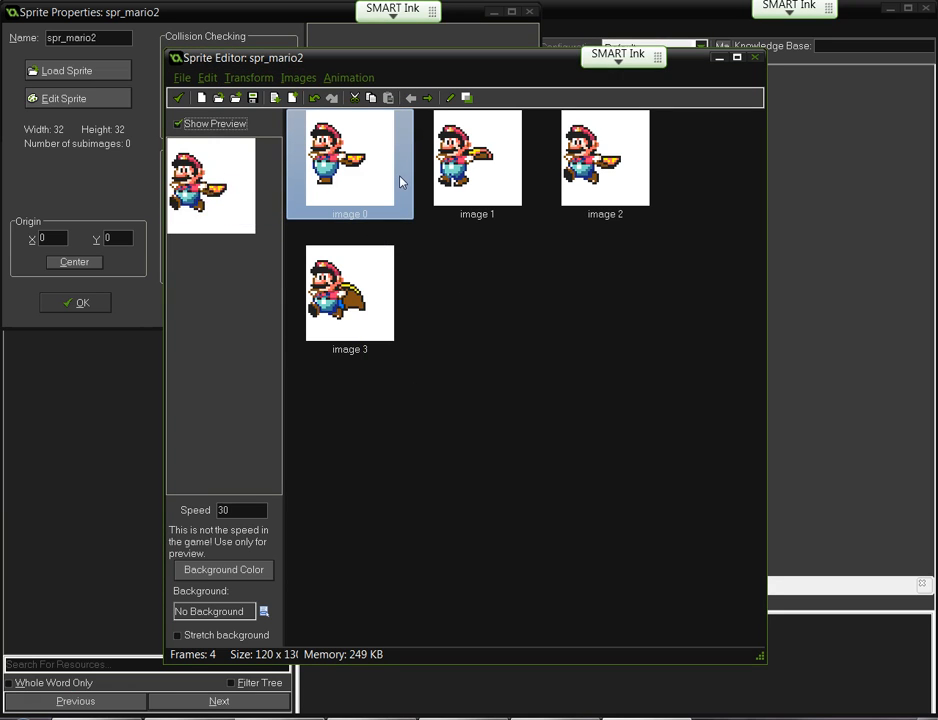
mouse_move(348, 139)
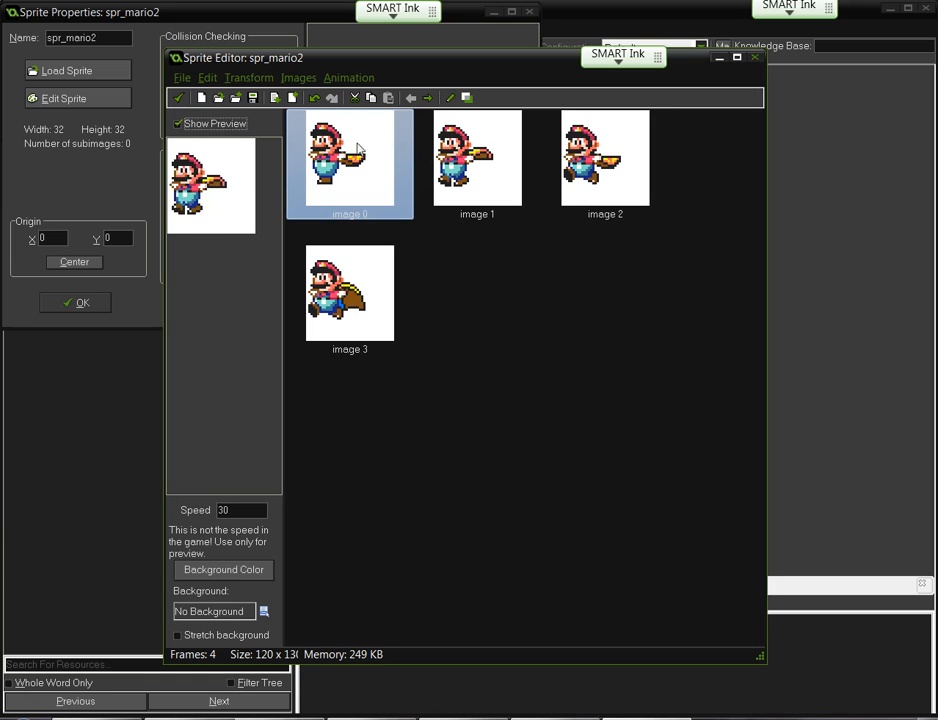
mouse_move(249, 140)
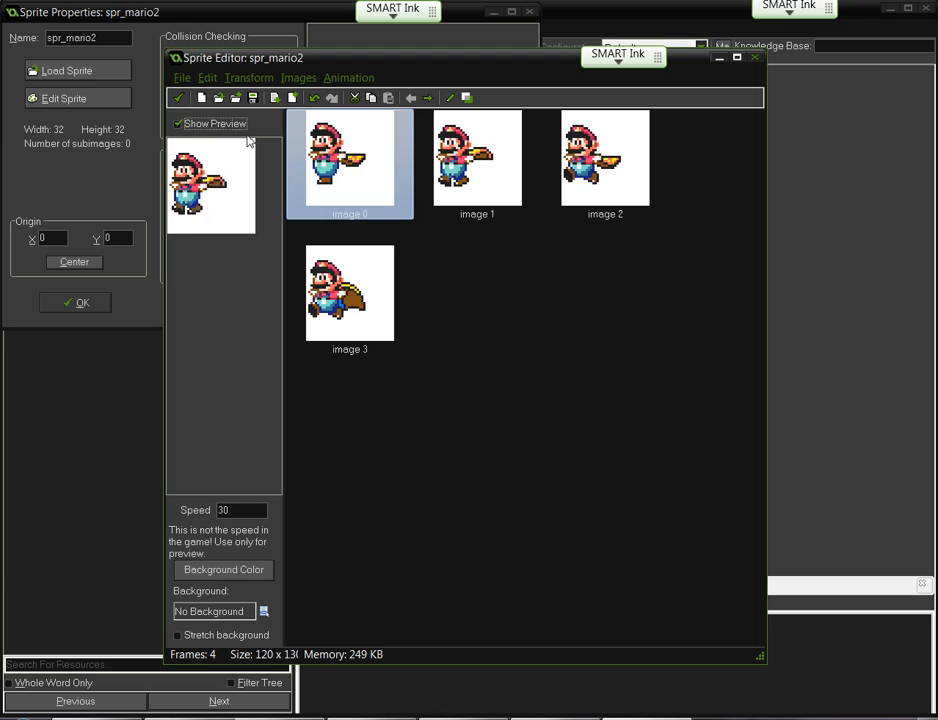
double_click(350, 163)
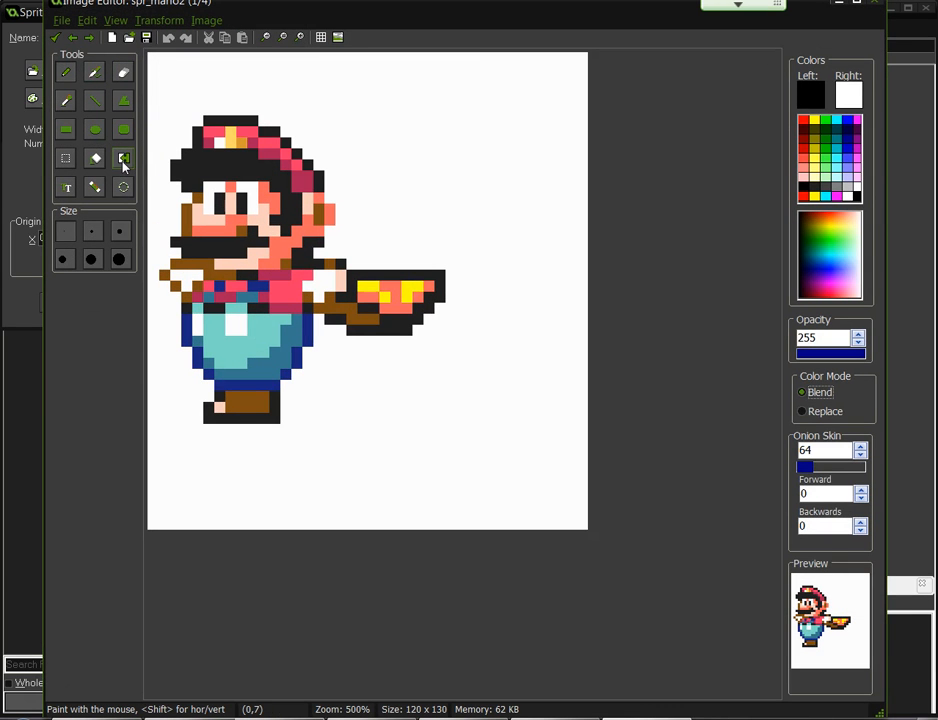
Pick the magic wand select-by-colour tool in frame 0's image editor.
click(94, 187)
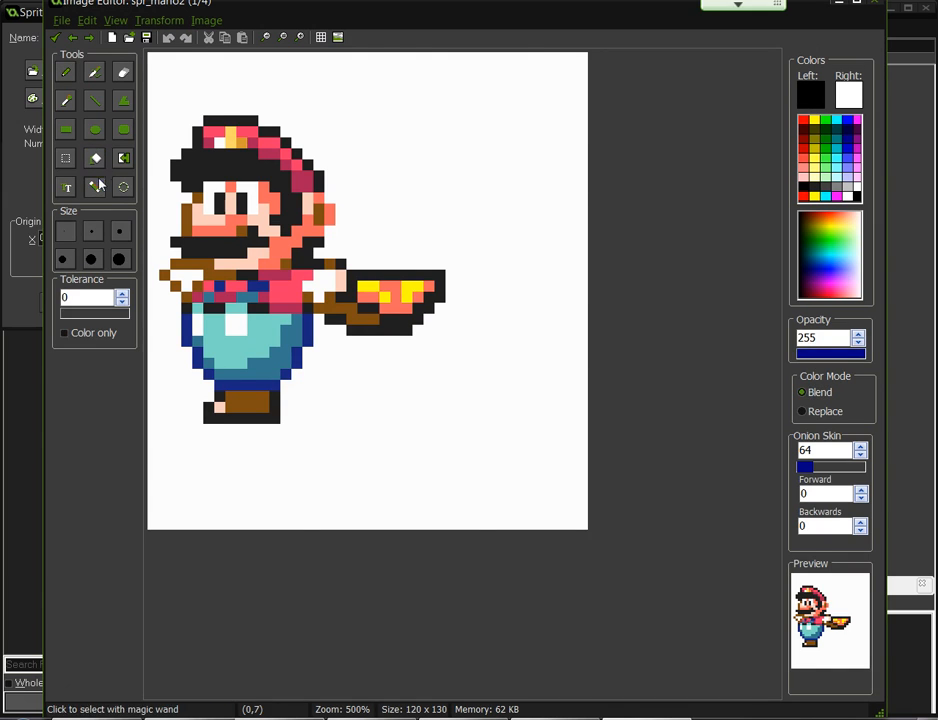
click(94, 187)
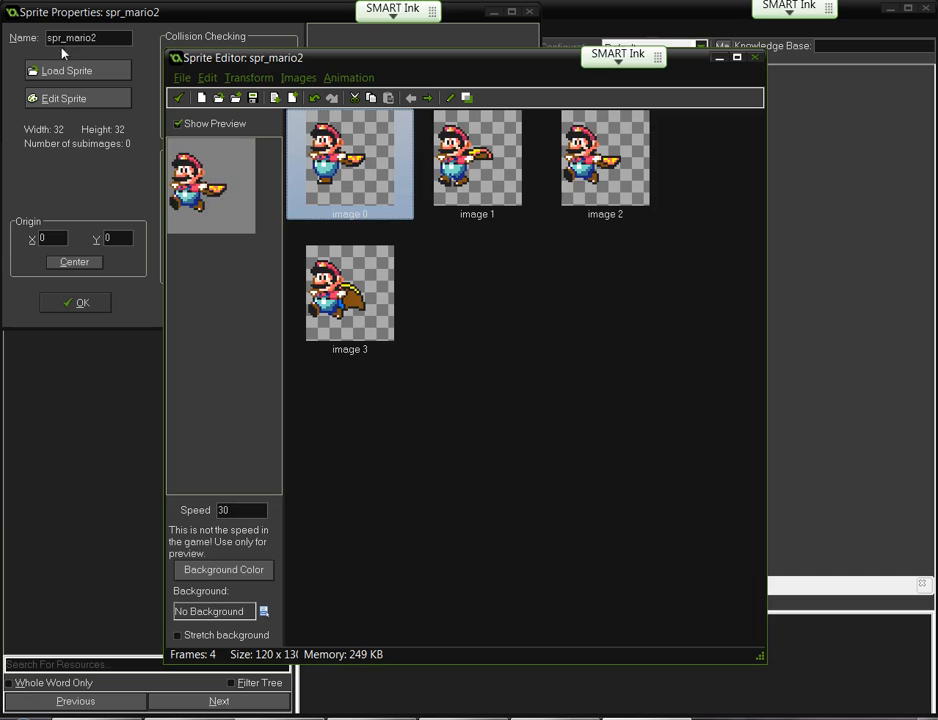
mouse_move(225, 210)
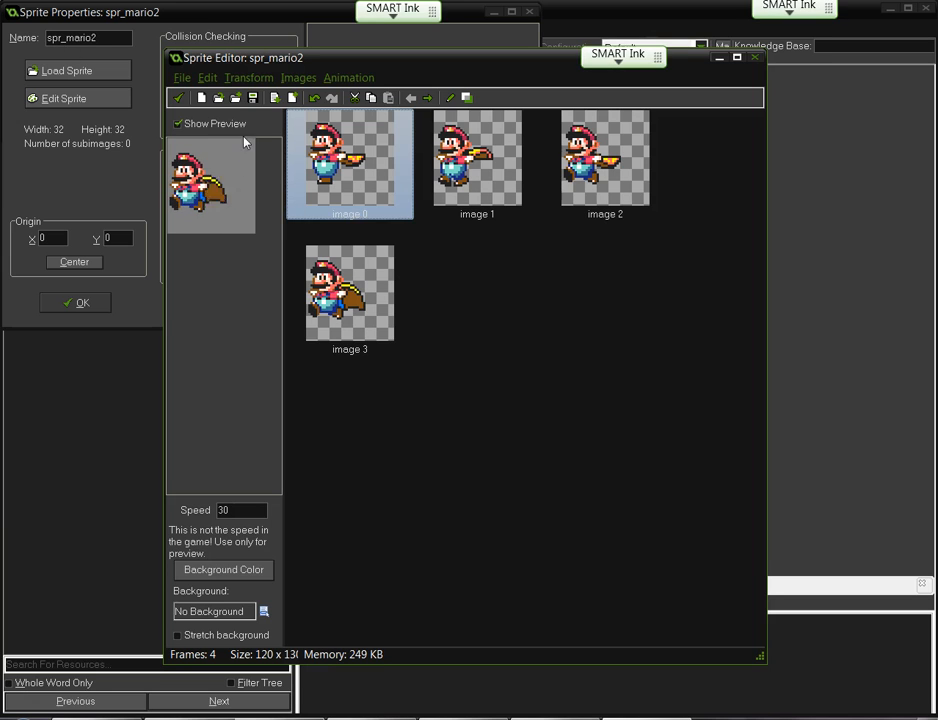
Crop all four frames to 78×87, then try a 50% stretch and undo it.
click(249, 77)
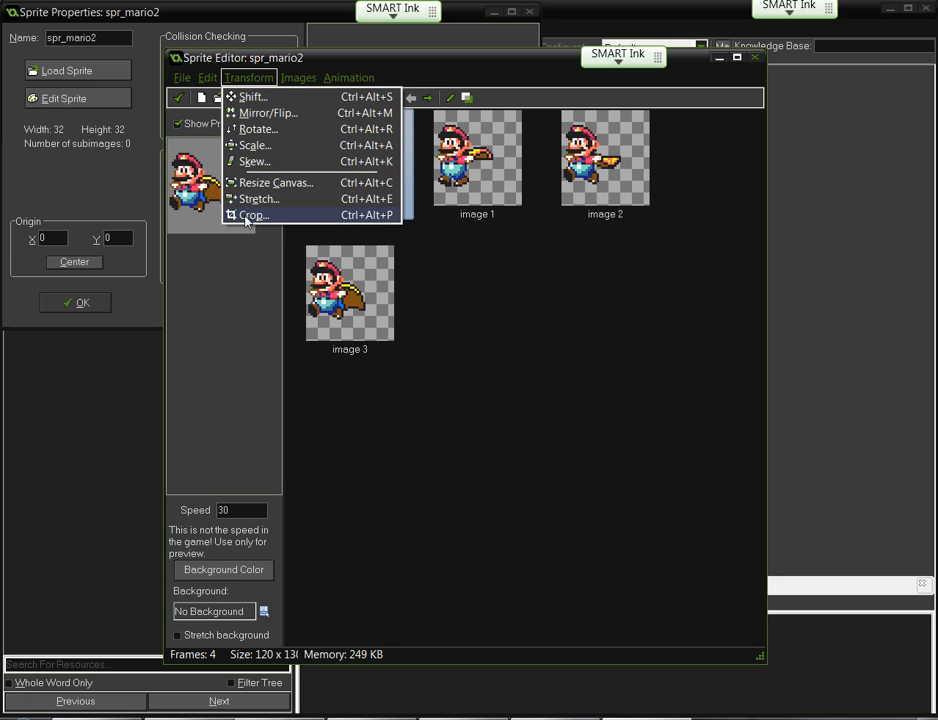
click(253, 215)
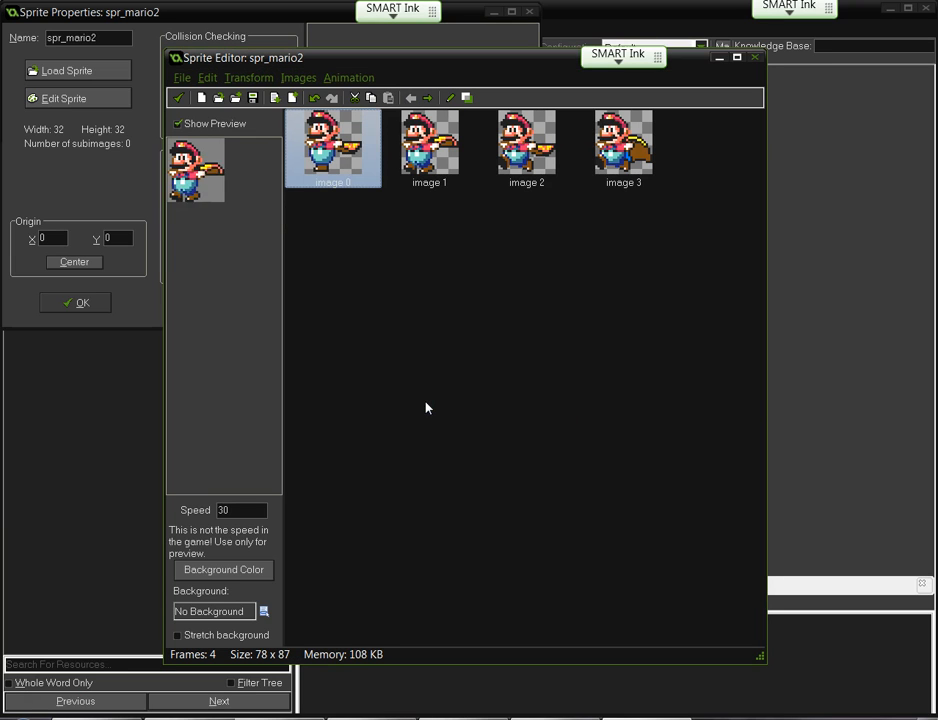
mouse_move(388, 378)
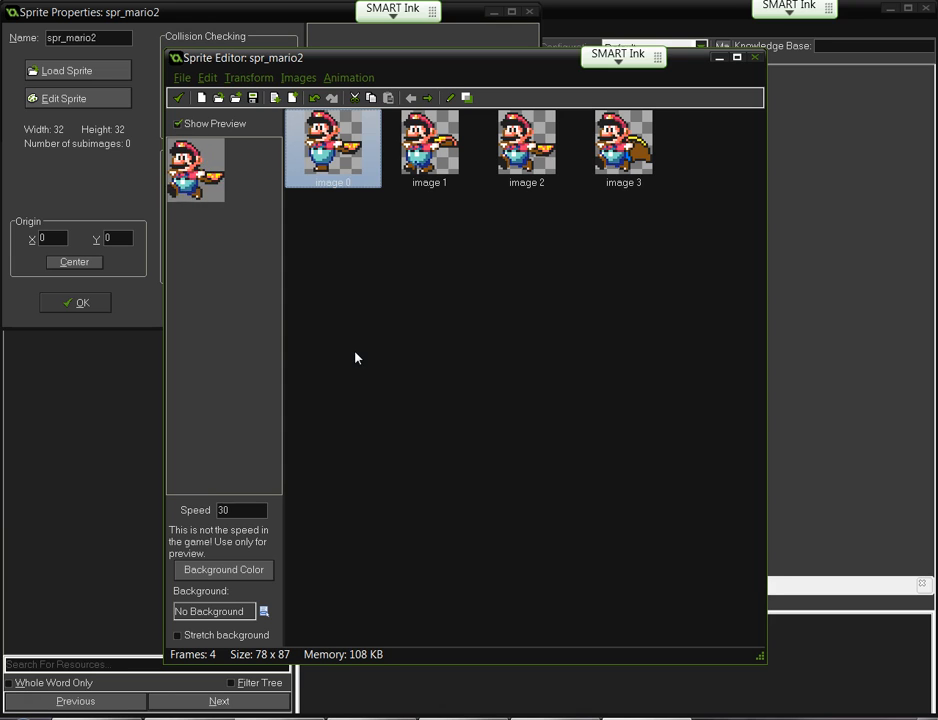
click(249, 77)
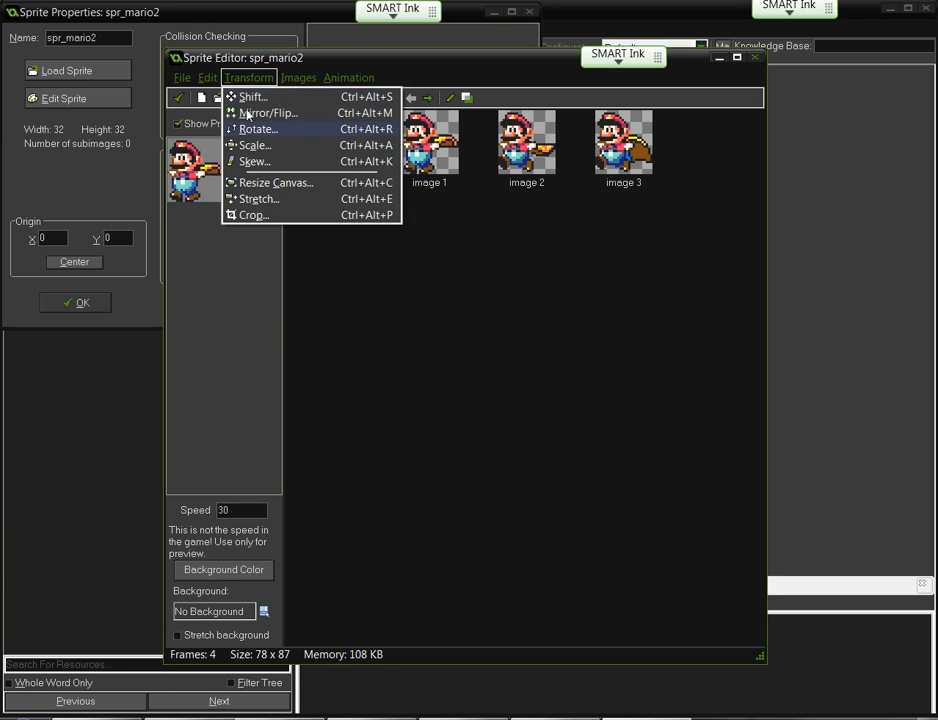
click(257, 199)
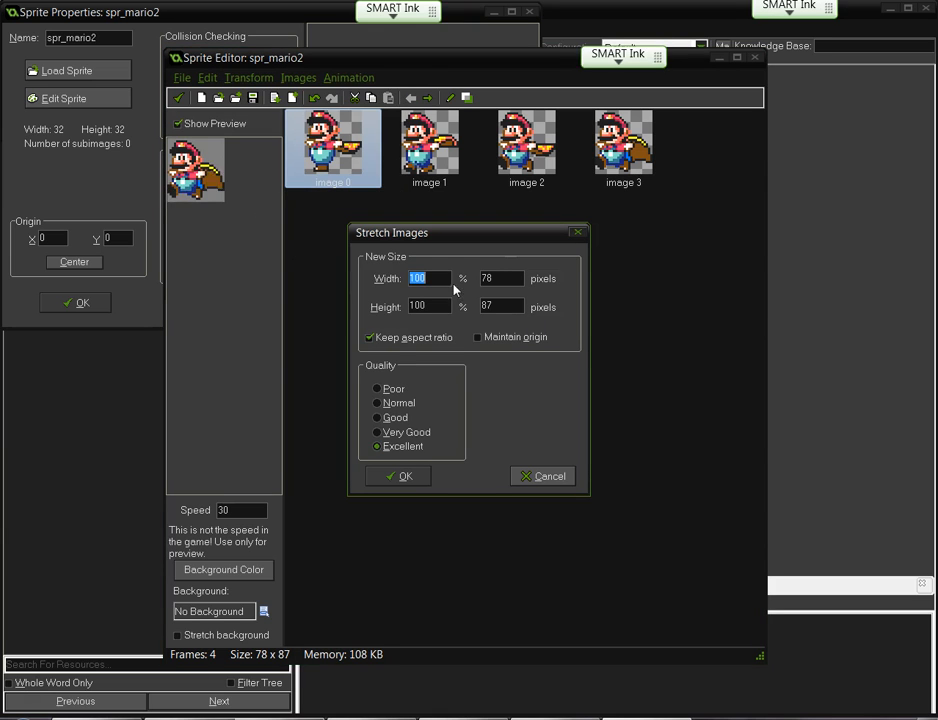
text(50)
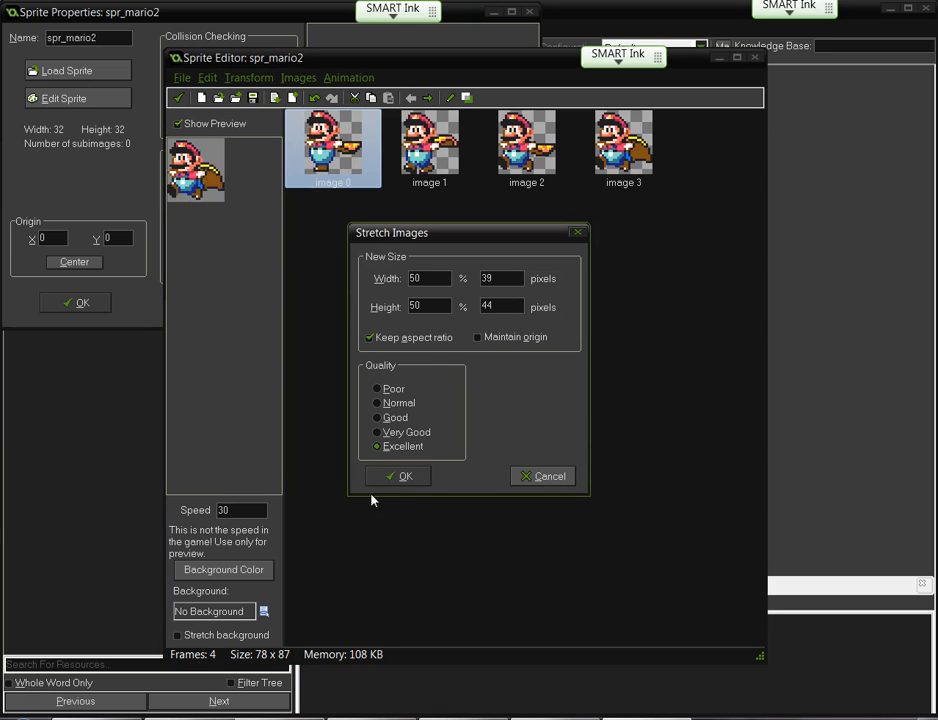
click(398, 475)
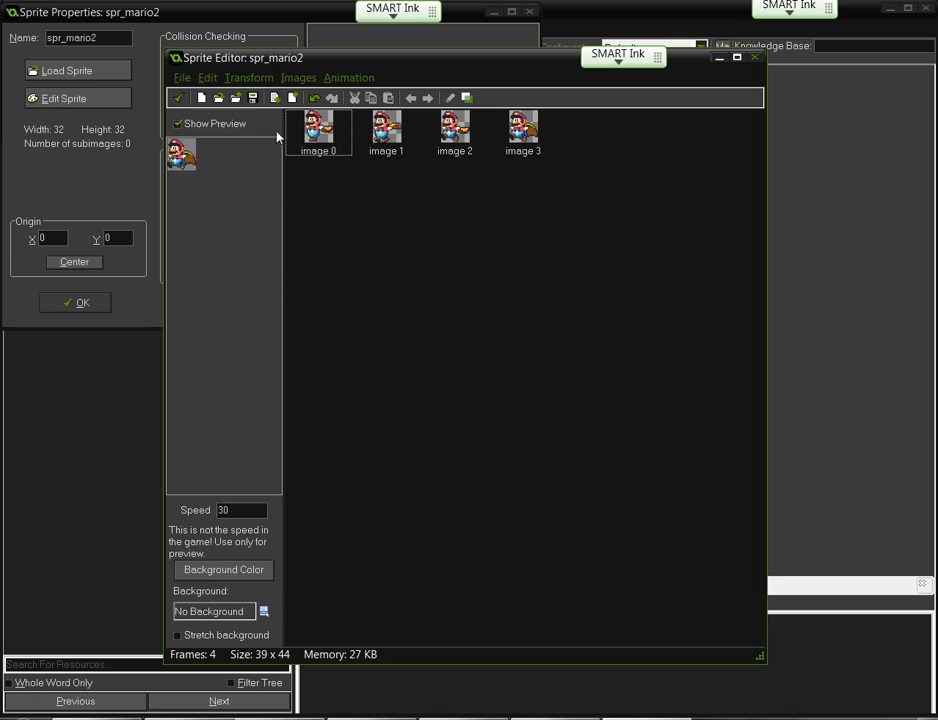
click(249, 77)
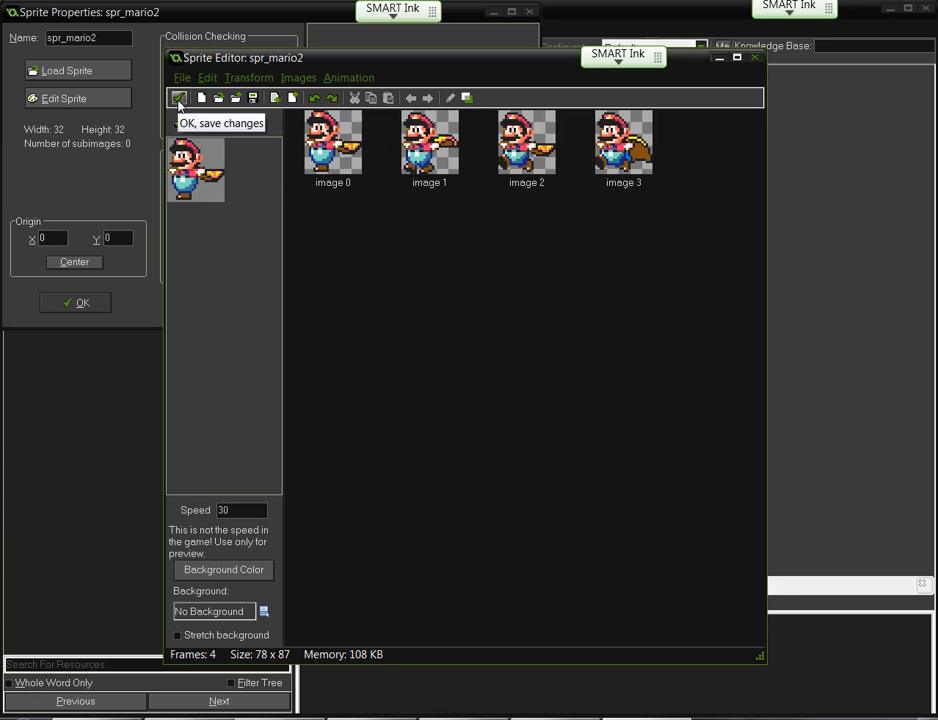
Save the 78×87 frames, set the origin near Mario's feet, and confirm the sprite properties.
click(179, 97)
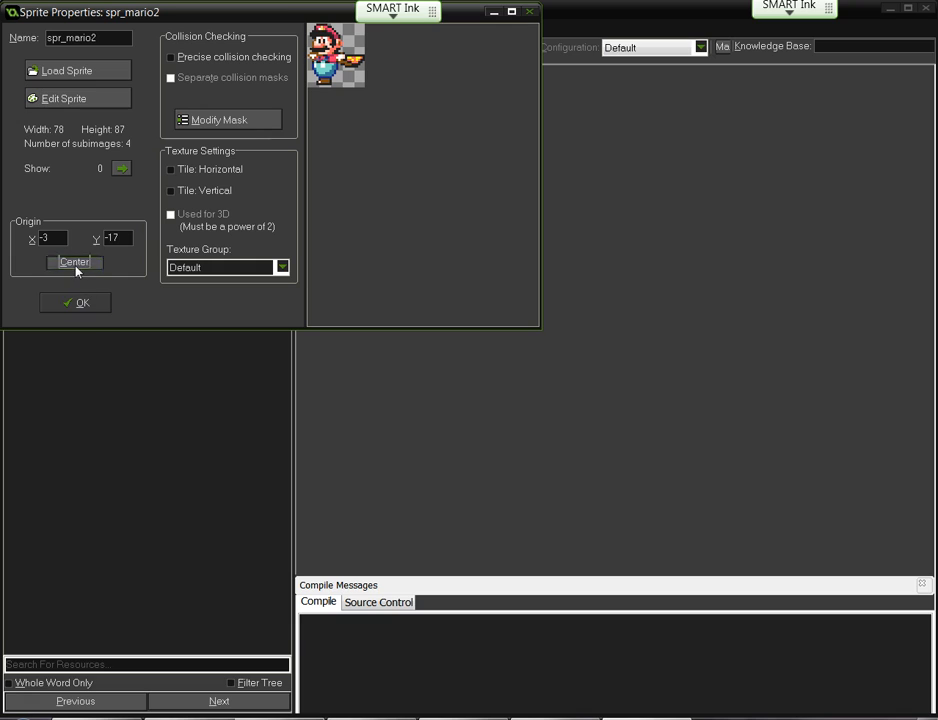
click(73, 261)
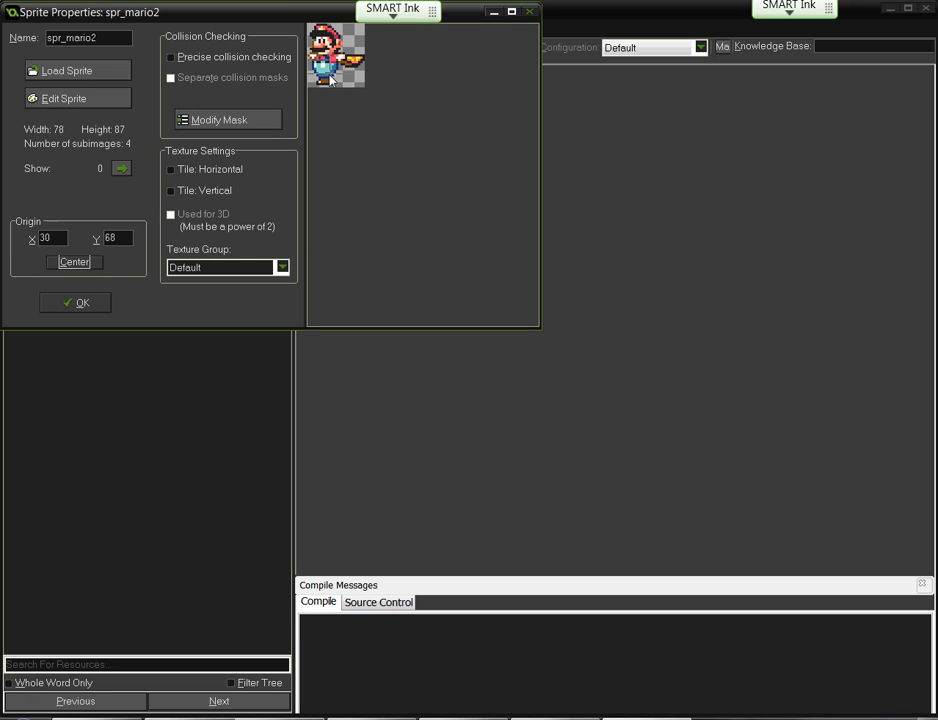
click(327, 77)
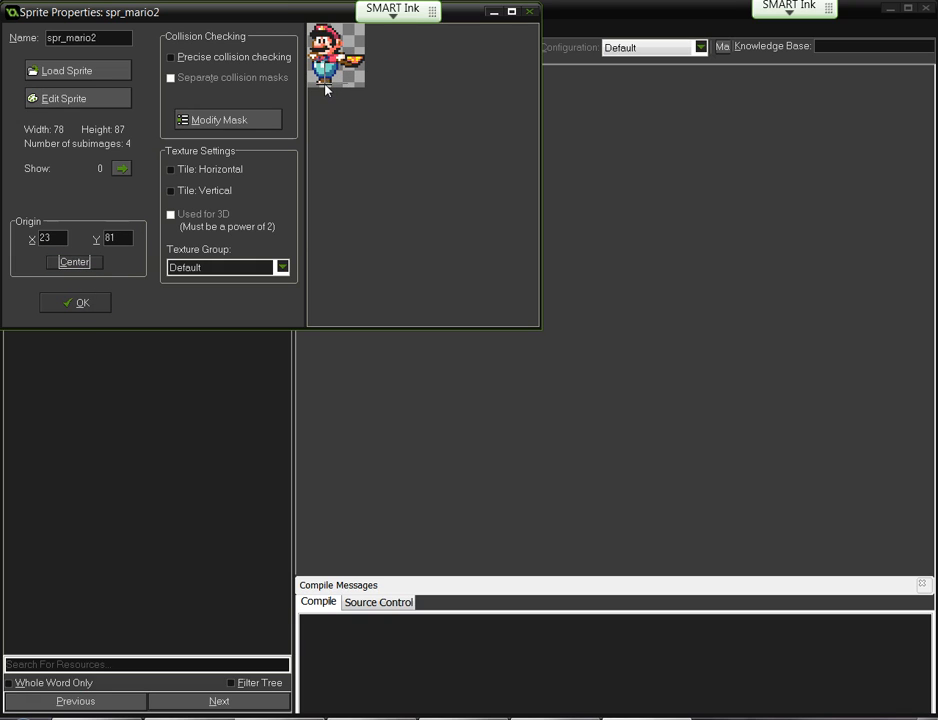
click(327, 82)
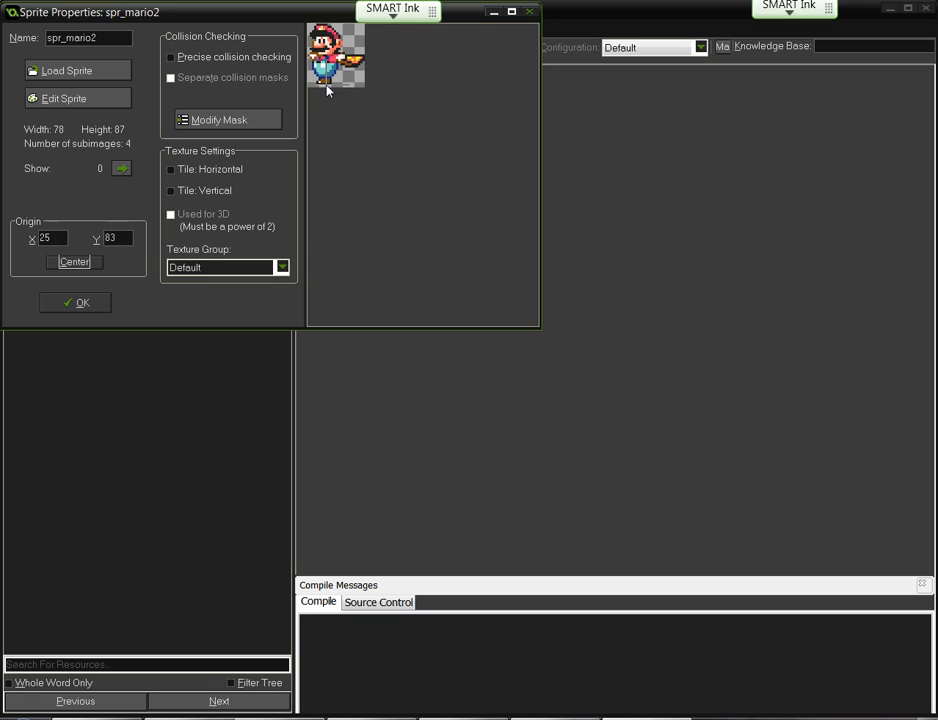
click(121, 168)
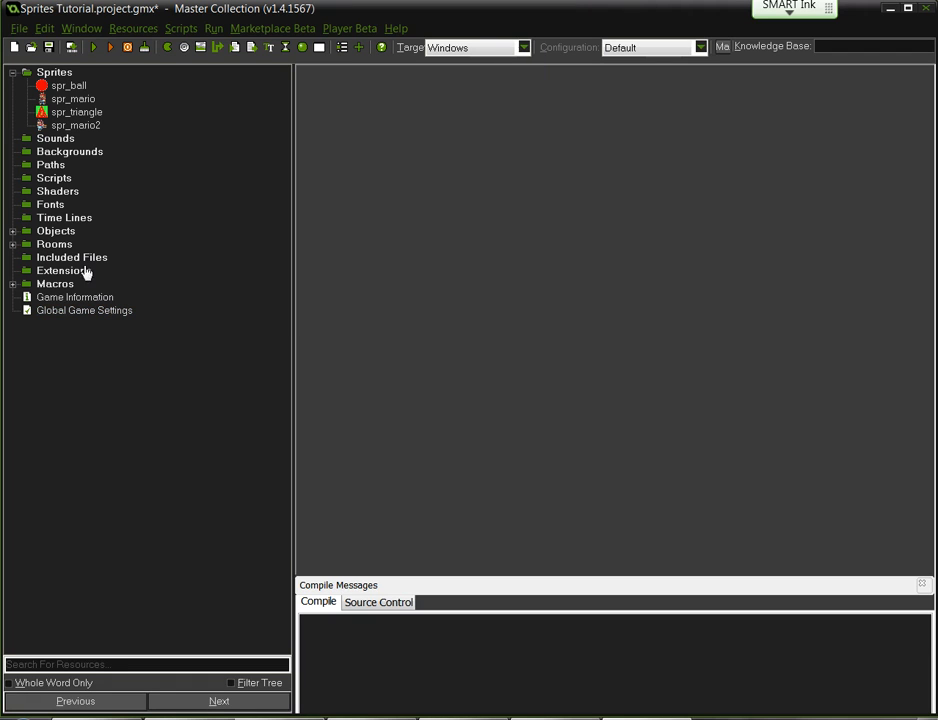
Create obj_mario2 with sprite spr_mario2, viewing the event list without adding events.
click(54, 72)
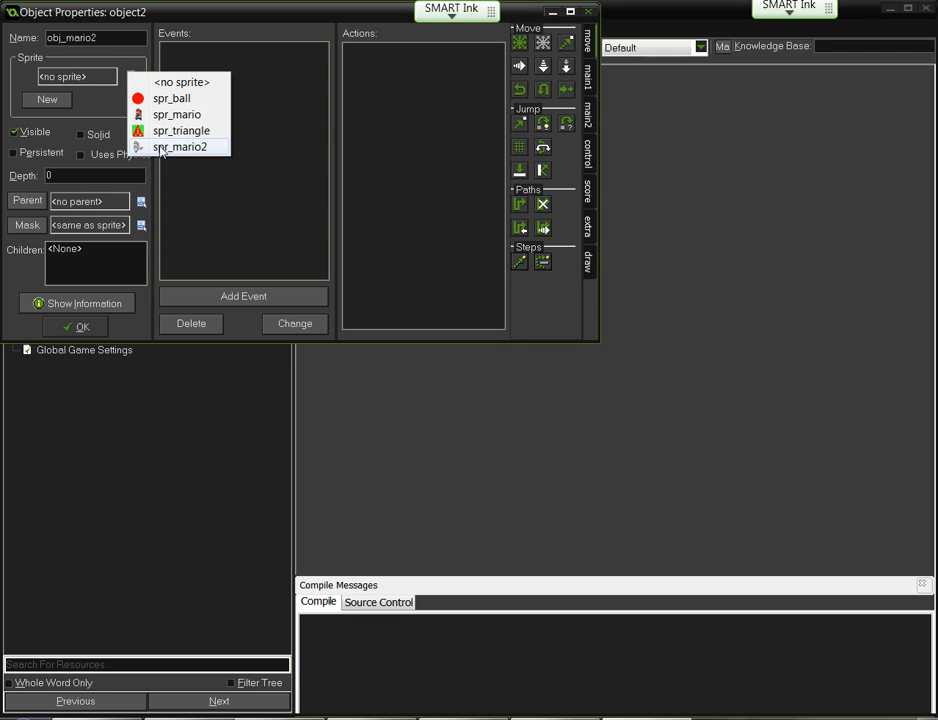
click(180, 147)
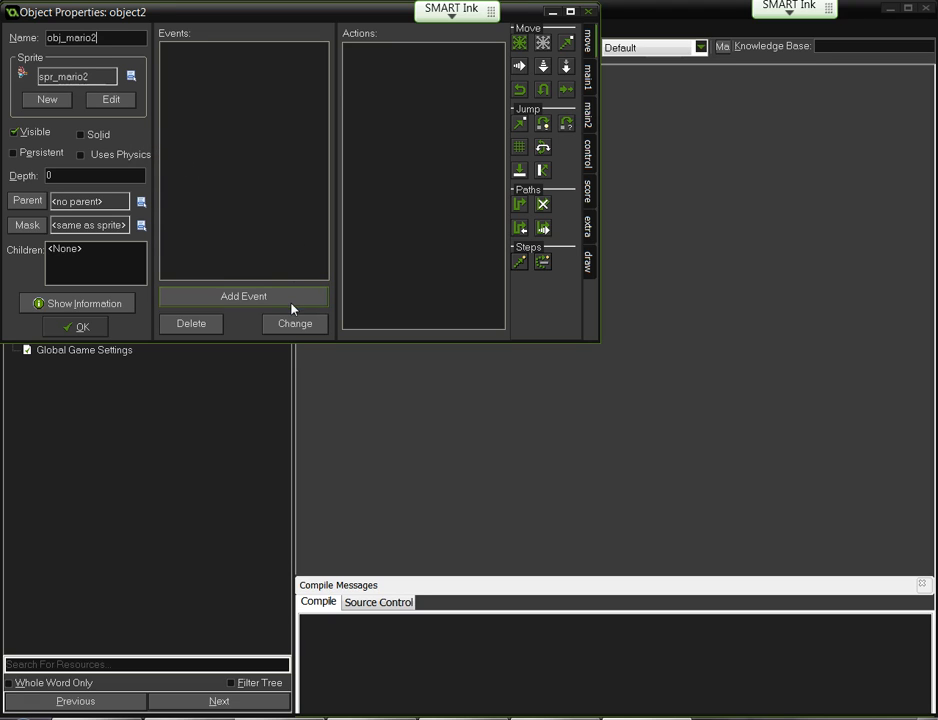
click(243, 295)
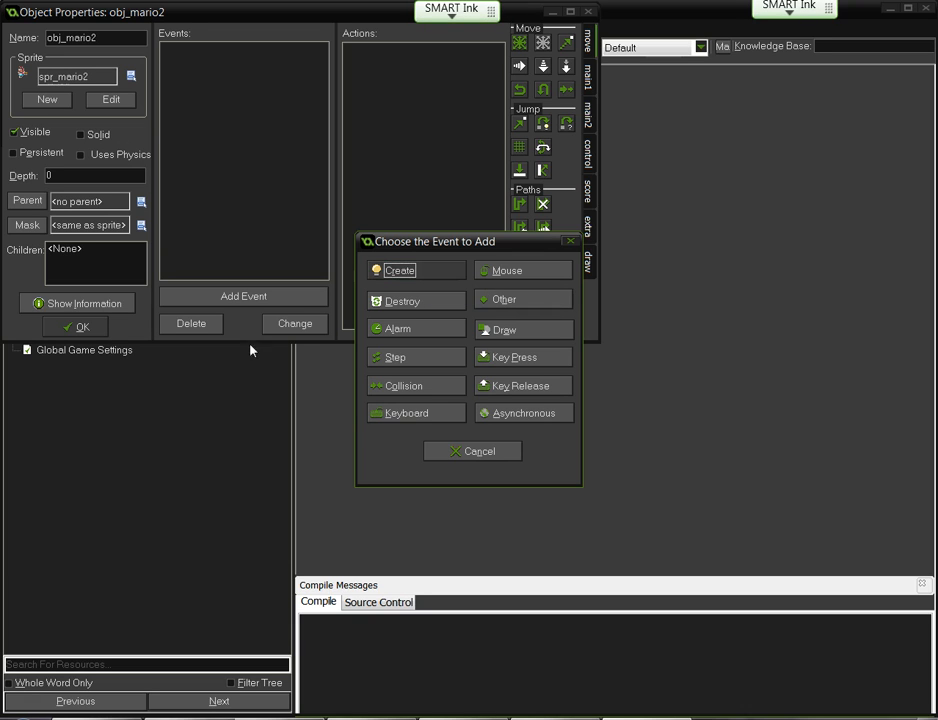
click(472, 451)
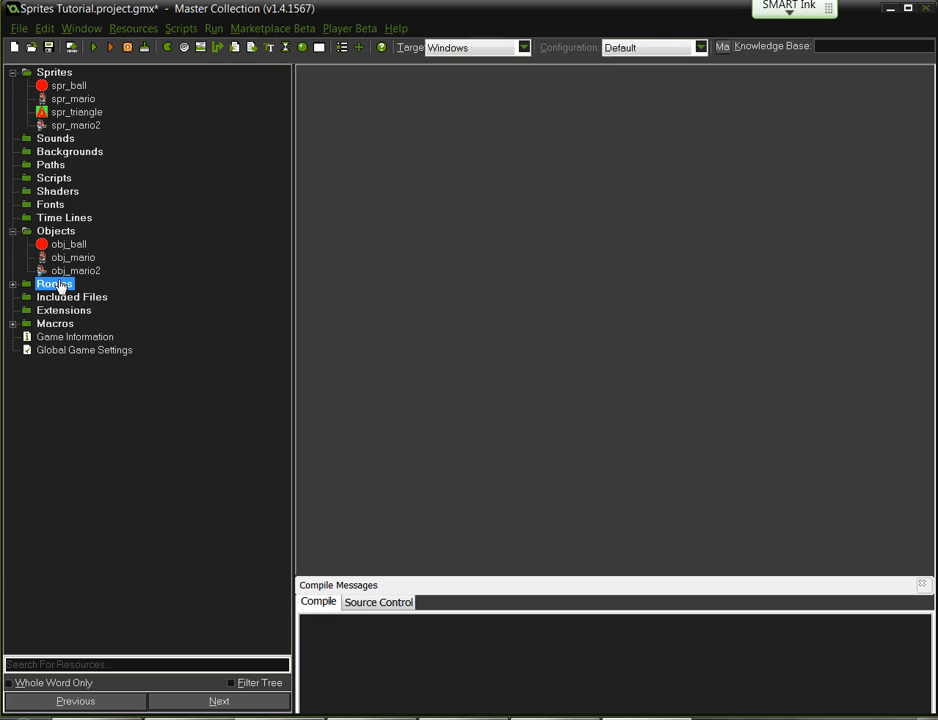
Open and close room rm_1, then run the Sprites Tutorial project.
double_click(54, 283)
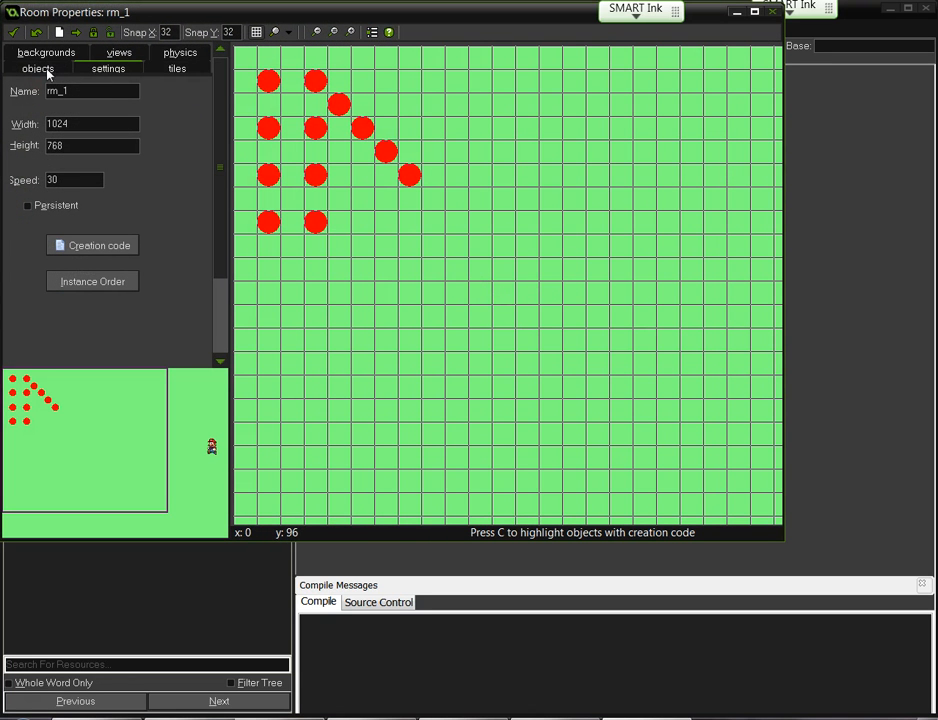
click(549, 250)
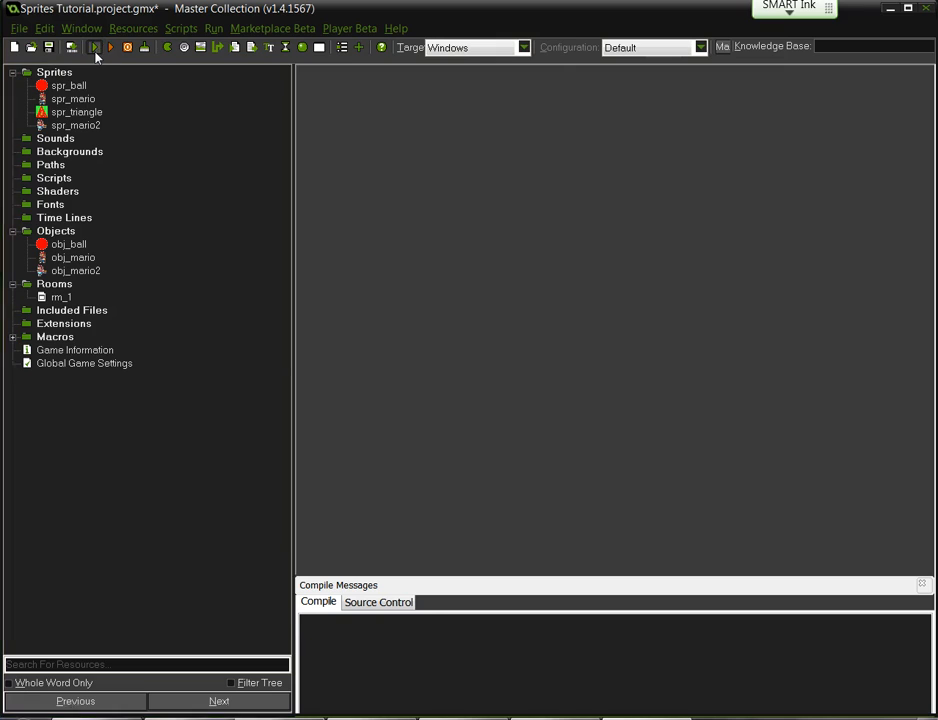
click(95, 47)
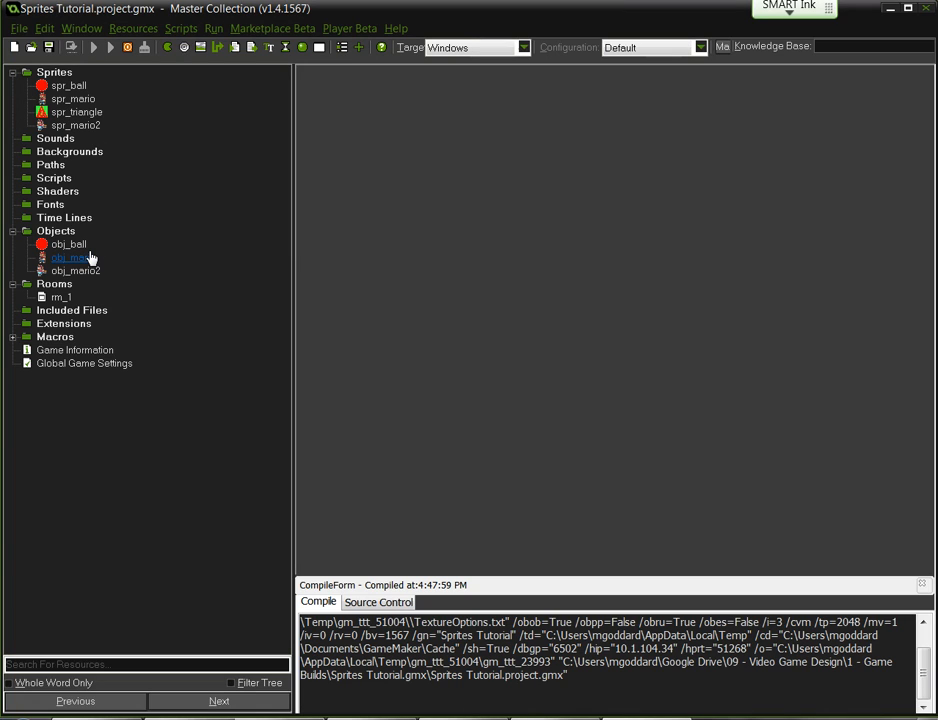
click(94, 47)
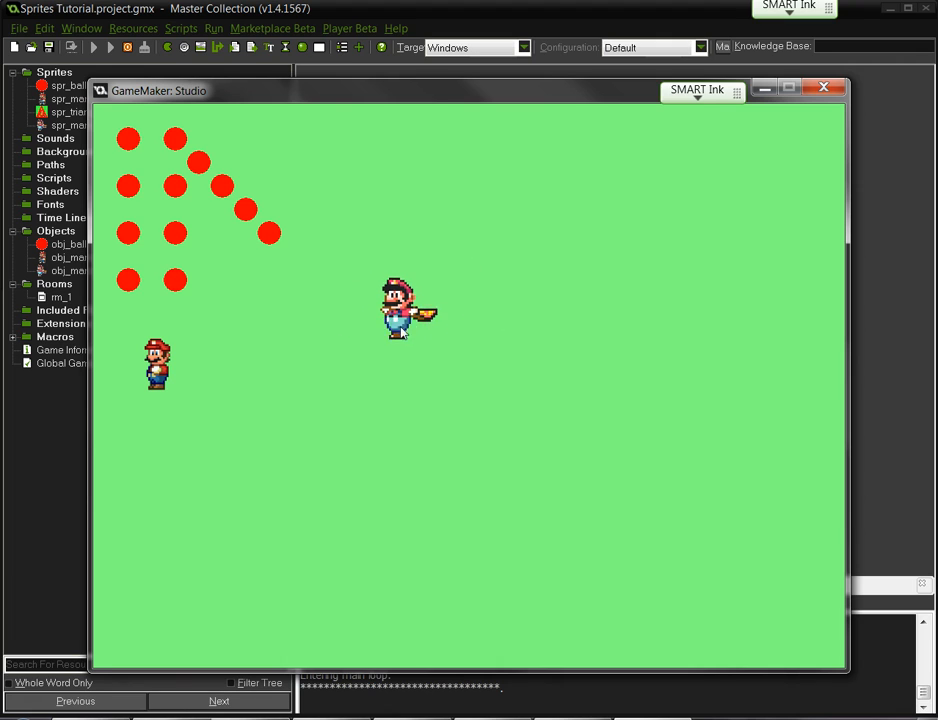
mouse_move(415, 432)
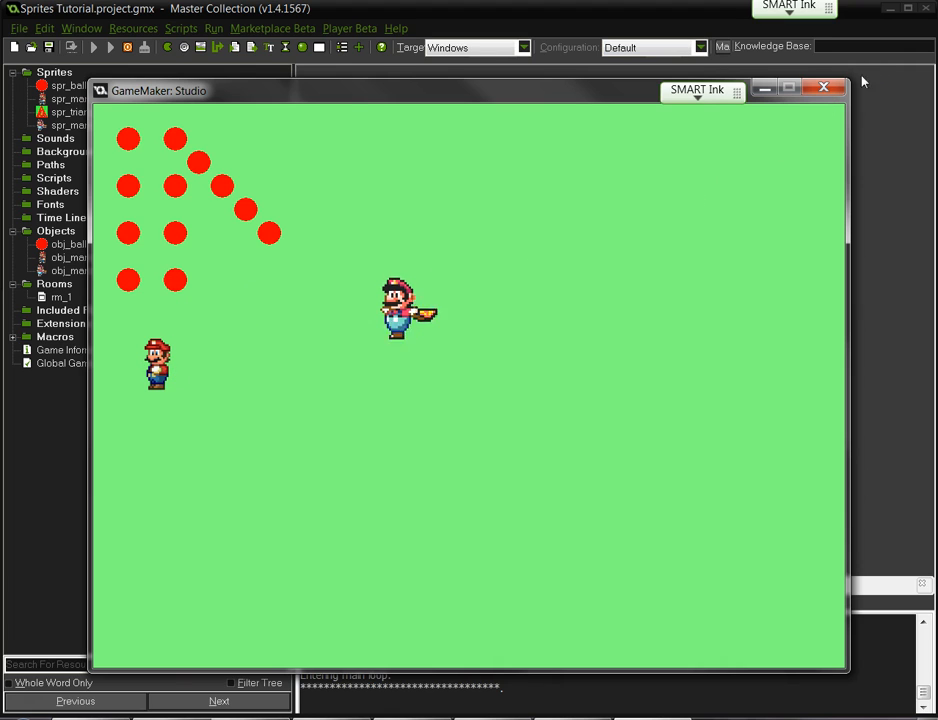
click(824, 87)
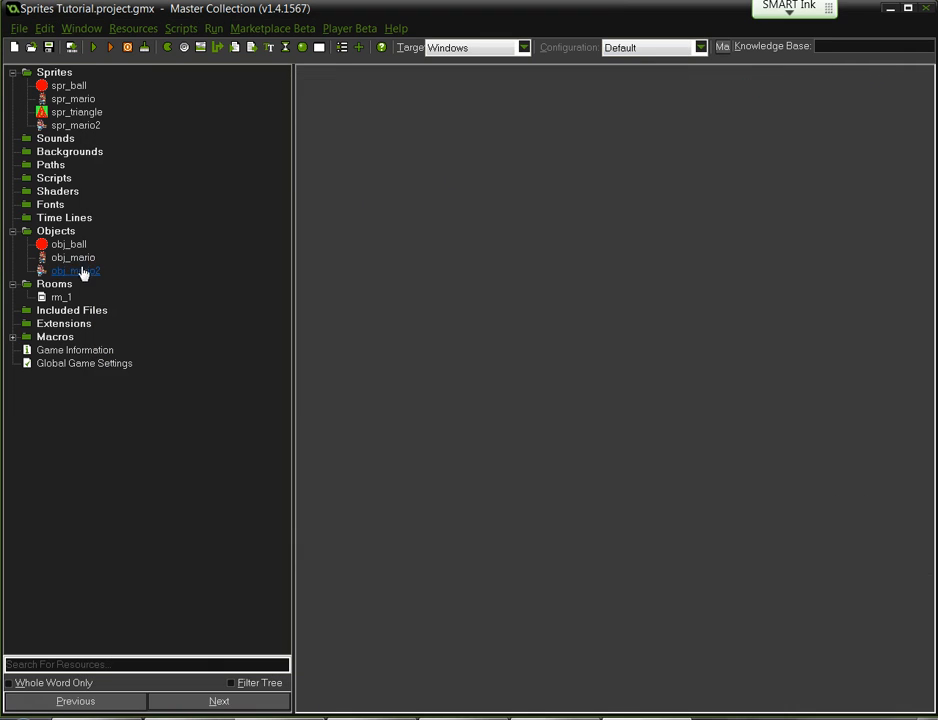
Add a Create event to obj_mario2 with code image_speed = 0;, then save and close.
double_click(75, 271)
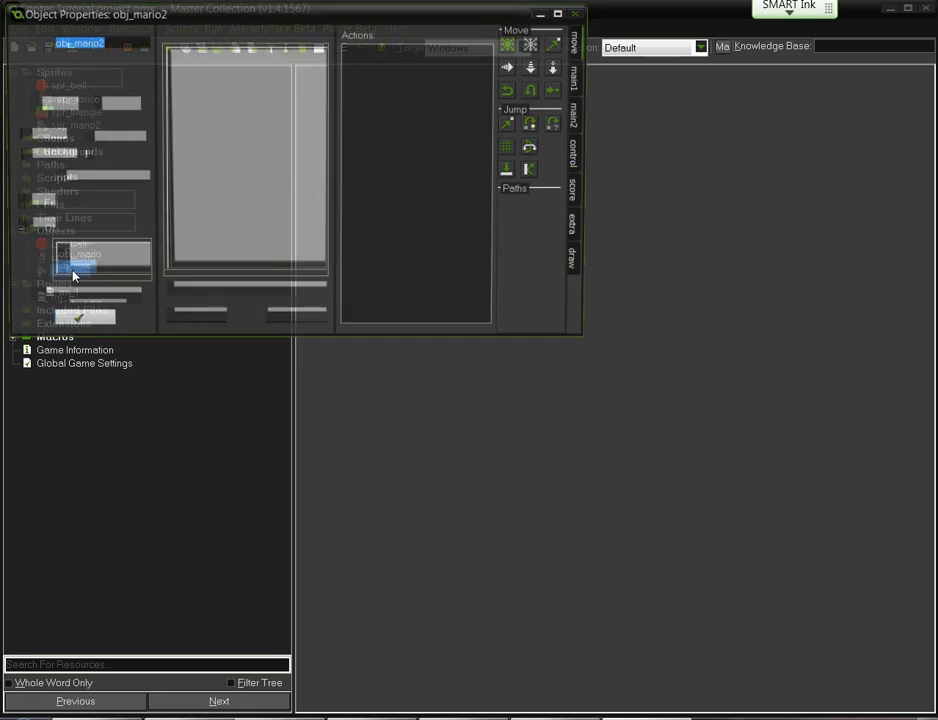
click(243, 296)
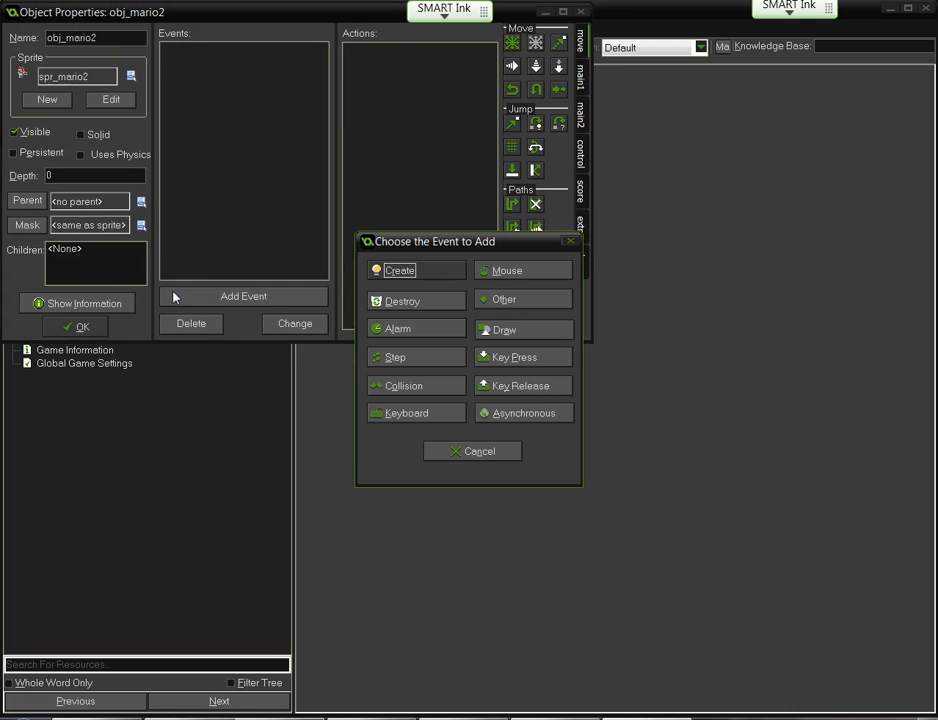
click(399, 270)
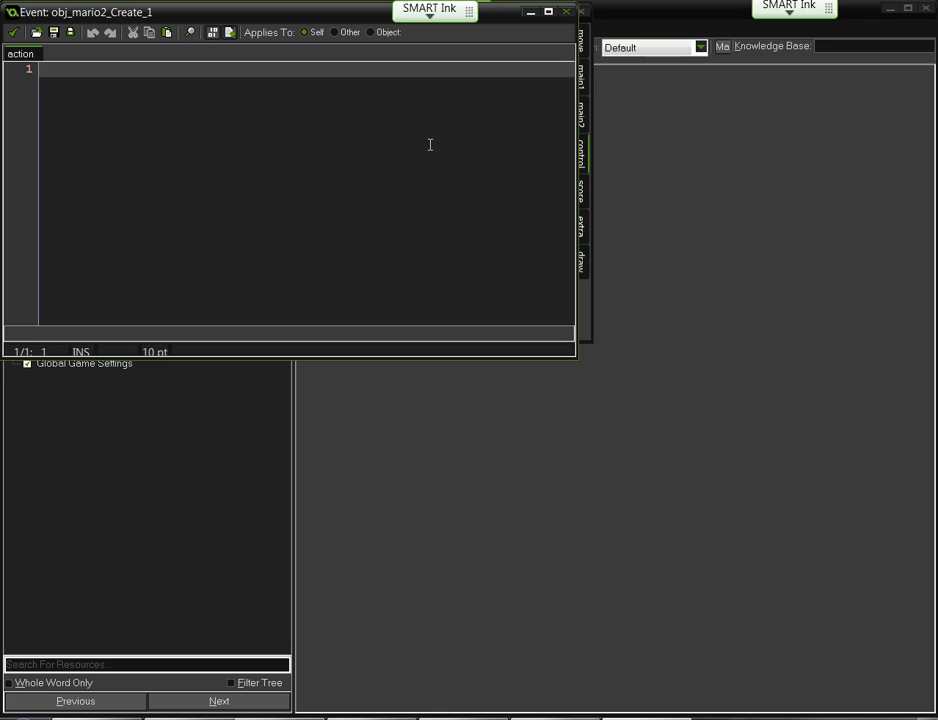
text(image_spee)
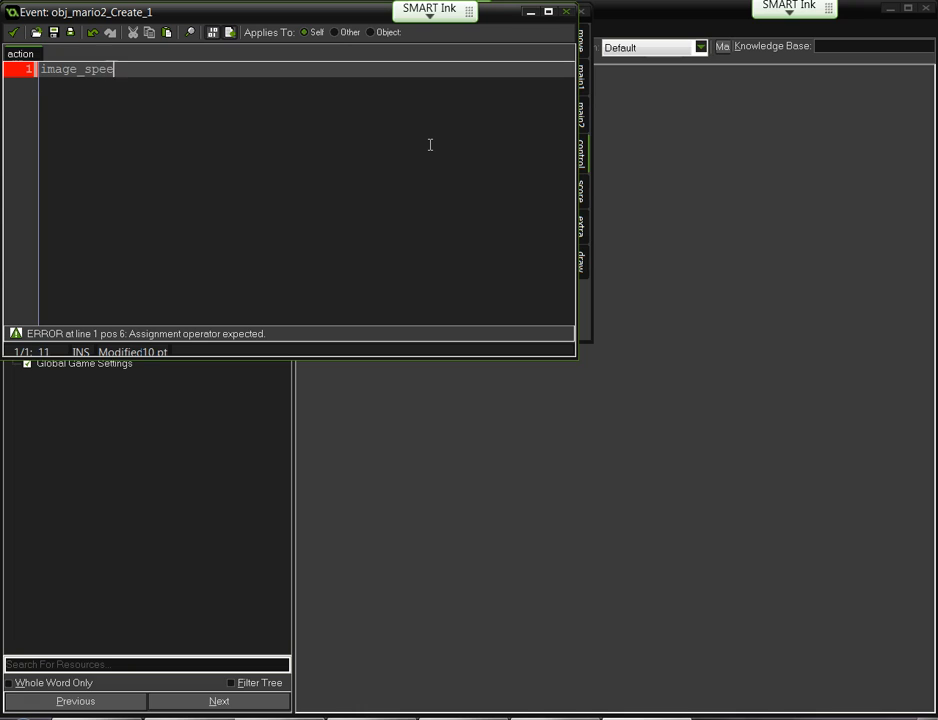
text(d = 0)
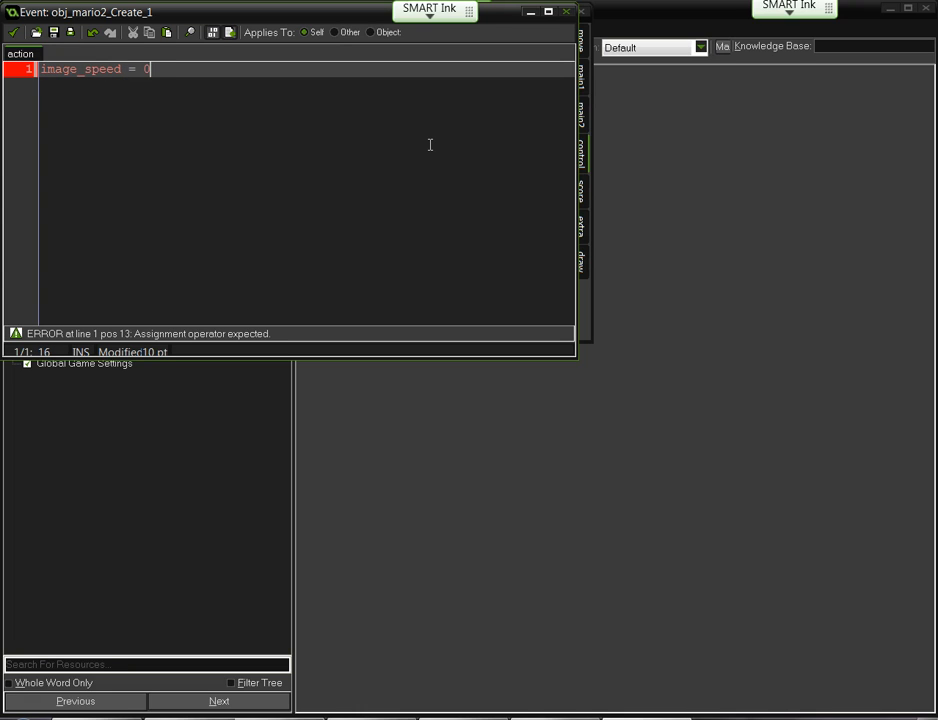
text(;)
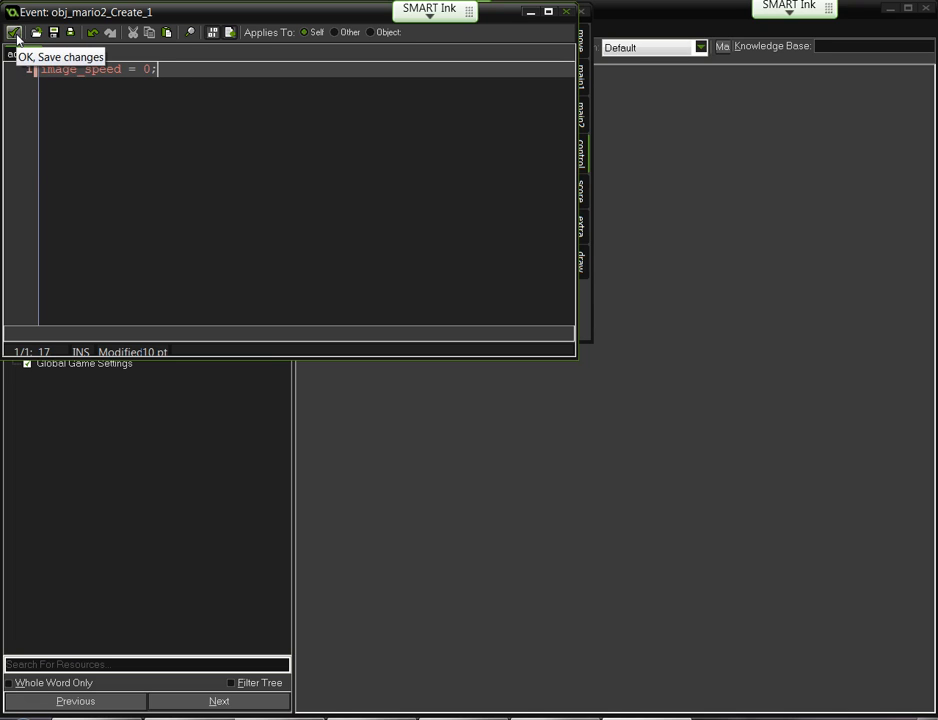
click(15, 33)
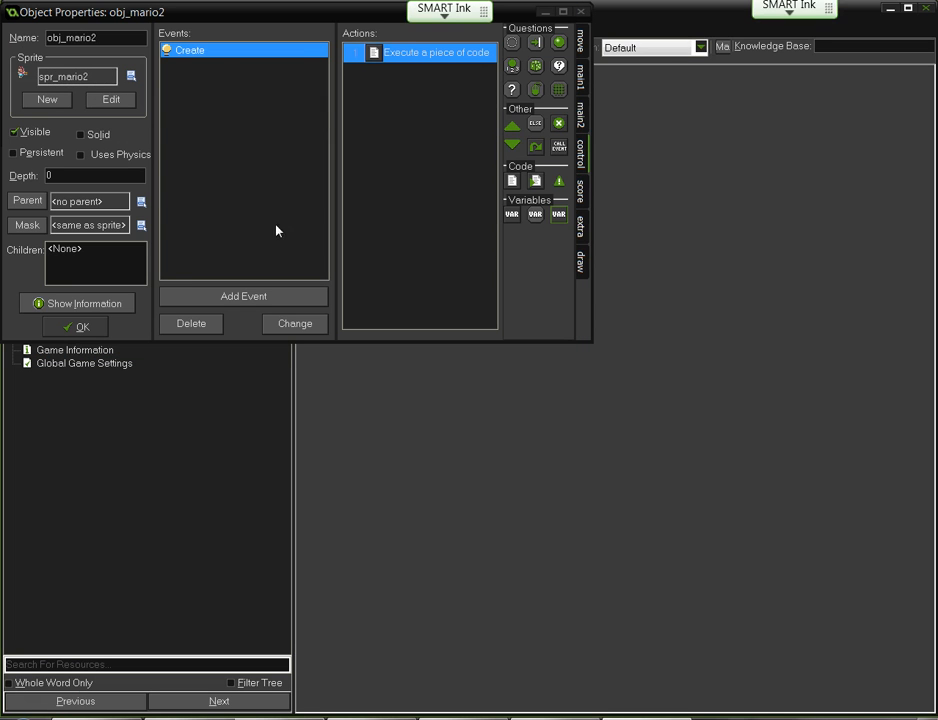
click(82, 327)
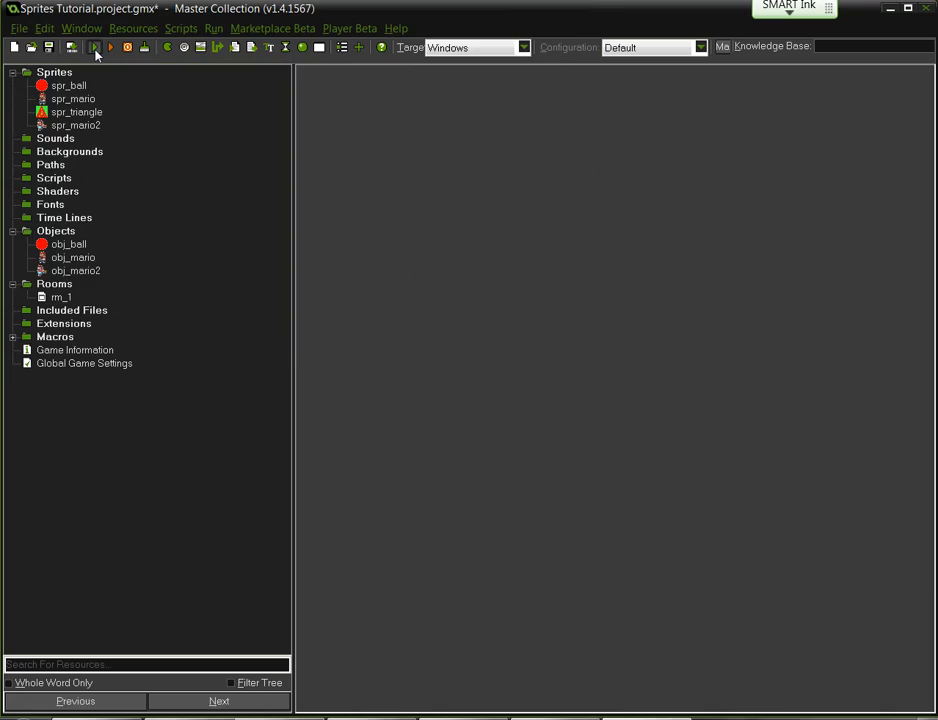
Test-run the game, then reopen obj_mario2 from the Objects folder.
click(93, 47)
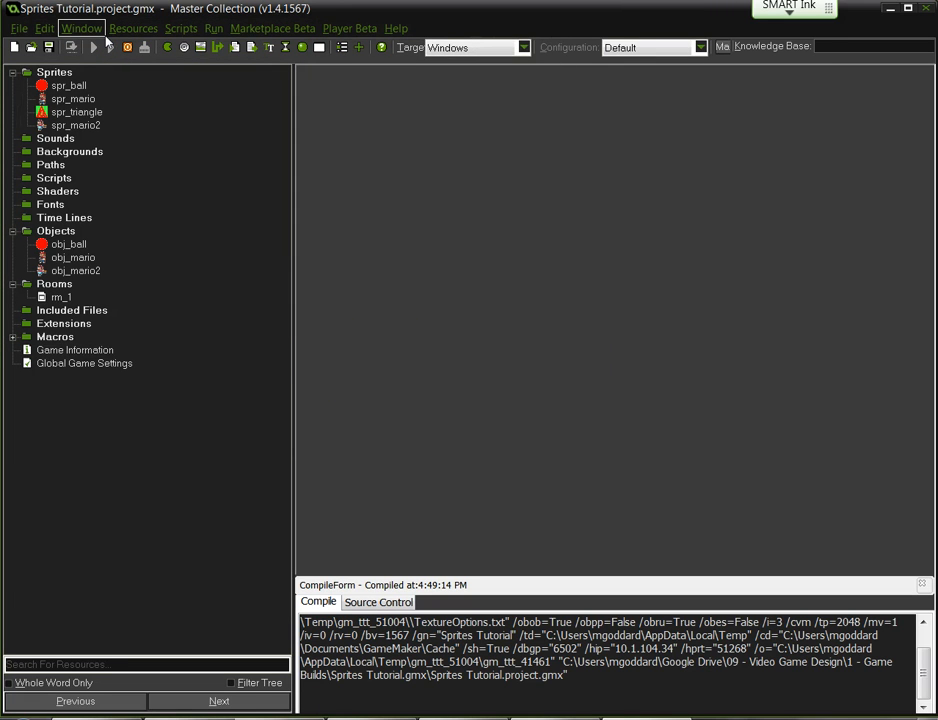
mouse_move(98, 34)
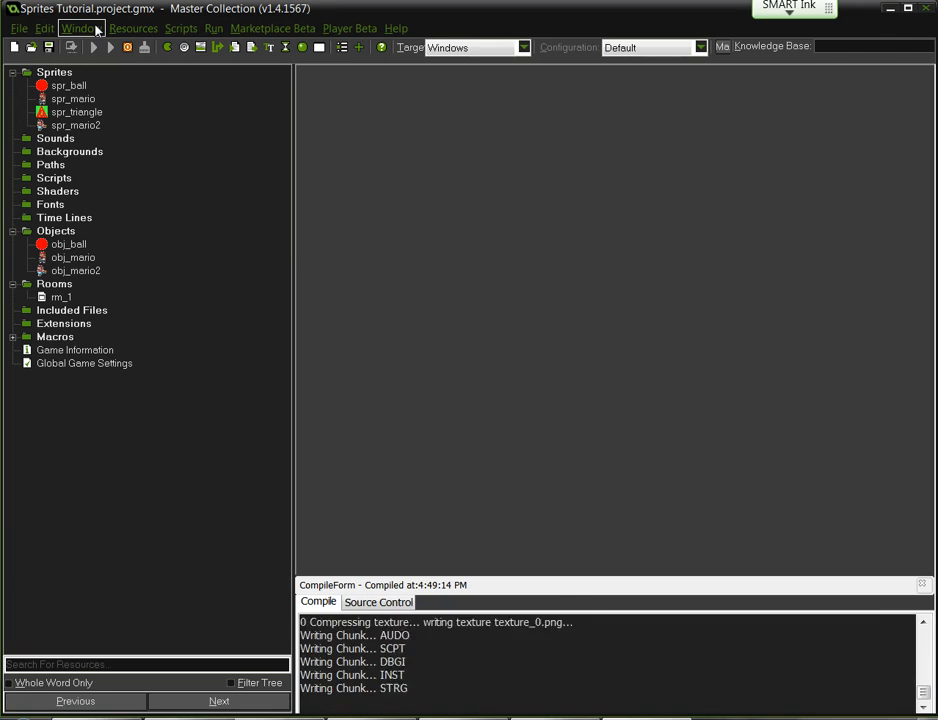
click(94, 47)
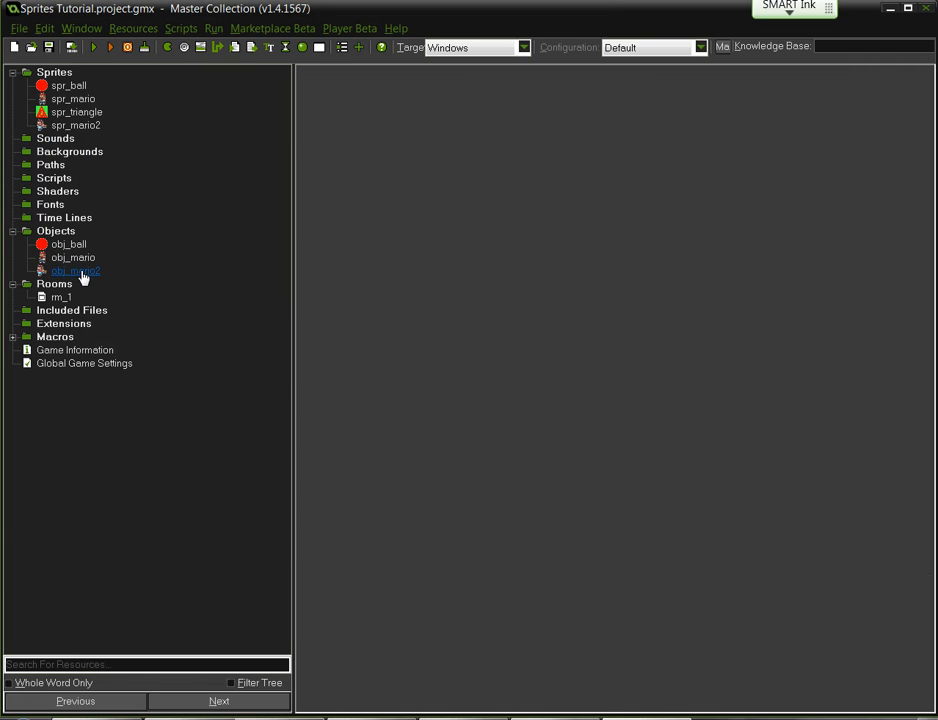
double_click(75, 271)
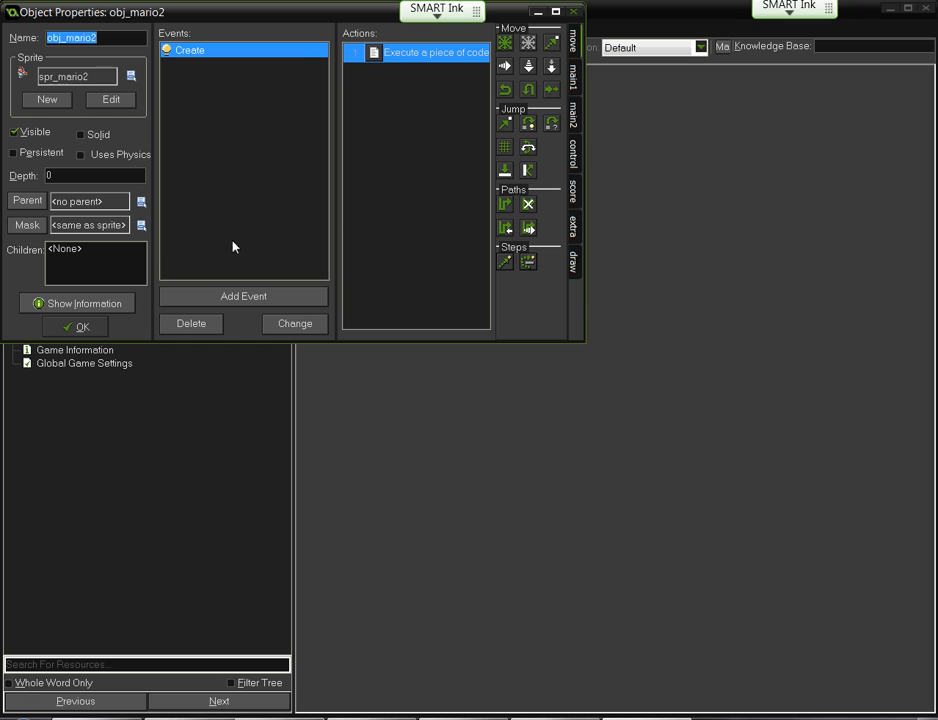
Add a Key Press Left event running image_speed = 1; x = x - 5;.
click(243, 295)
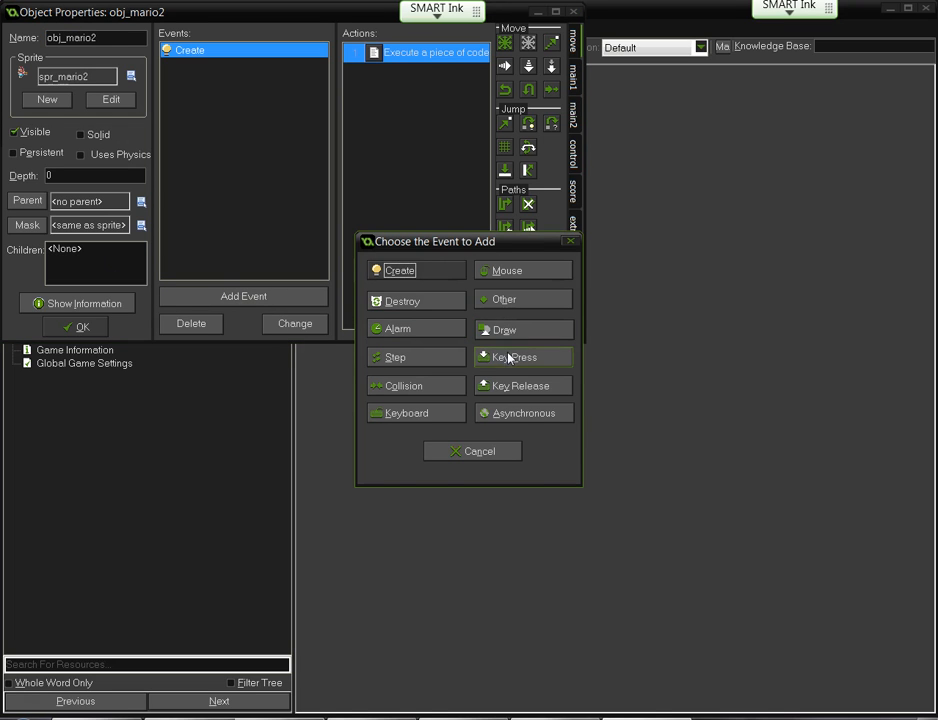
click(513, 357)
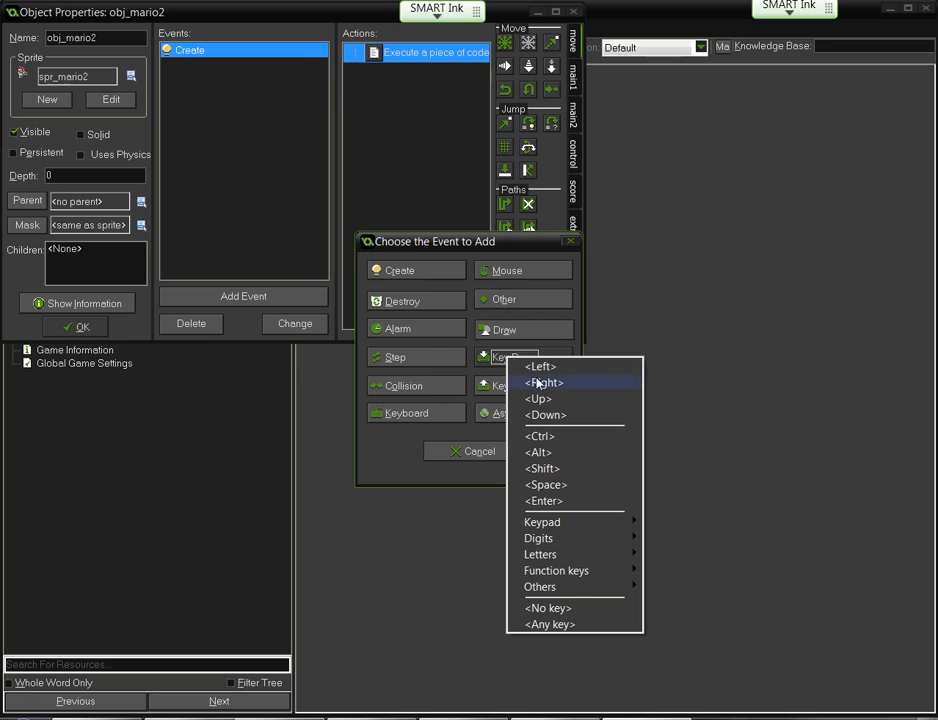
click(540, 366)
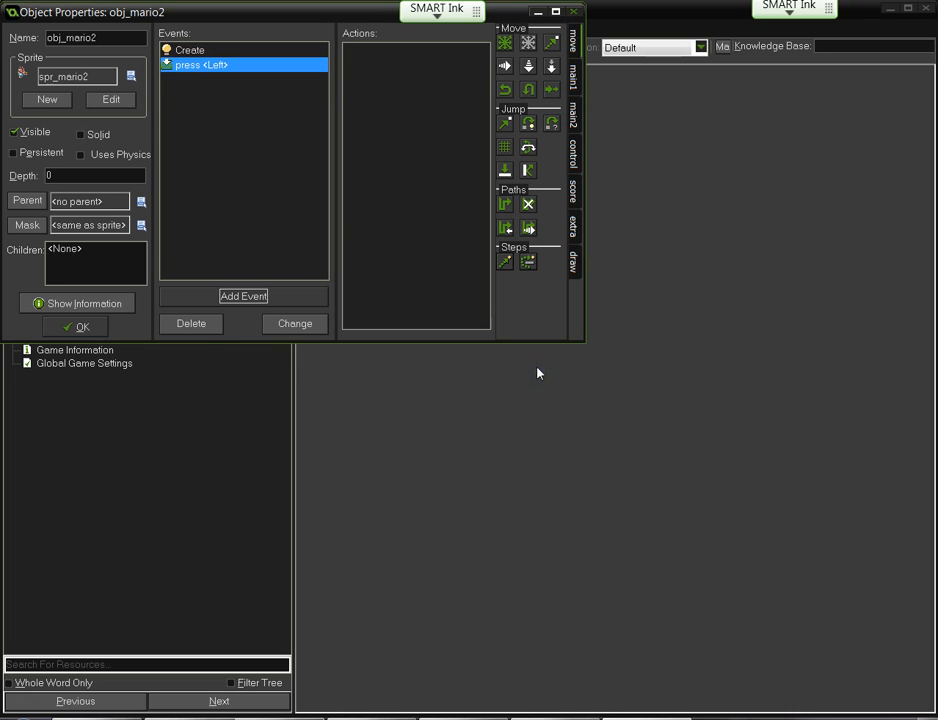
click(573, 155)
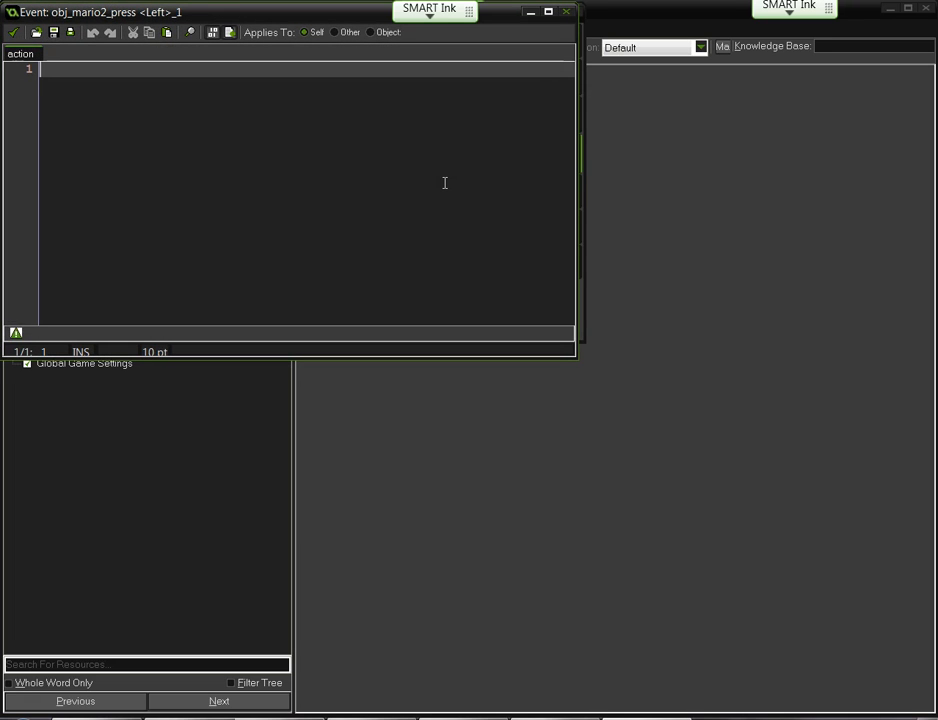
text(image_speed = 1;)
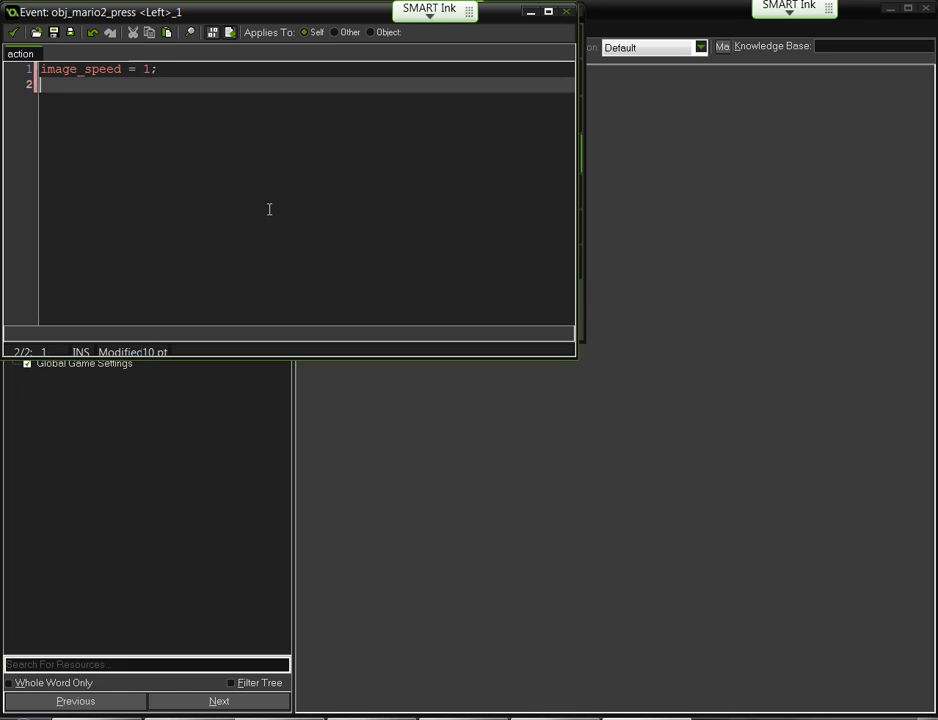
text(x =)
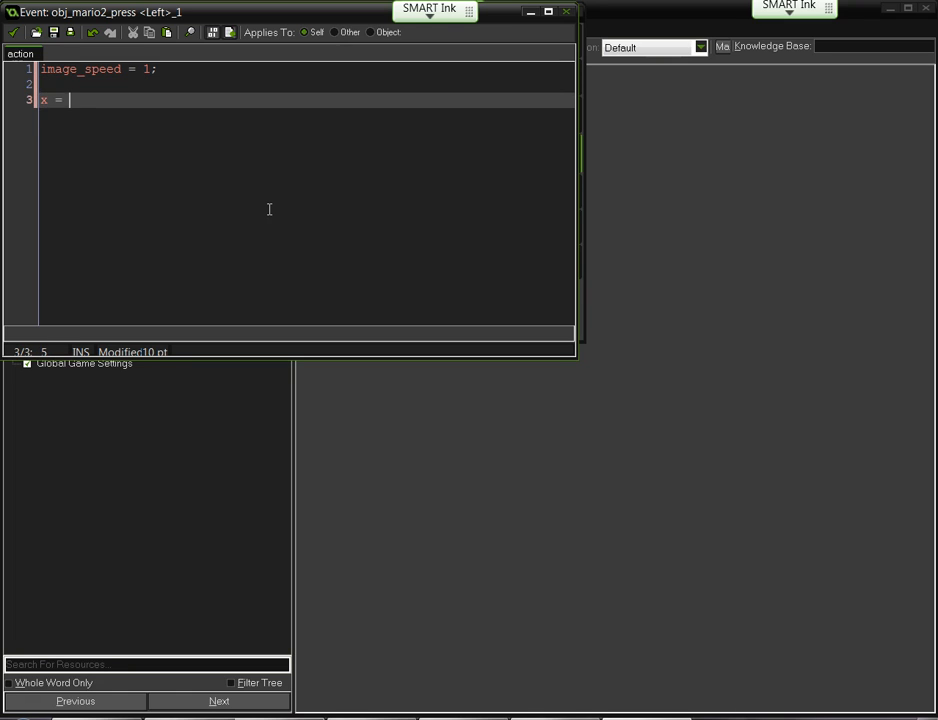
text(x)
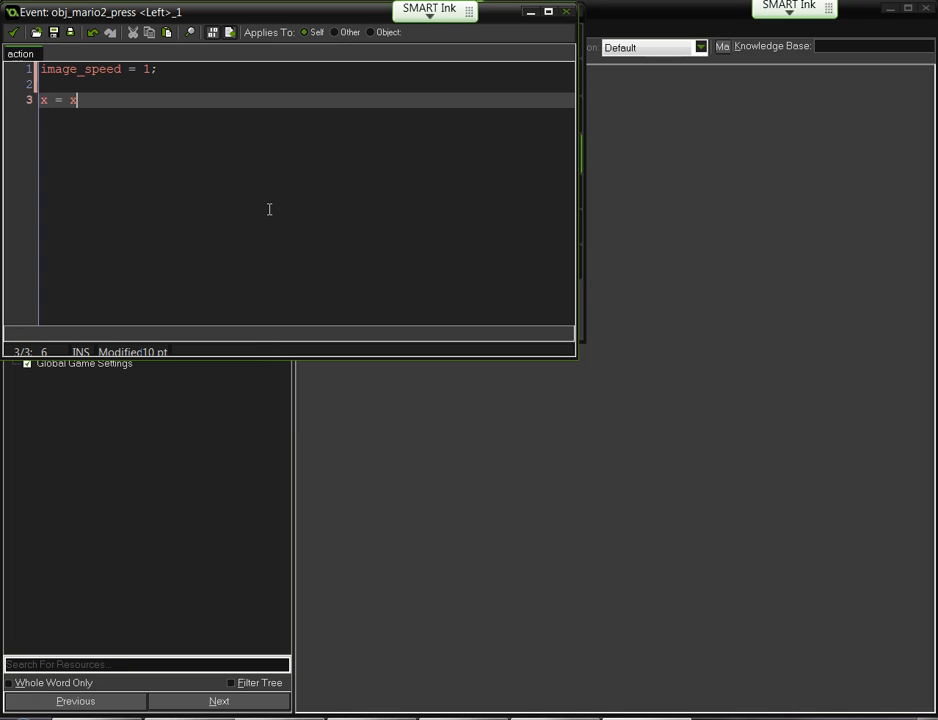
text(- 5;)
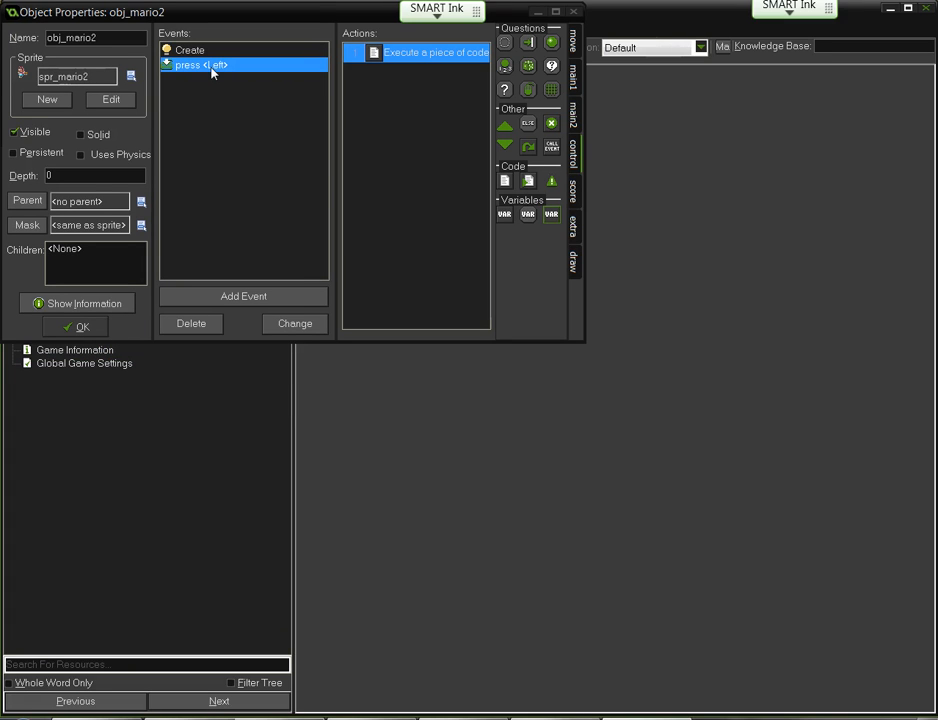
Add a Key Release Left event running image_speed = 0;.
click(243, 295)
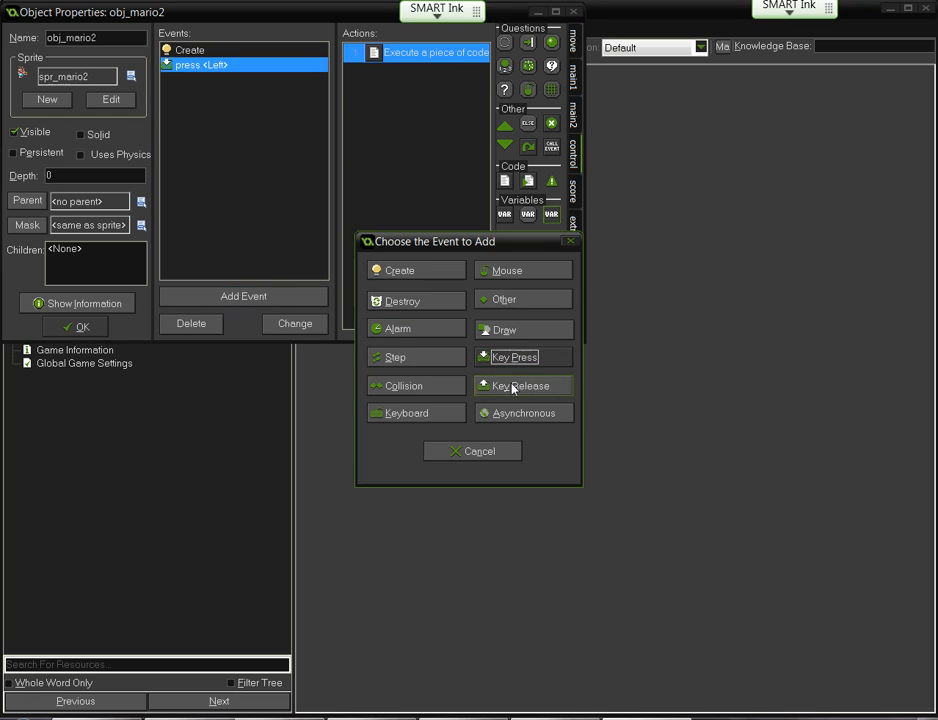
click(515, 385)
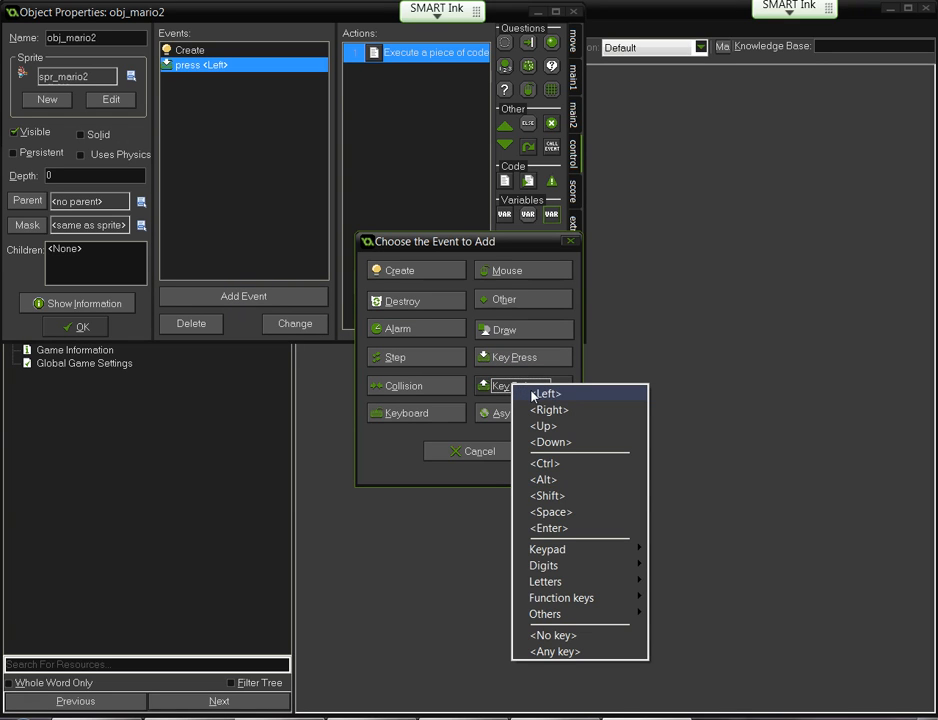
click(544, 393)
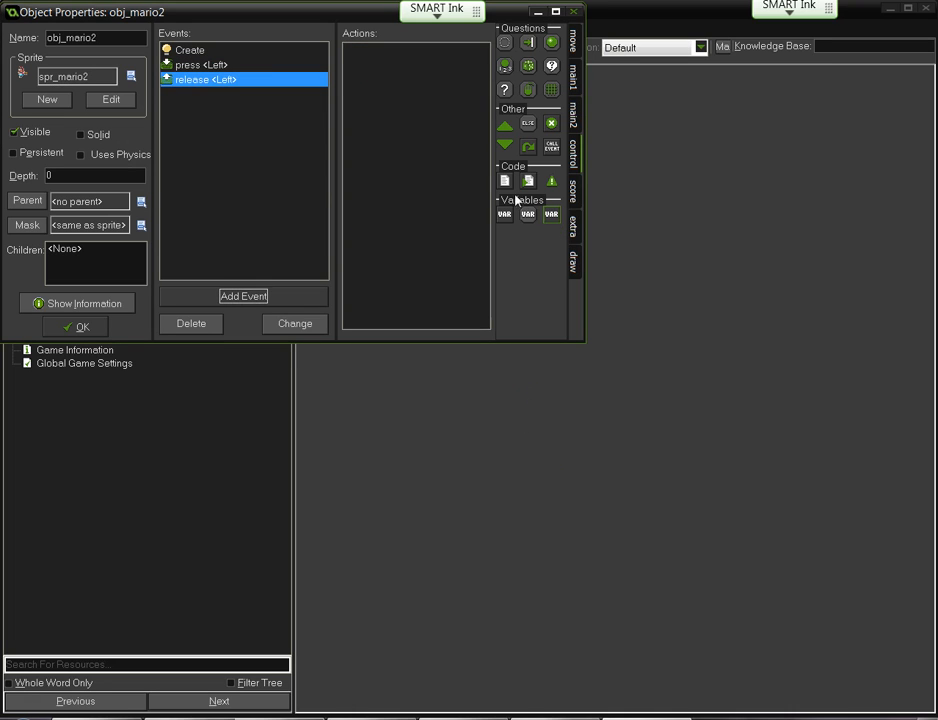
double_click(504, 180)
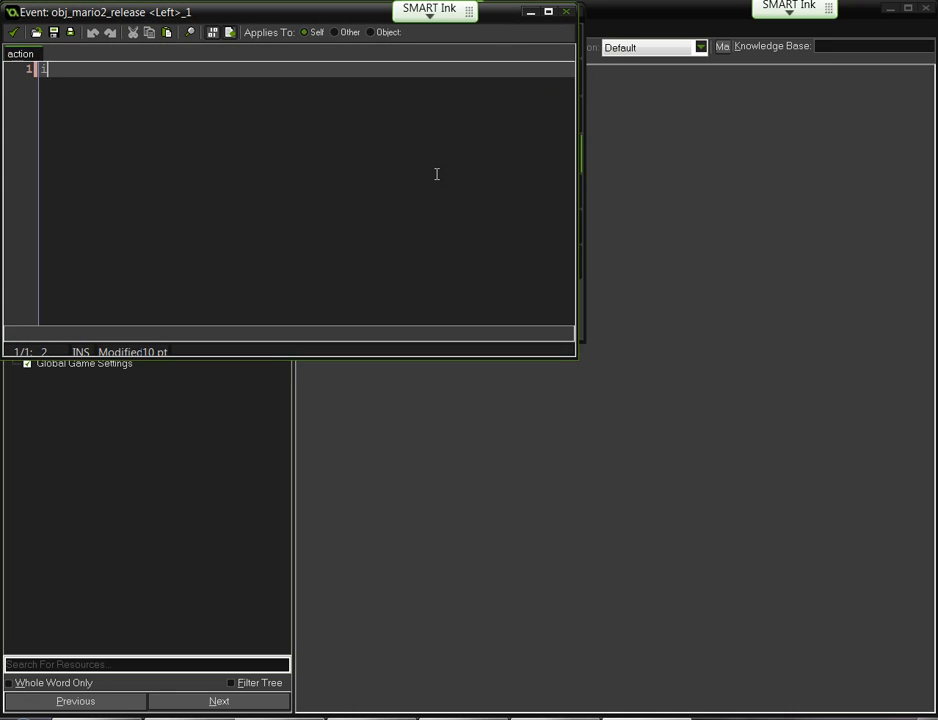
text(image_speed = 0;)
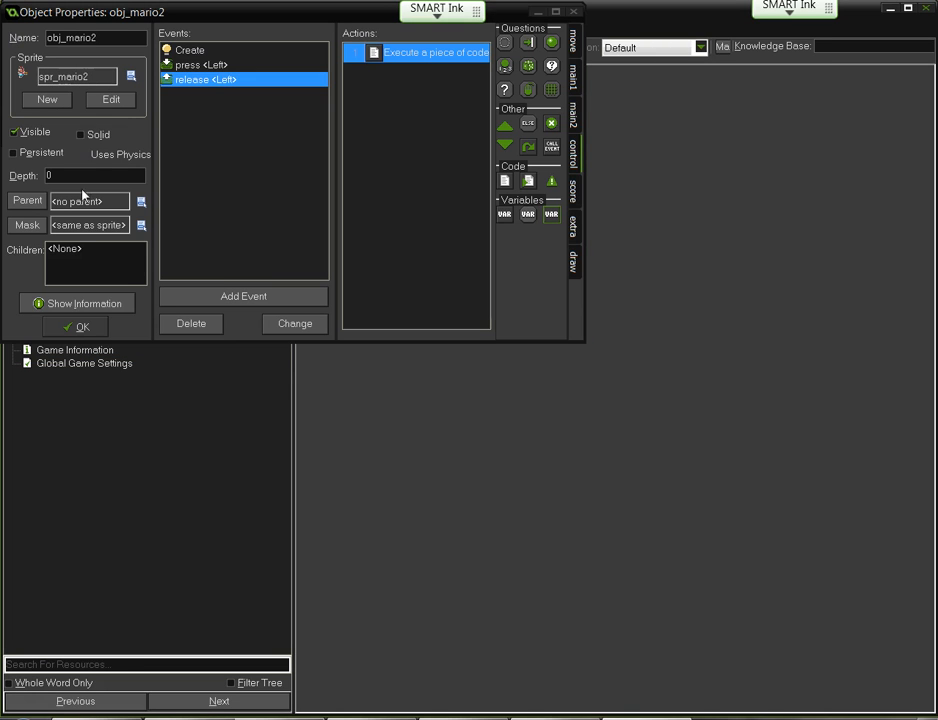
Save obj_mario2 and run the game to see both Marios in the room.
click(76, 327)
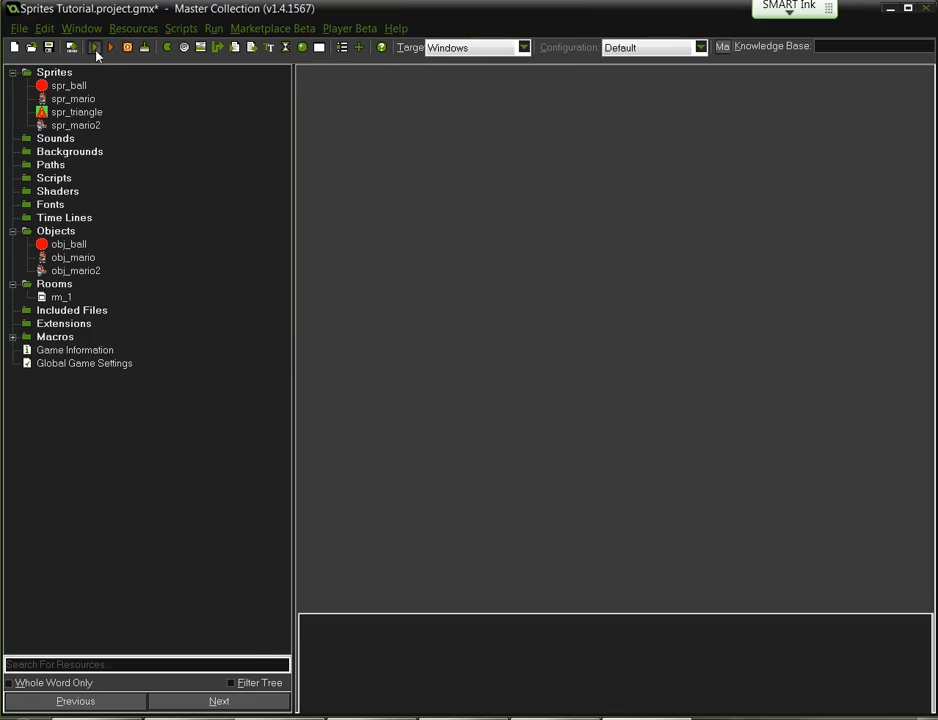
click(94, 47)
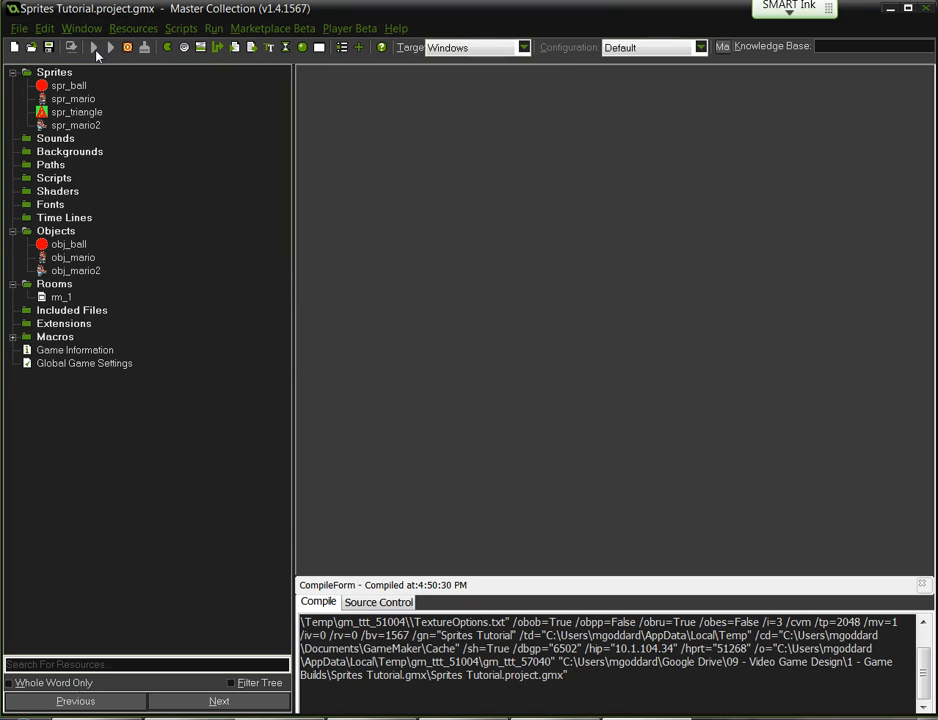
mouse_move(105, 63)
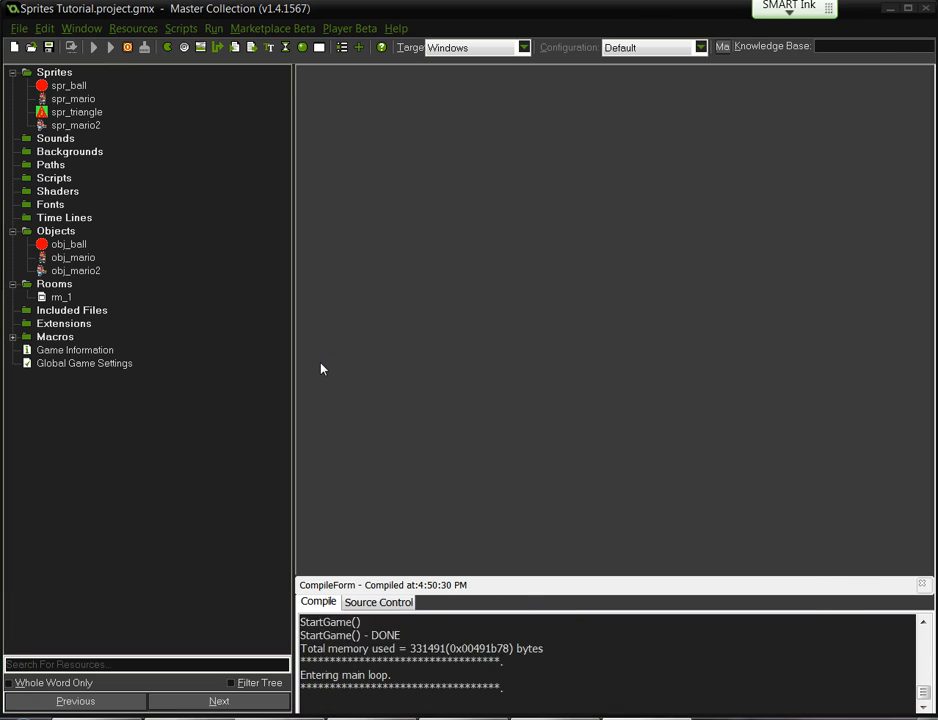
click(94, 47)
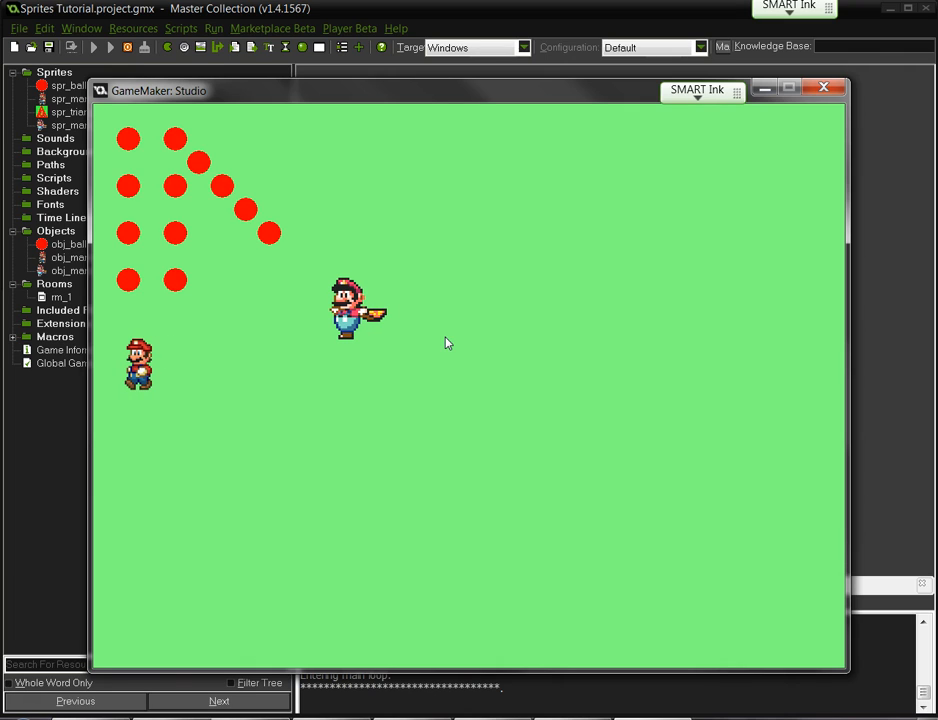
mouse_move(125, 385)
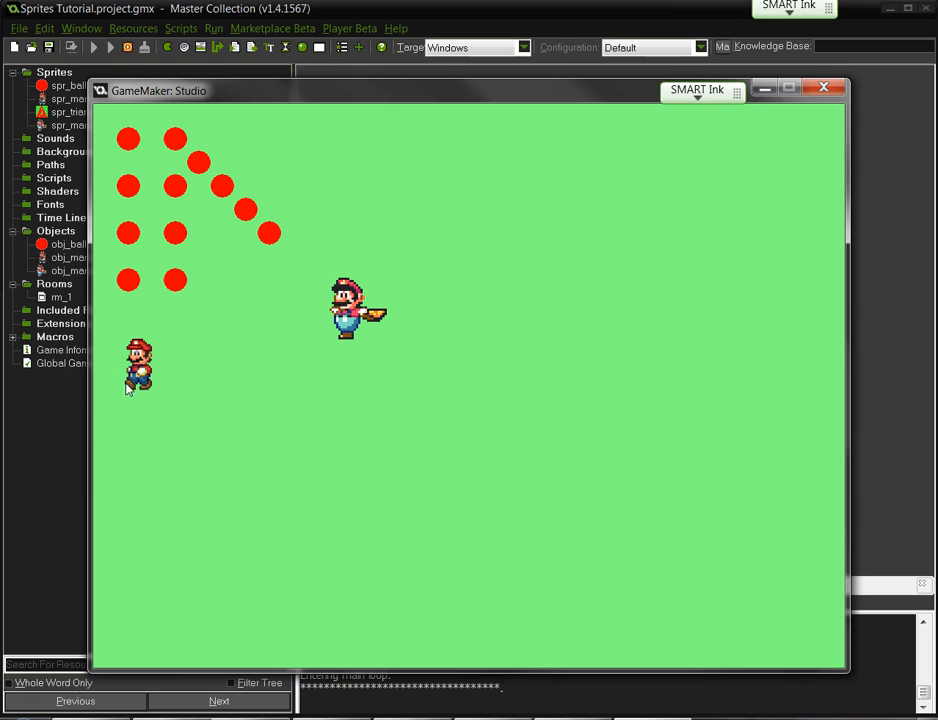
mouse_move(120, 336)
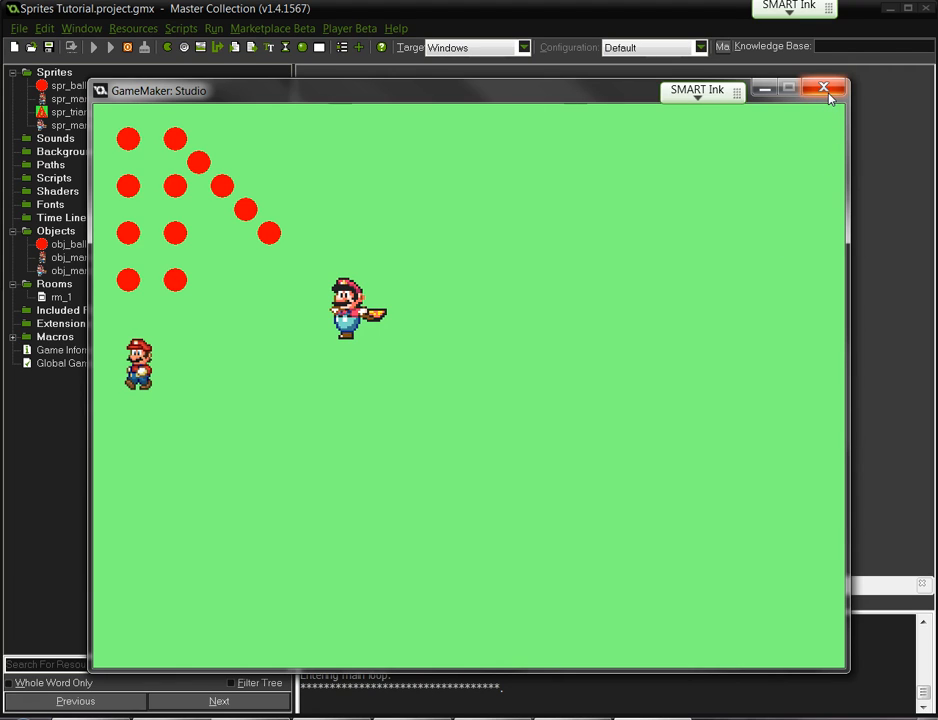
click(823, 88)
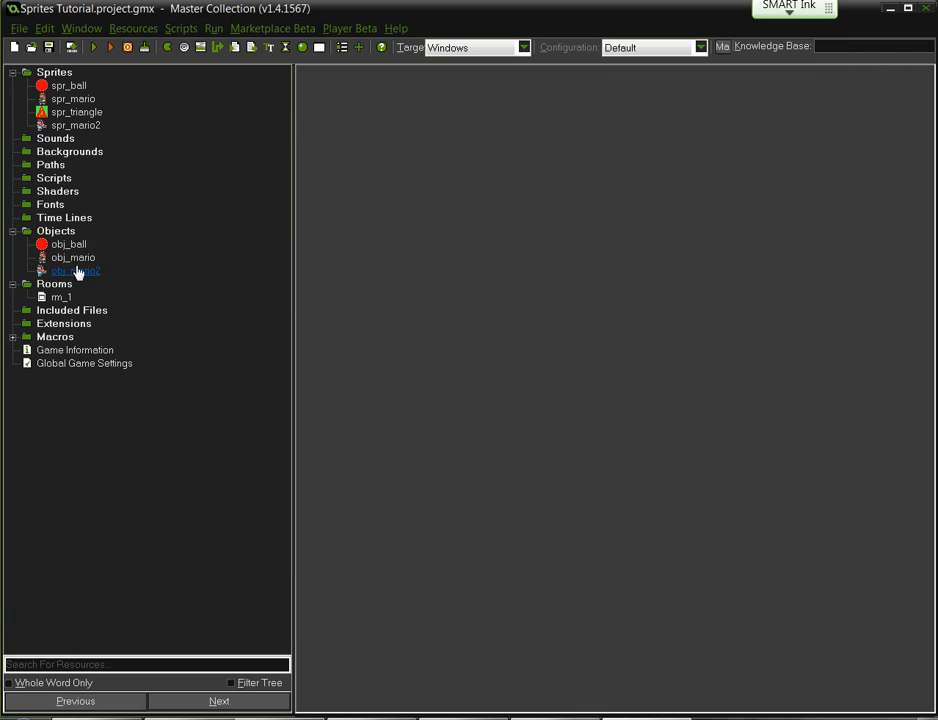
double_click(75, 271)
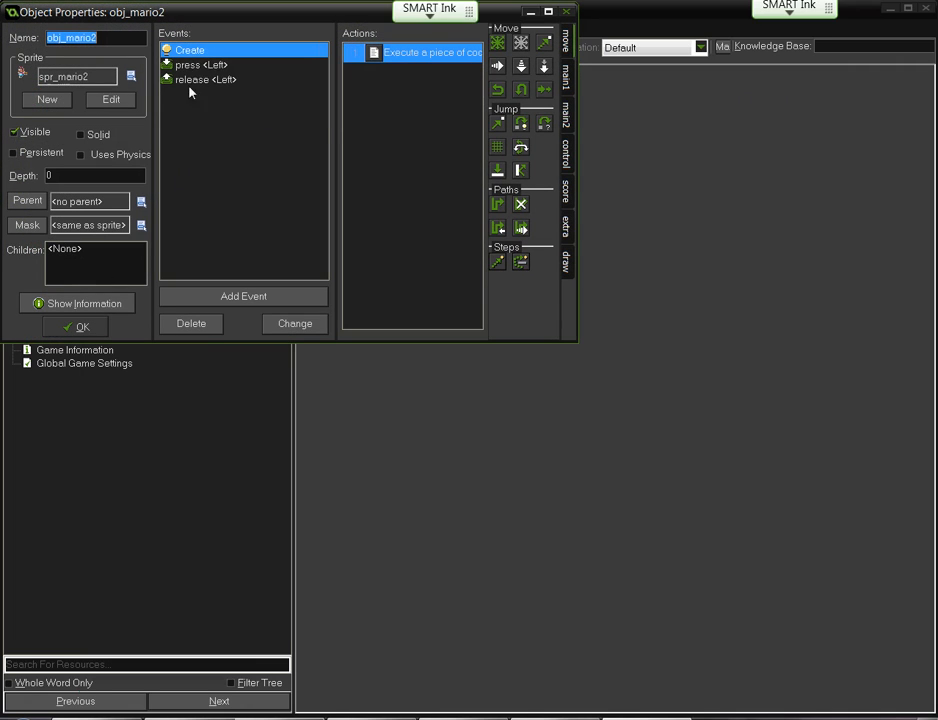
click(243, 296)
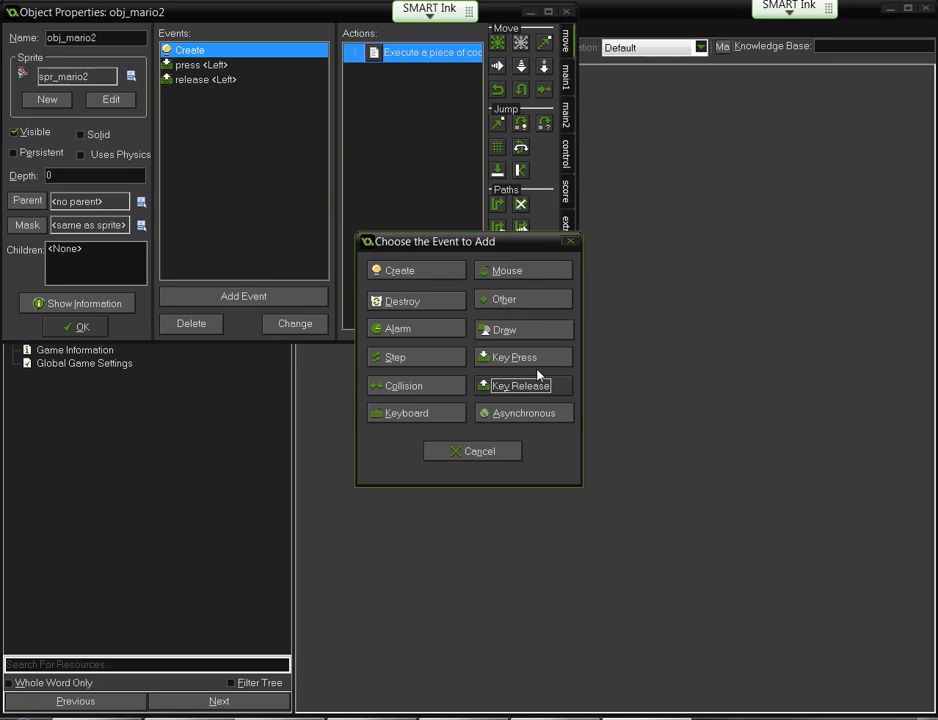
mouse_move(513, 357)
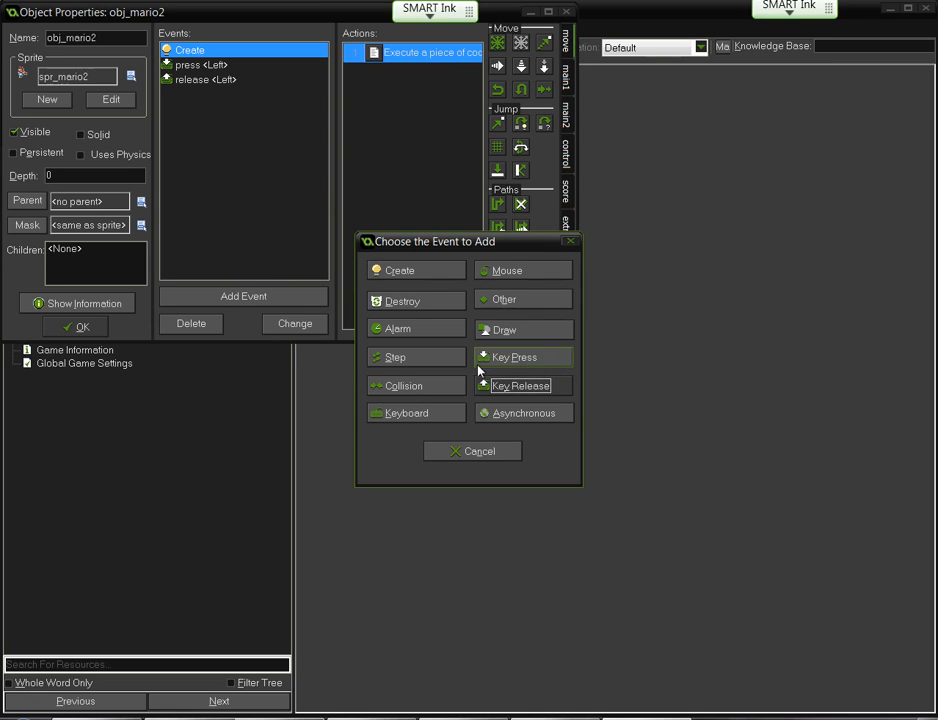
mouse_move(519, 390)
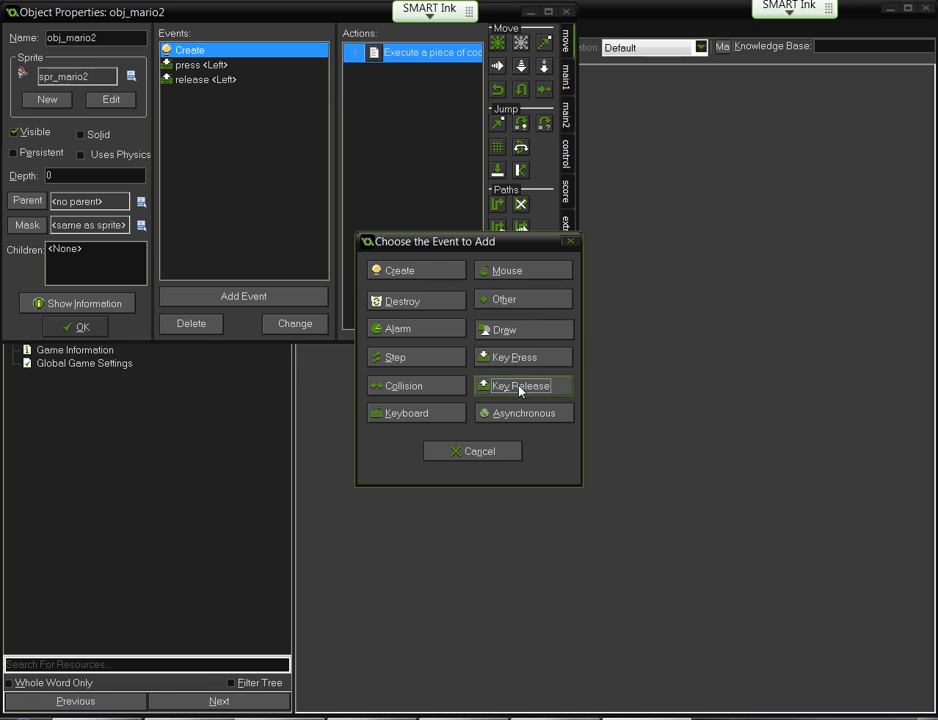
mouse_move(350, 424)
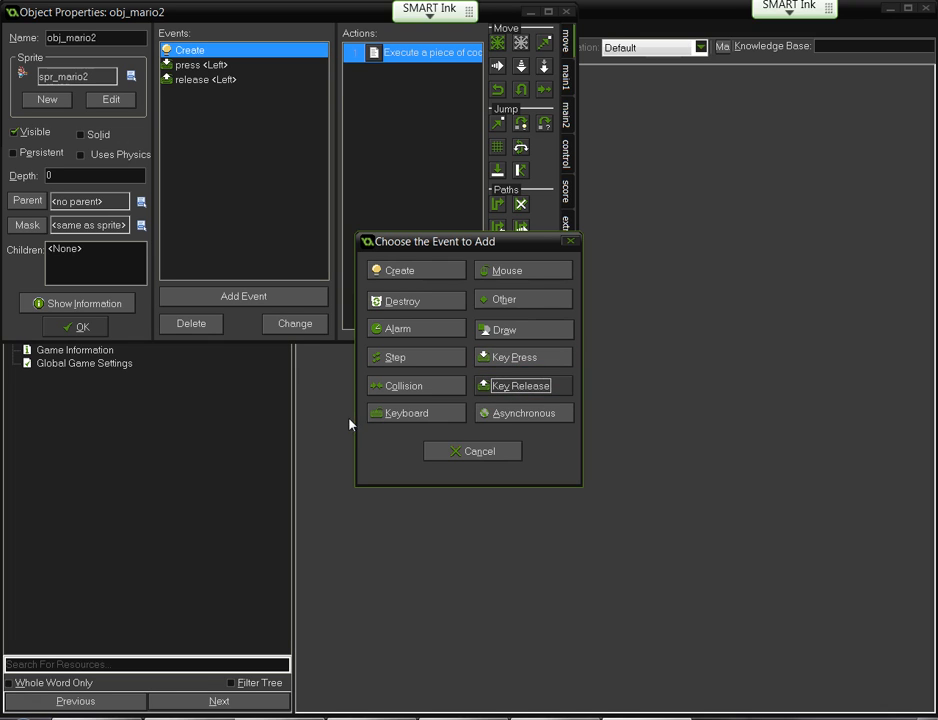
click(472, 451)
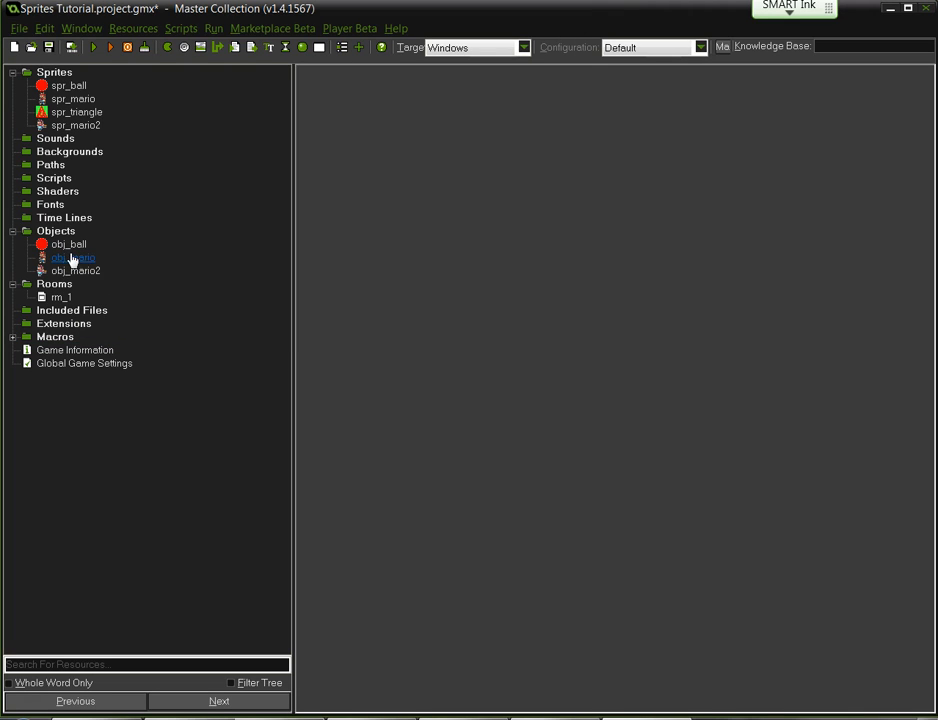
double_click(73, 257)
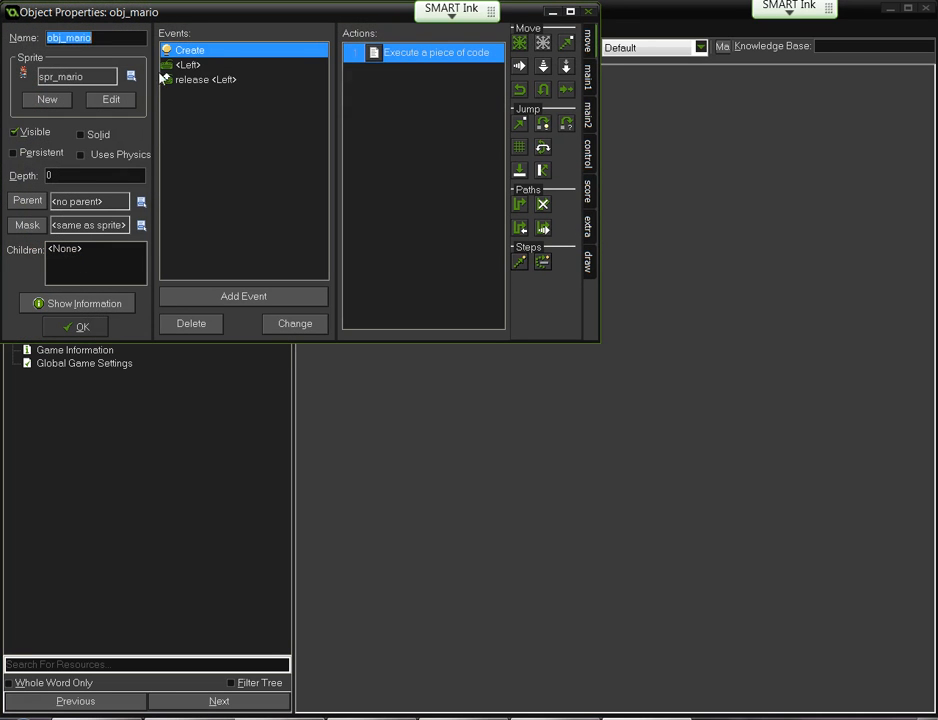
click(189, 64)
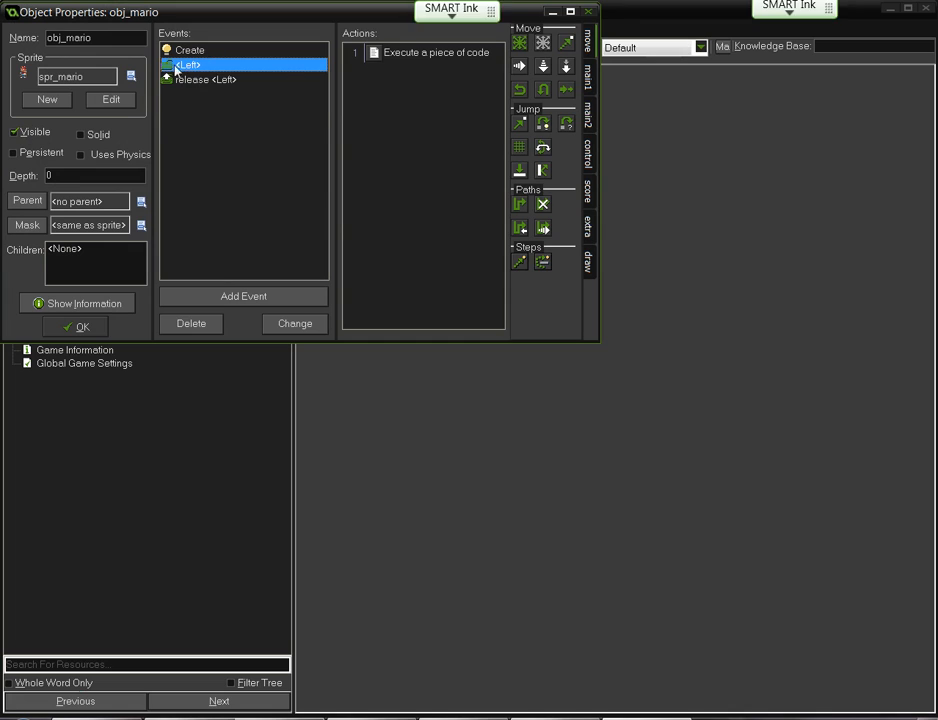
click(243, 295)
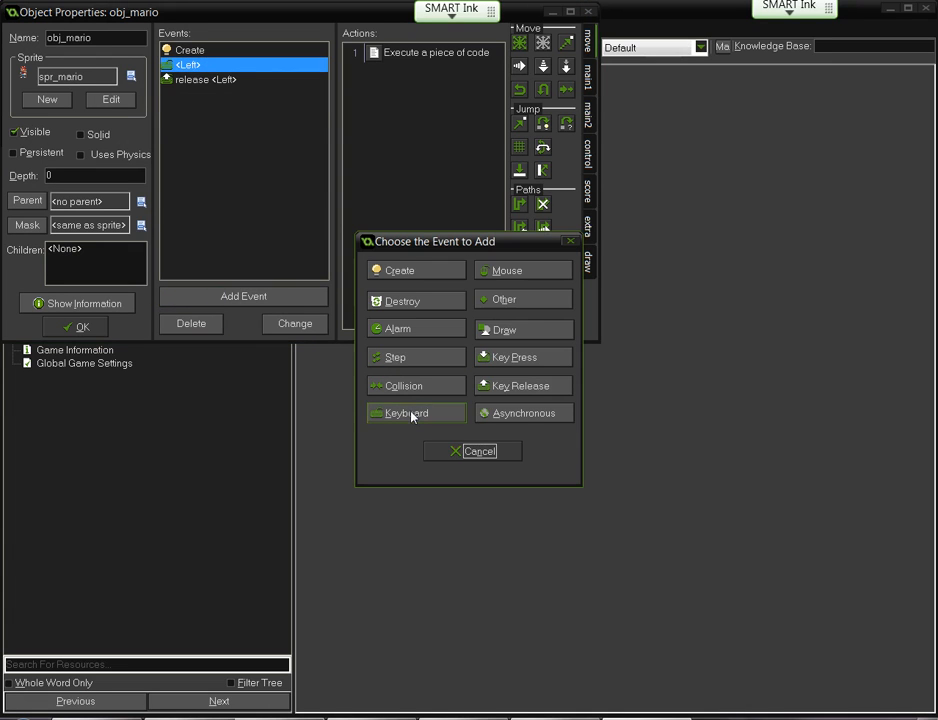
click(406, 413)
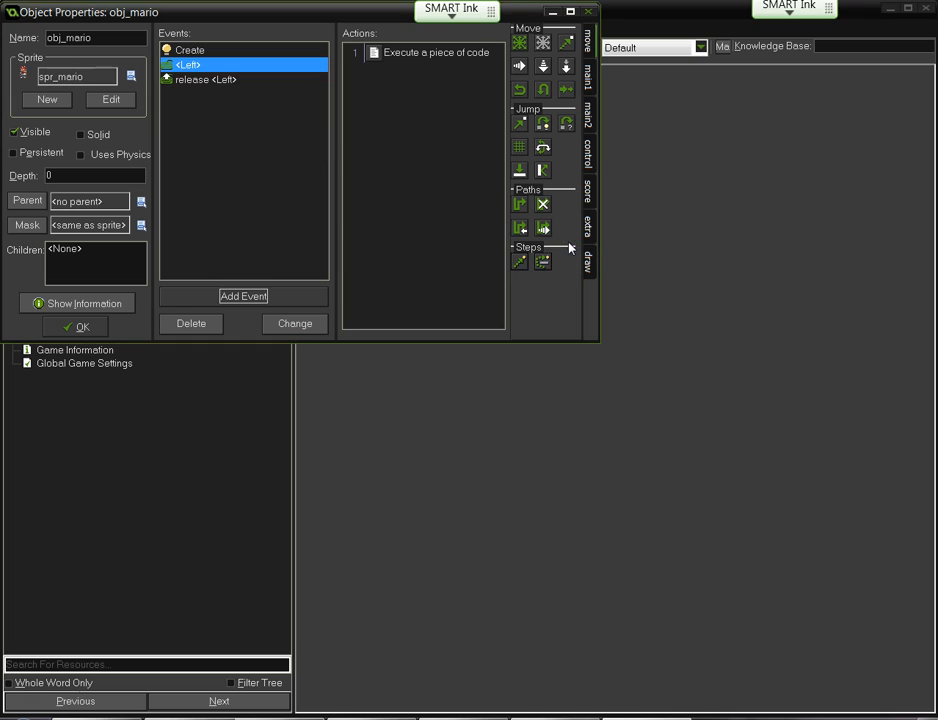
double_click(435, 52)
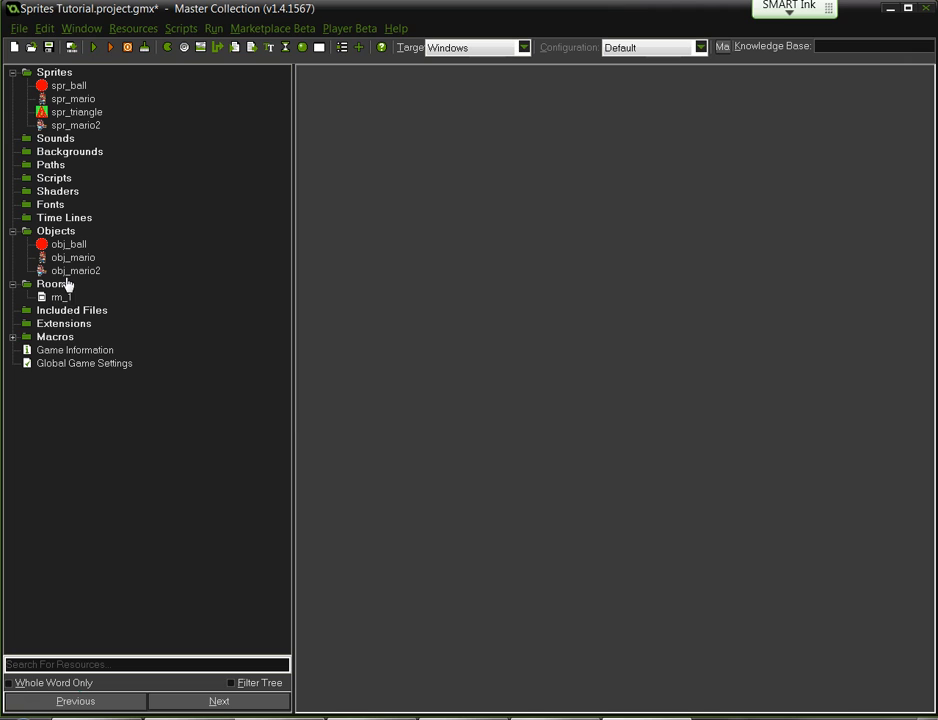
Change obj_mario2's press Left event to a Keyboard Left event and reopen the object to verify.
double_click(75, 270)
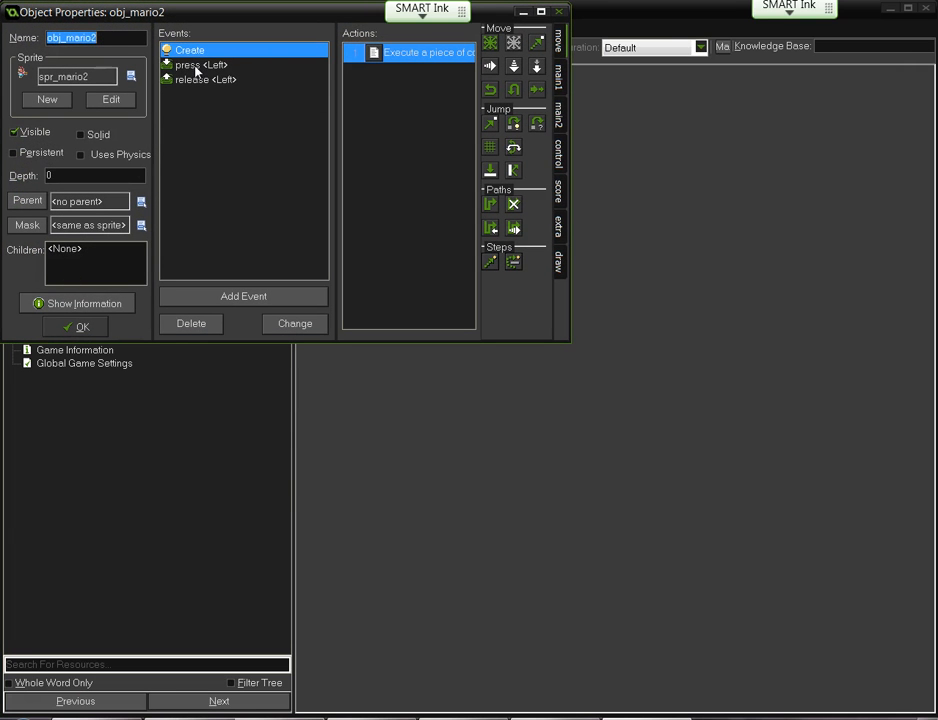
right_click(195, 64)
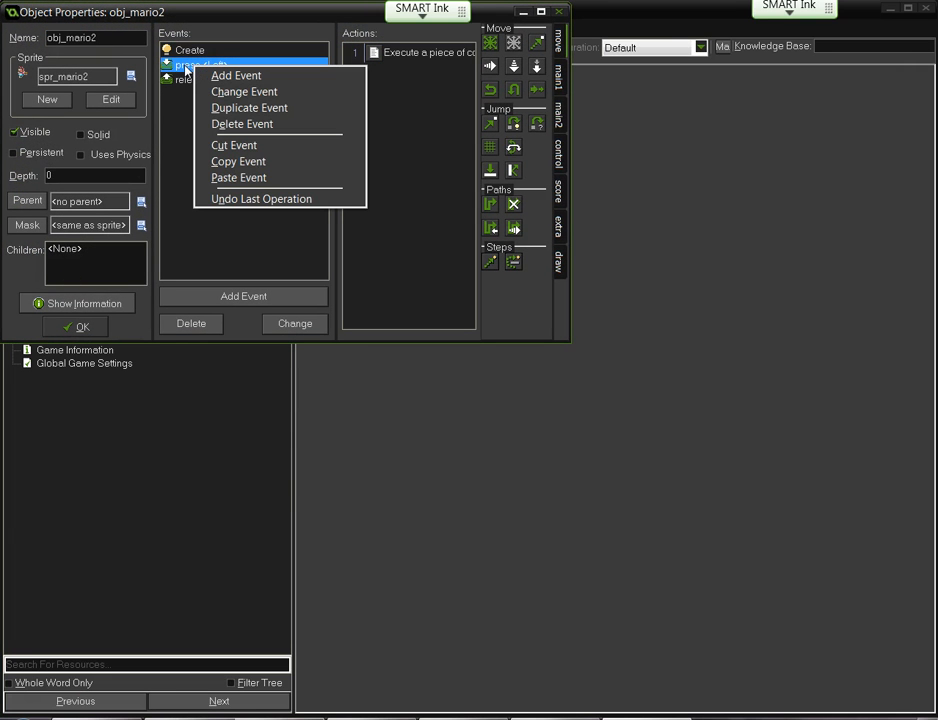
mouse_move(228, 96)
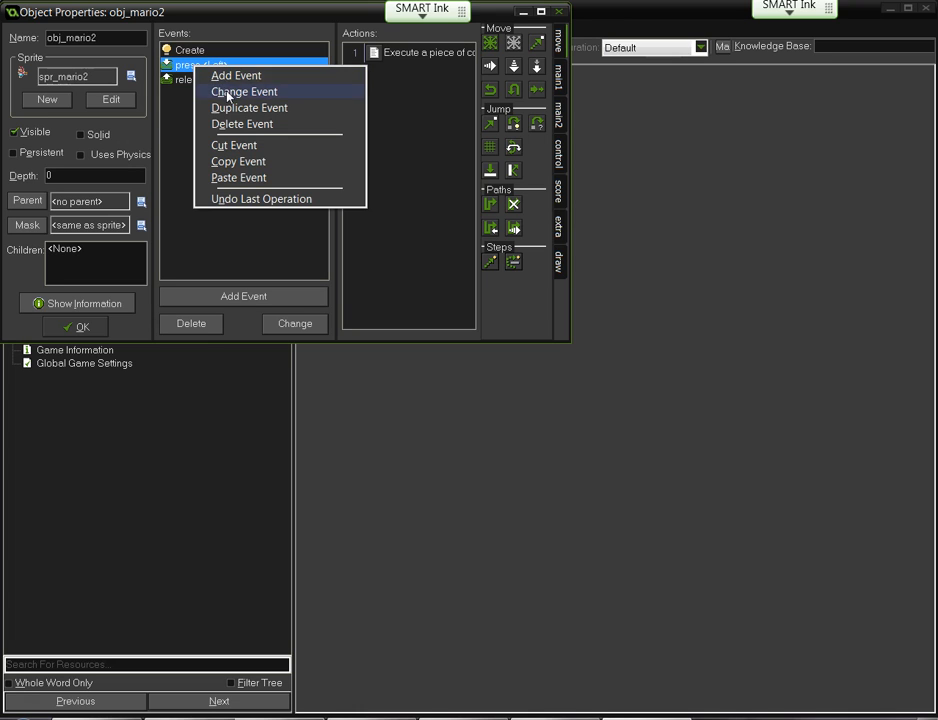
click(243, 91)
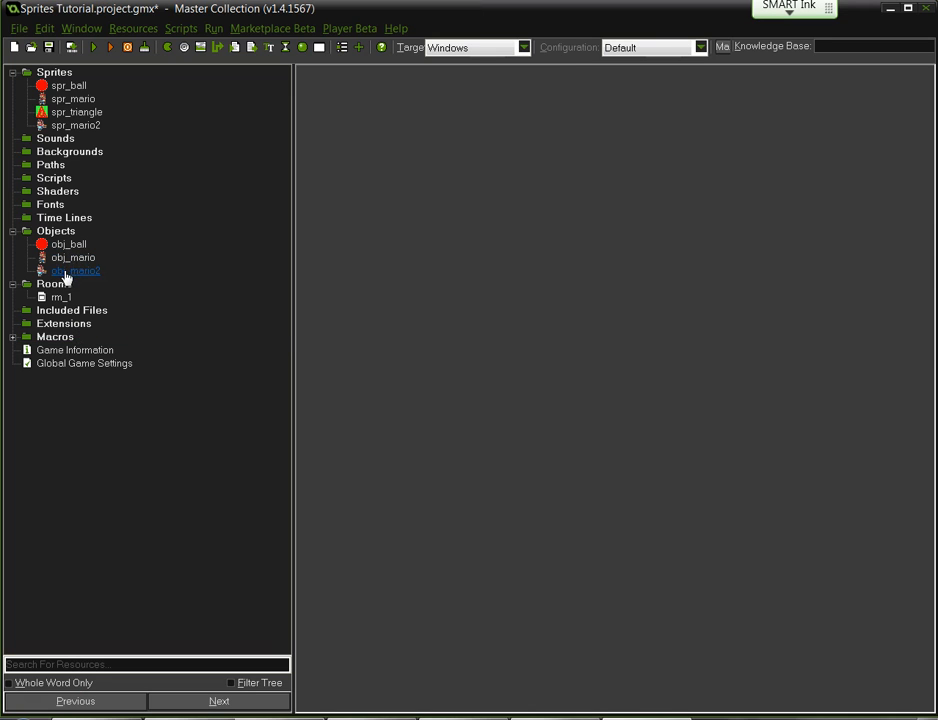
double_click(76, 270)
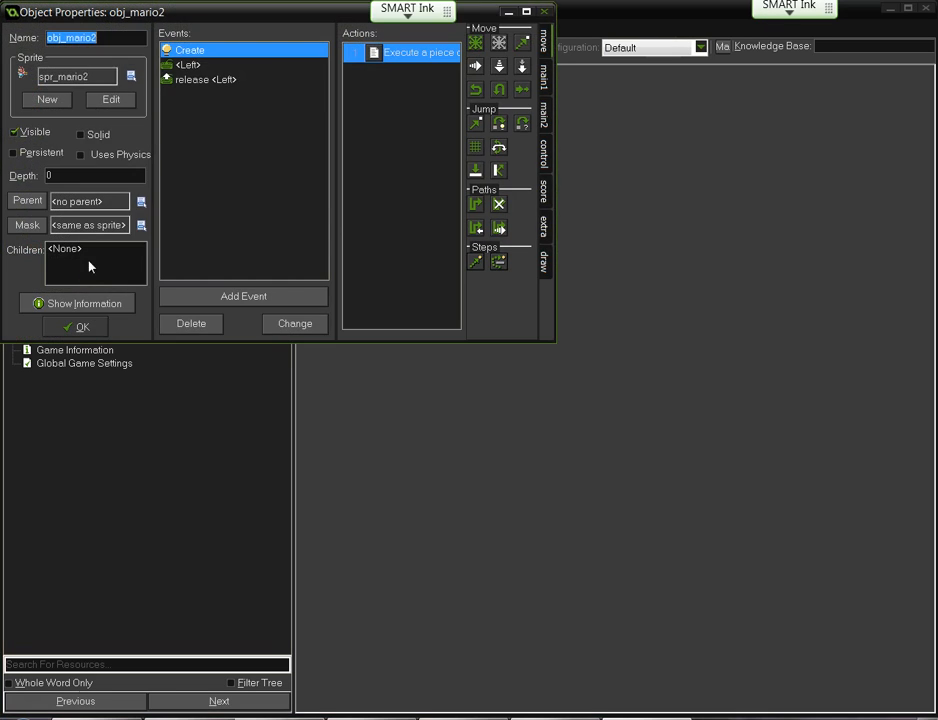
mouse_move(32, 410)
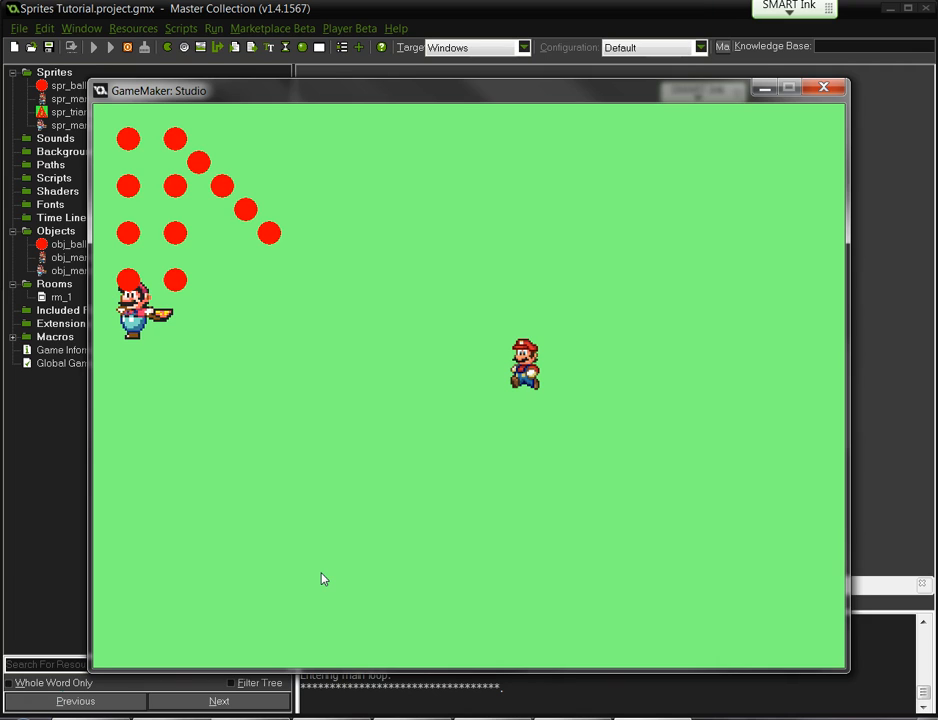
mouse_move(798, 248)
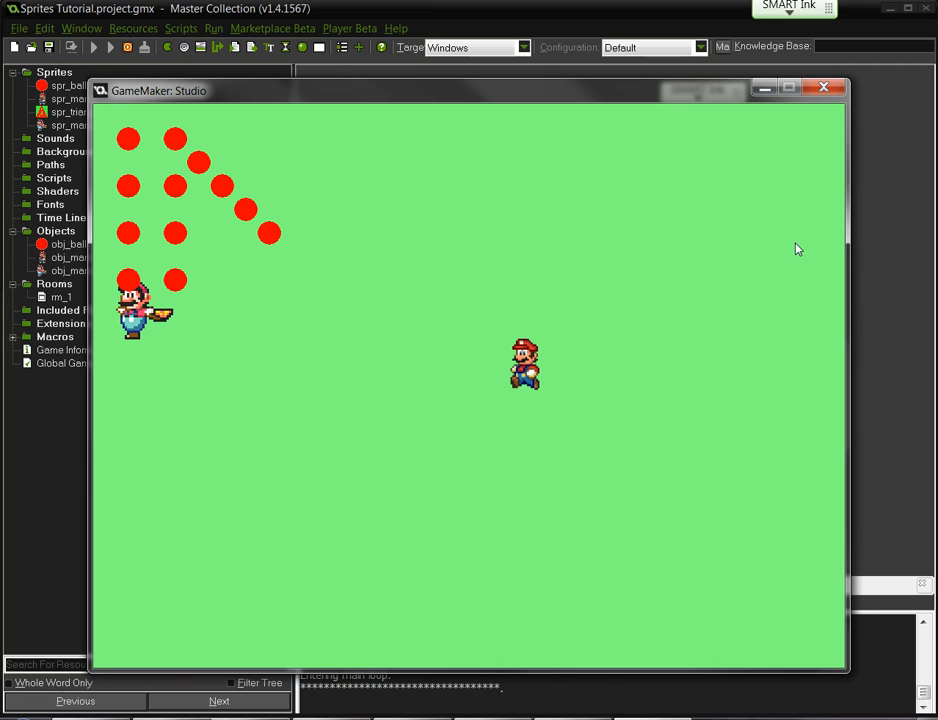
mouse_move(770, 250)
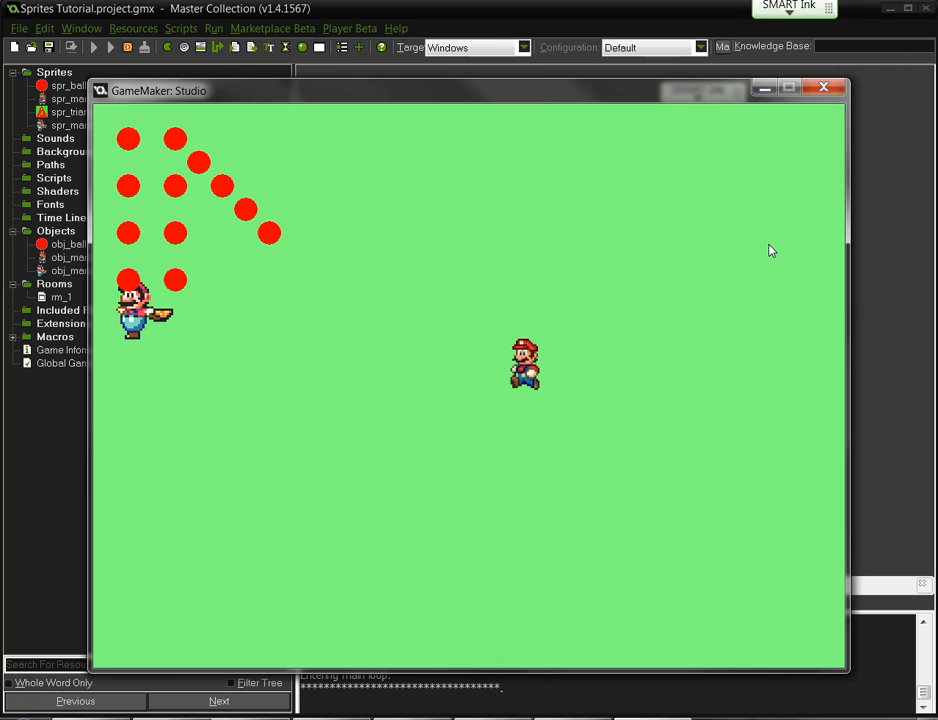
Close the game and open spr_mario2's four-frame sprite for editing.
click(824, 86)
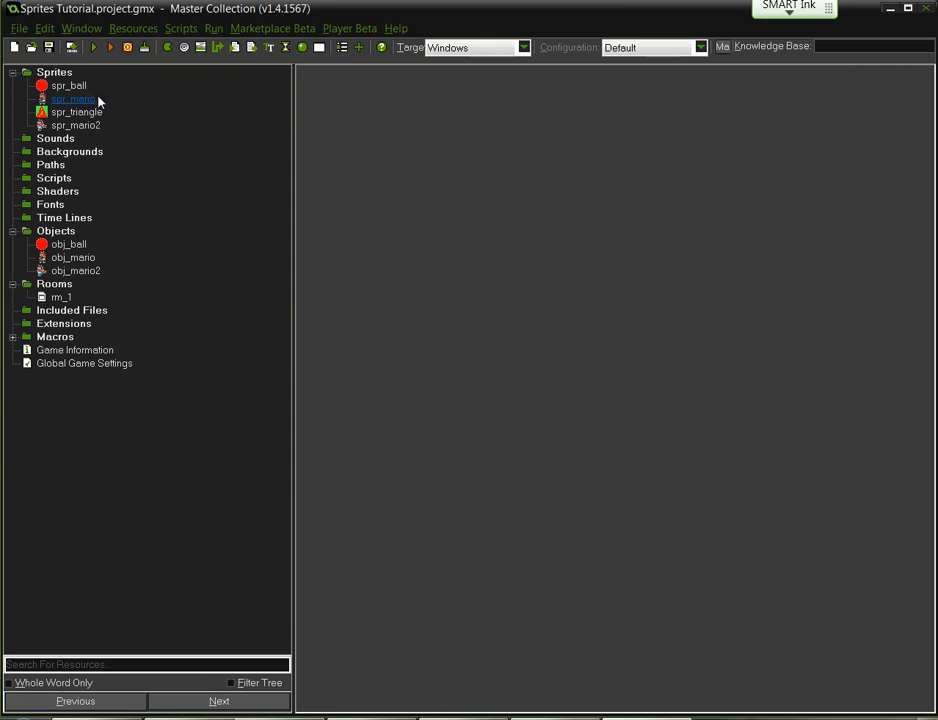
click(75, 125)
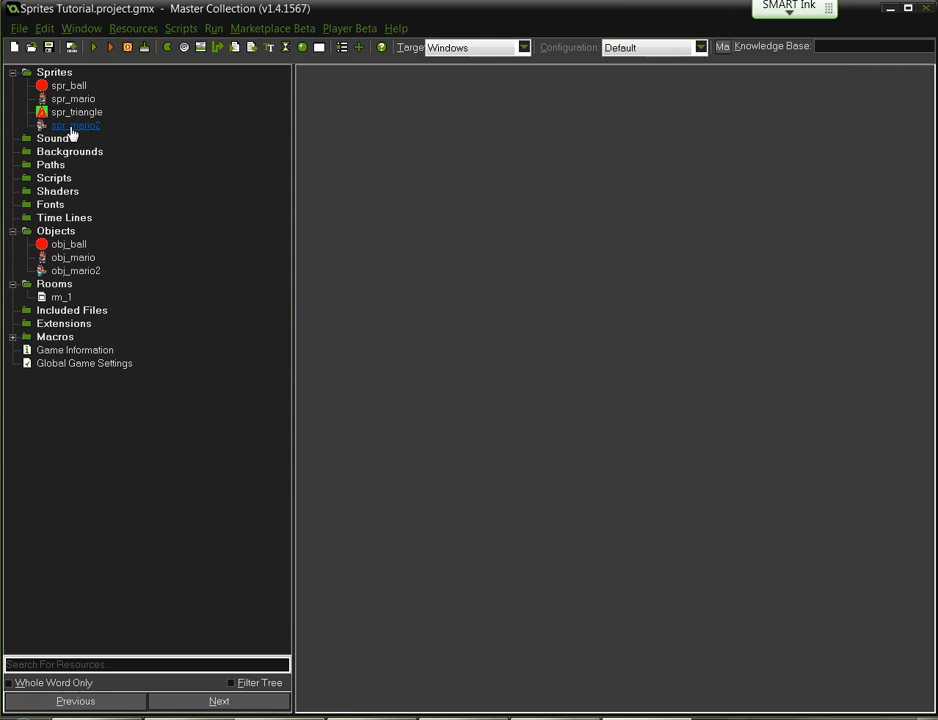
double_click(76, 125)
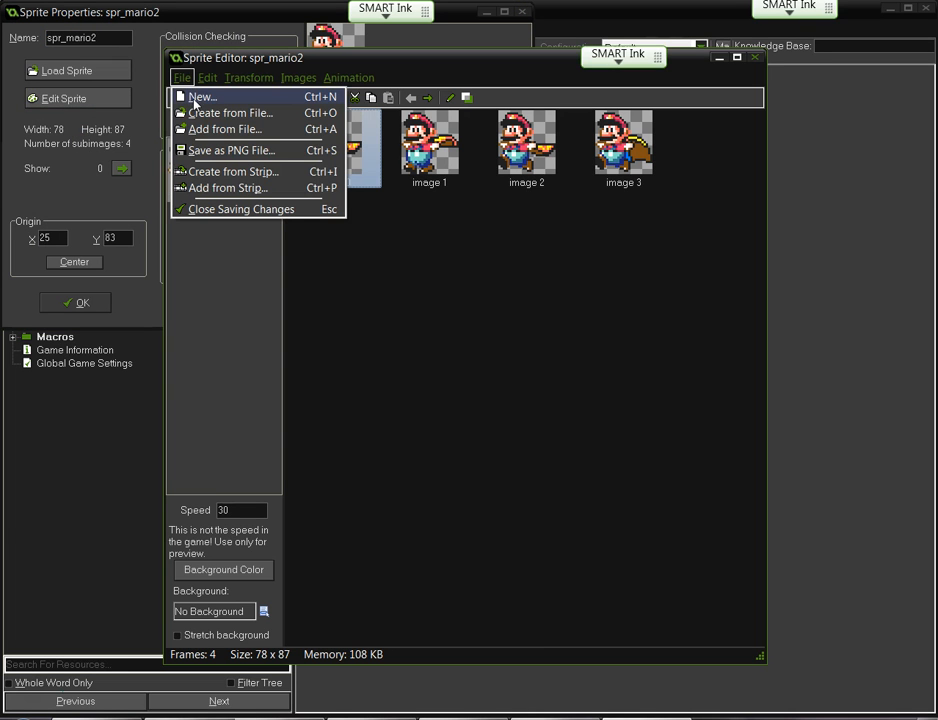
mouse_move(267, 171)
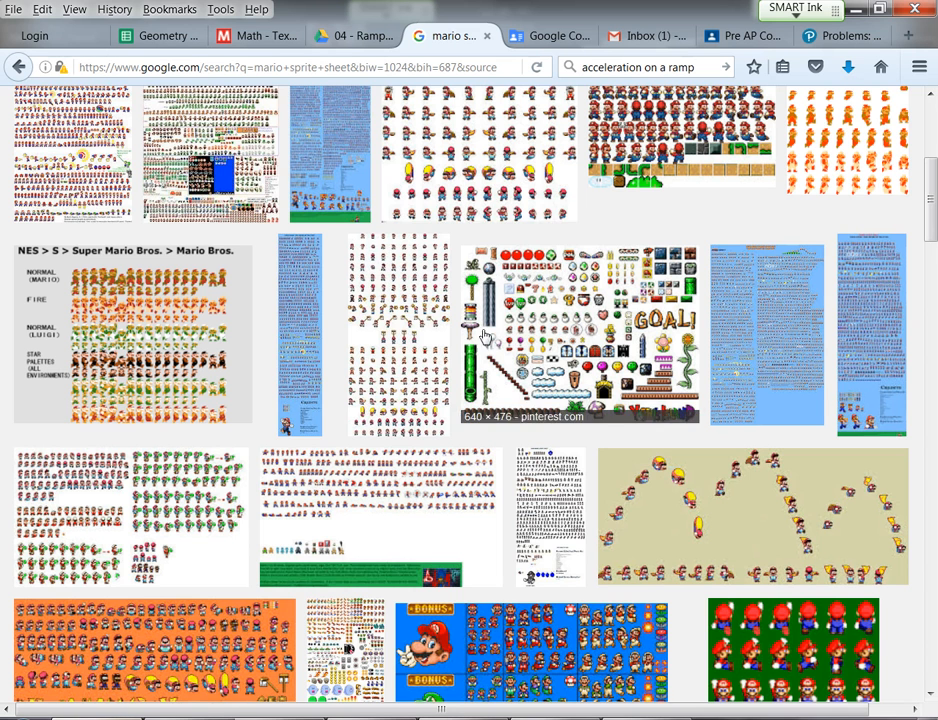
mouse_move(343, 290)
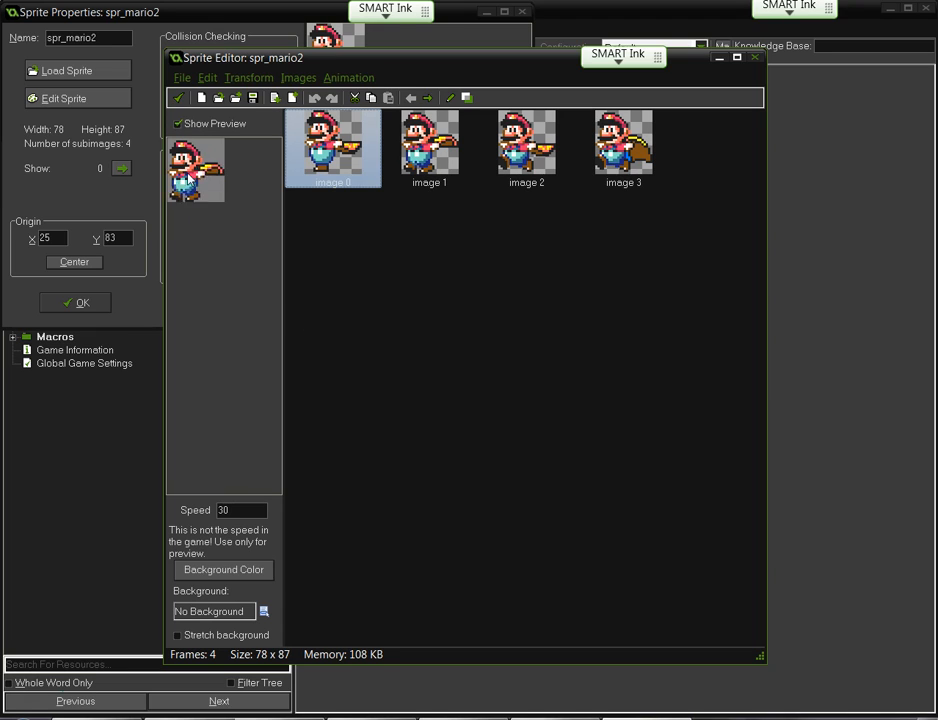
mouse_move(267, 185)
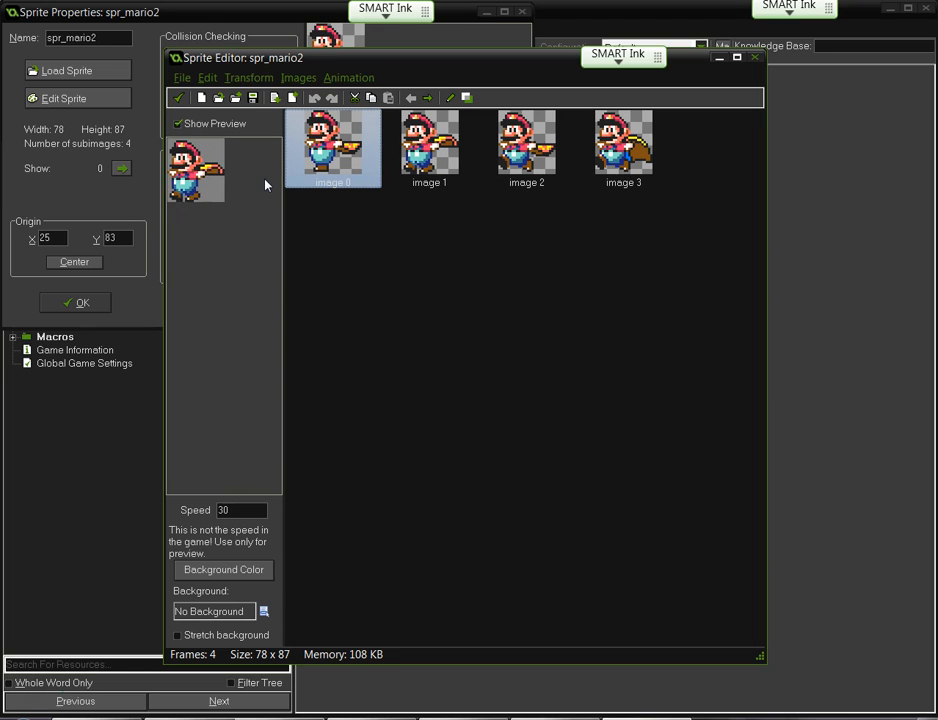